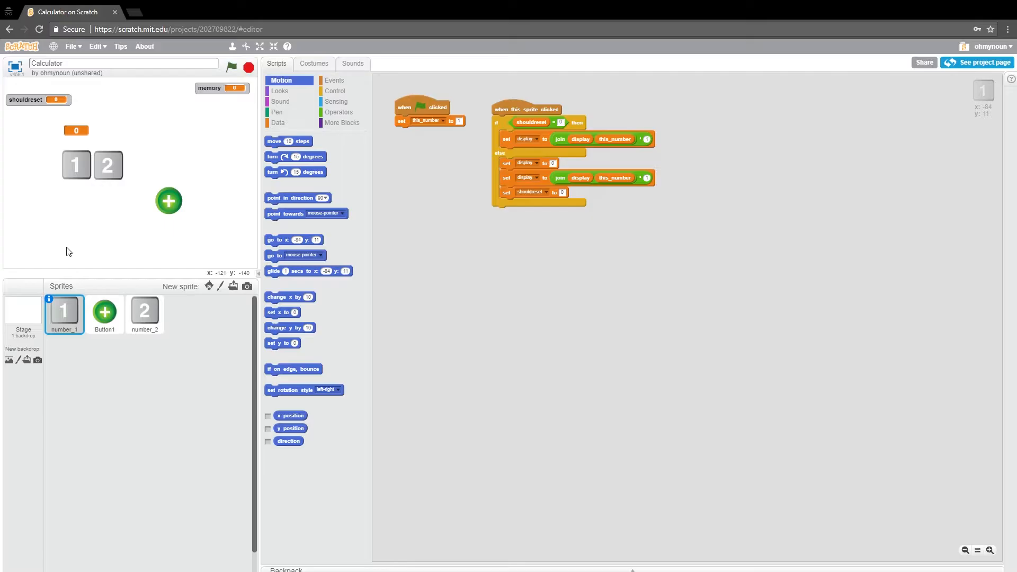
pyautogui.moveTo(161, 374)
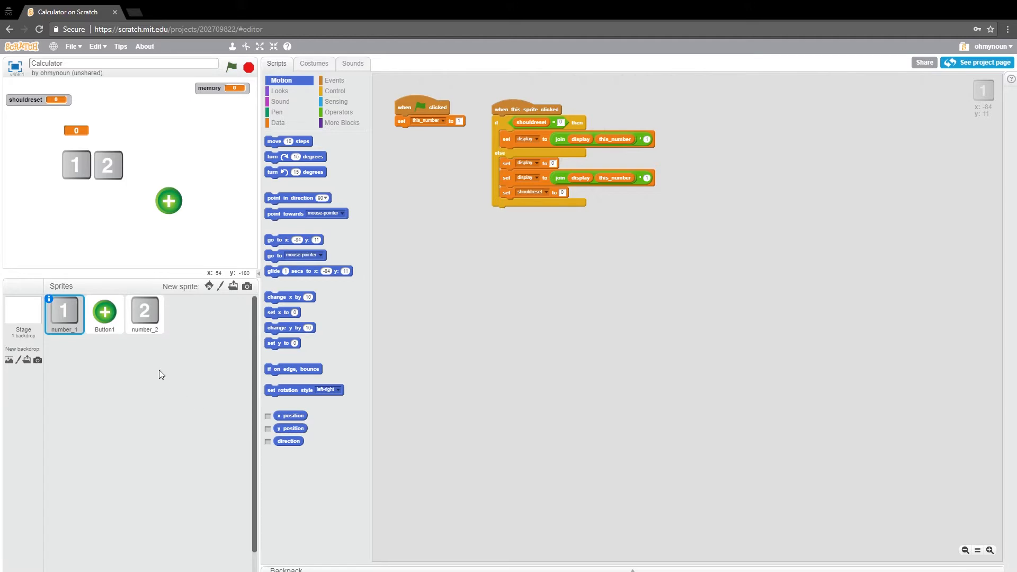
pyautogui.moveTo(161, 205)
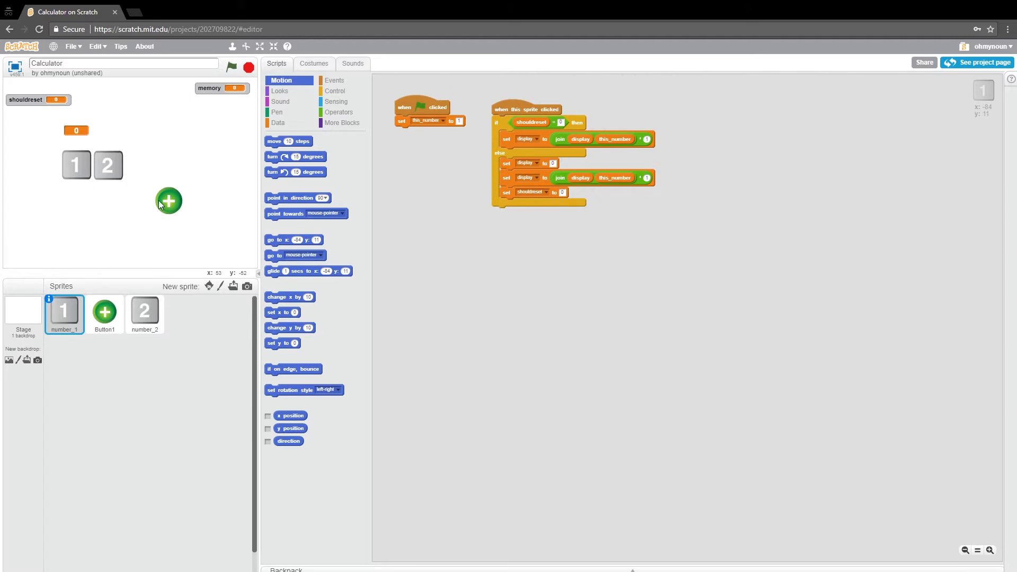
# Step: Select the green plus button sprite on the stage to reveal its memory-updating script
pyautogui.click(105, 311)
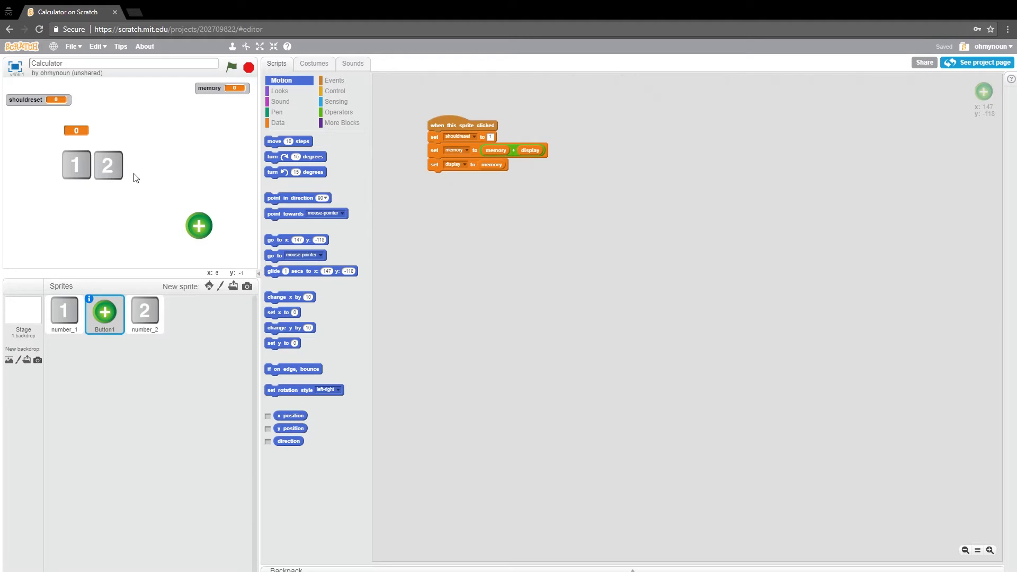
pyautogui.moveTo(96, 201)
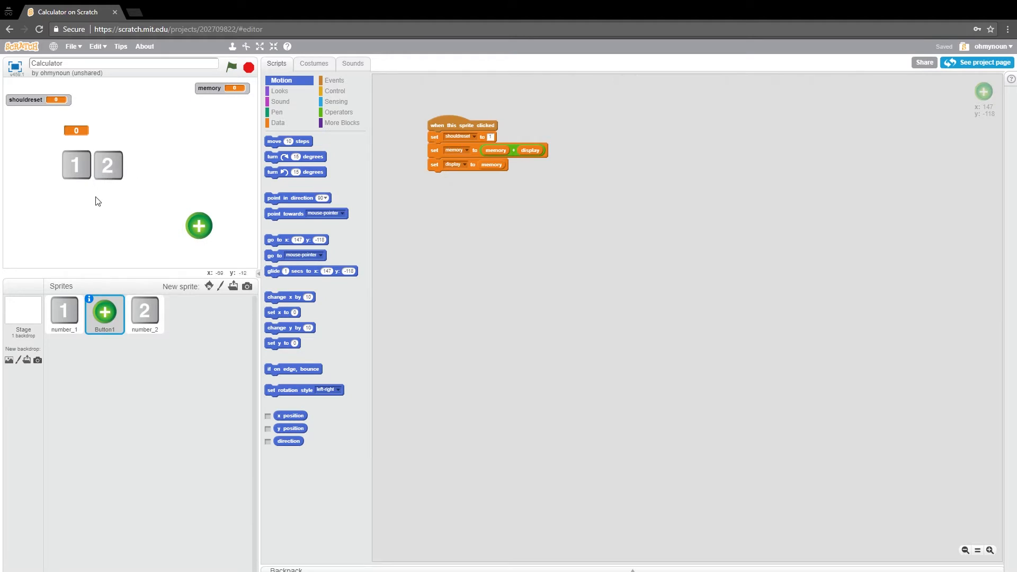
pyautogui.moveTo(78, 282)
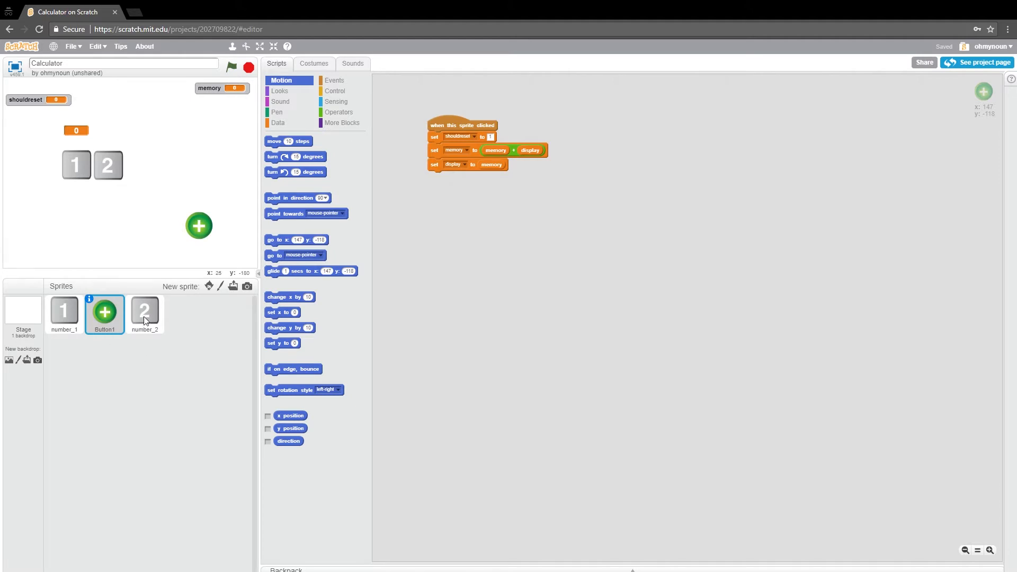
pyautogui.moveTo(94, 207)
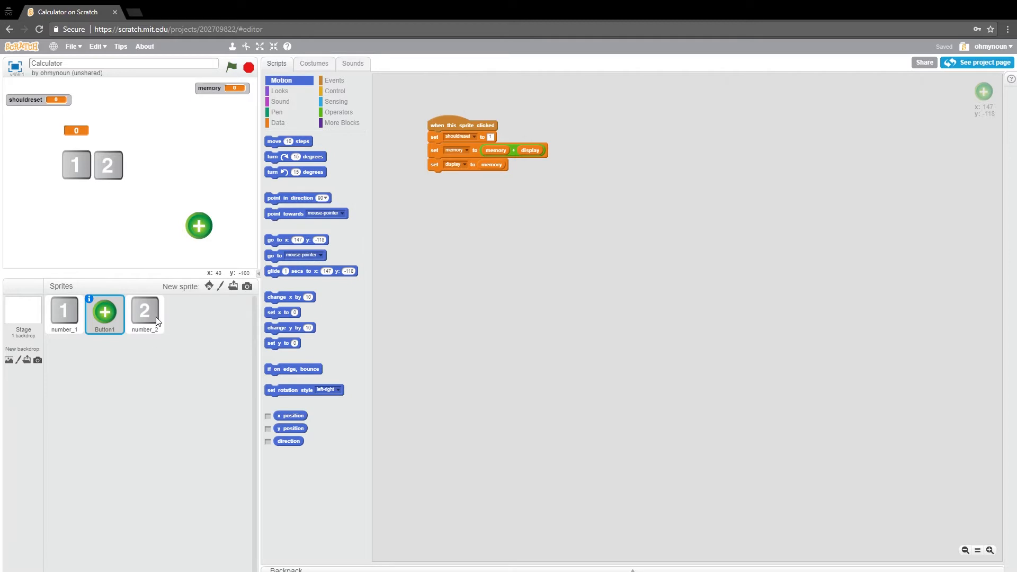
# Step: Duplicate the number 2 sprite and place the copy beside the original 2
pyautogui.click(145, 310)
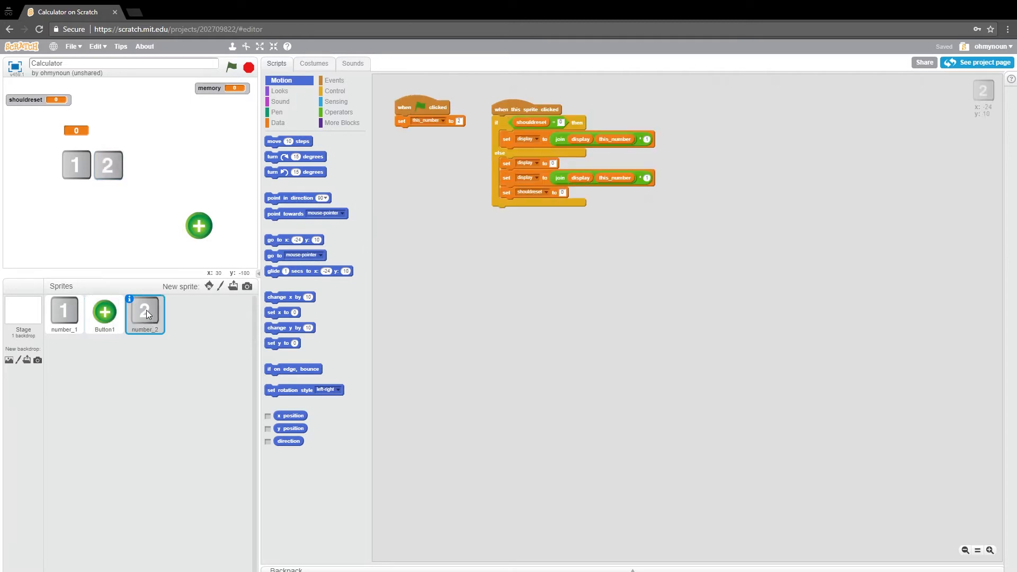
pyautogui.rightClick(146, 308)
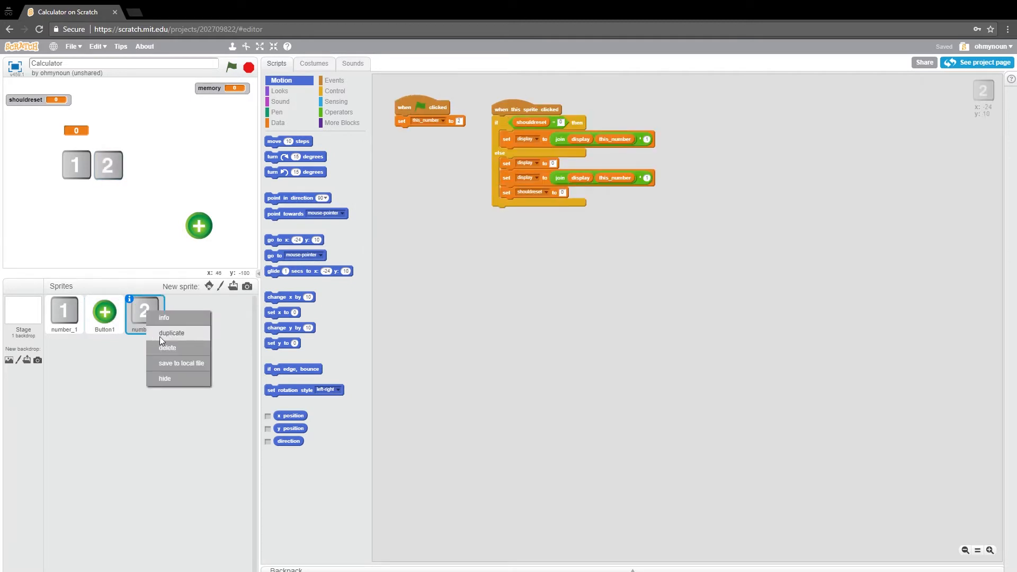
pyautogui.click(171, 332)
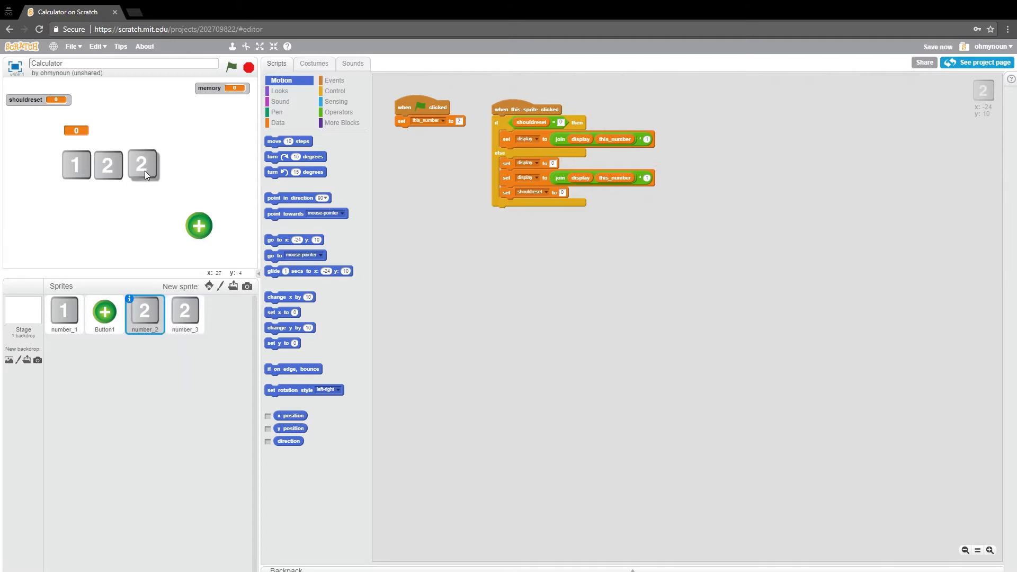
pyautogui.click(184, 310)
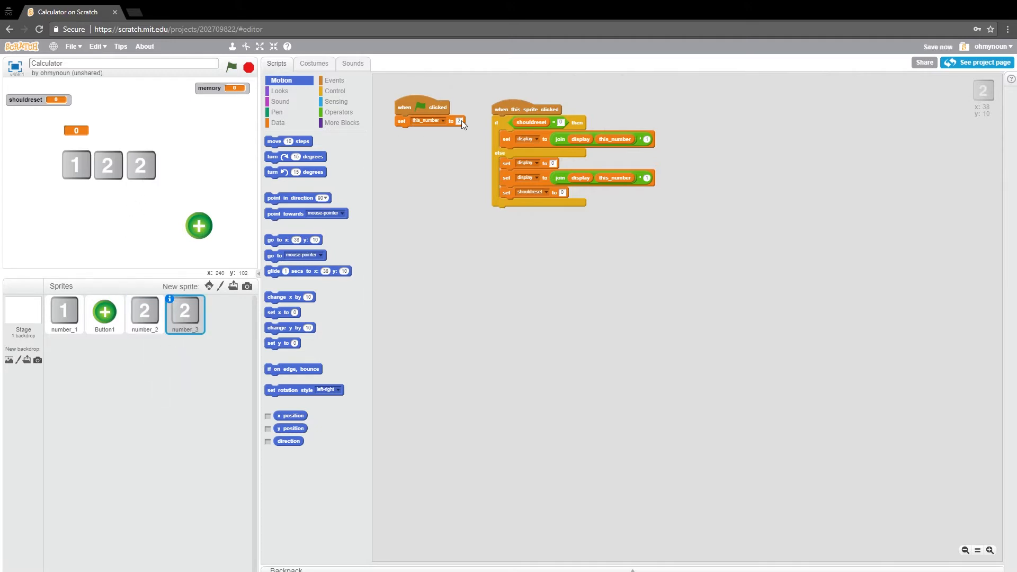
pyautogui.moveTo(454, 173)
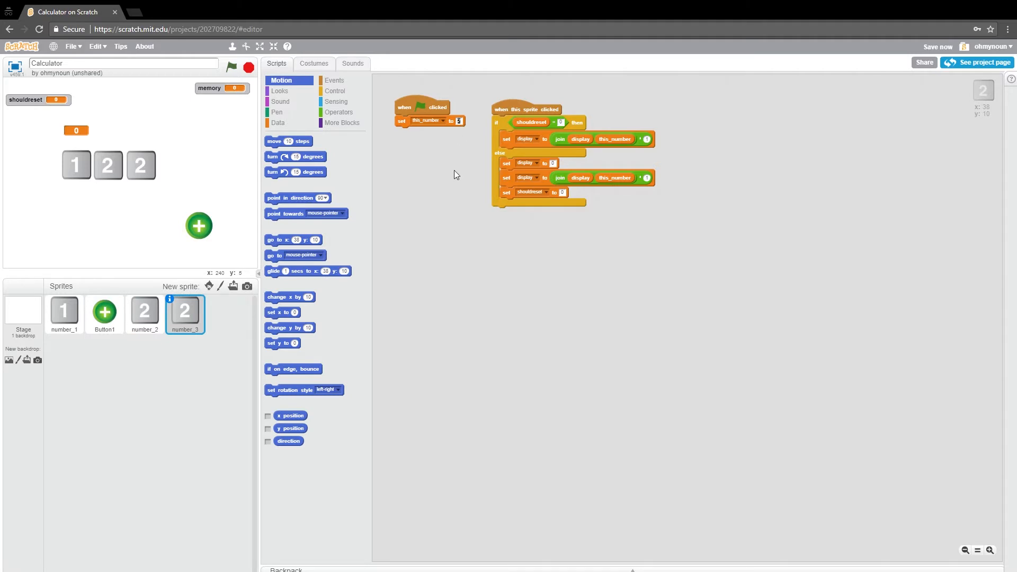
# Step: Edit the copied sprite's costume text so its digit reads 3
pyautogui.click(314, 63)
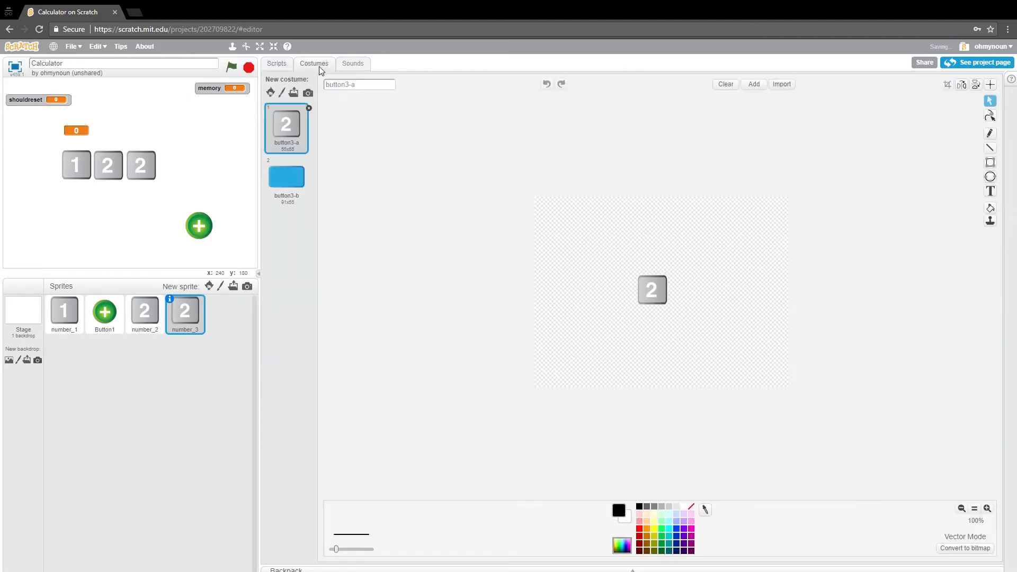
pyautogui.click(989, 191)
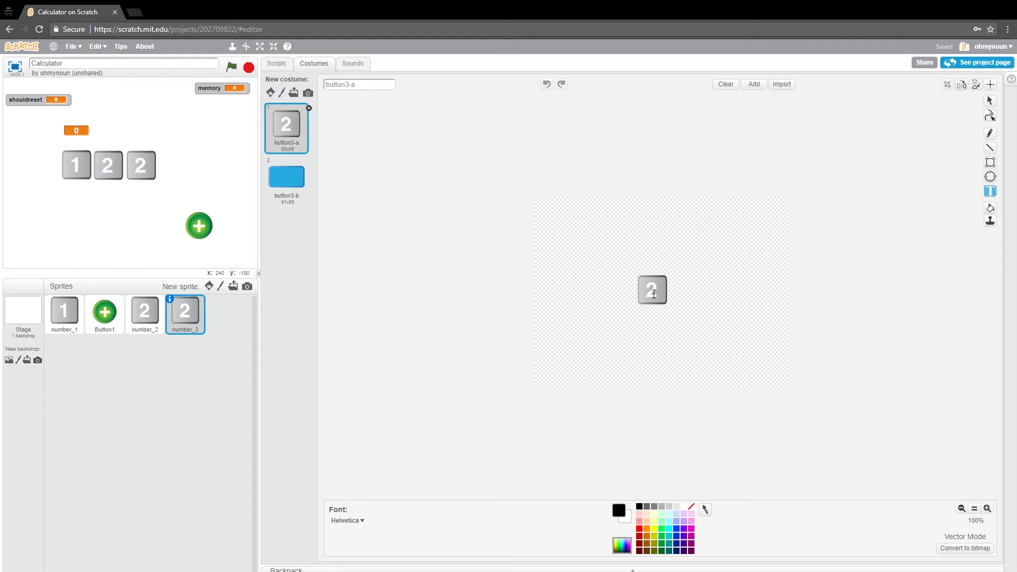
pyautogui.write('3')
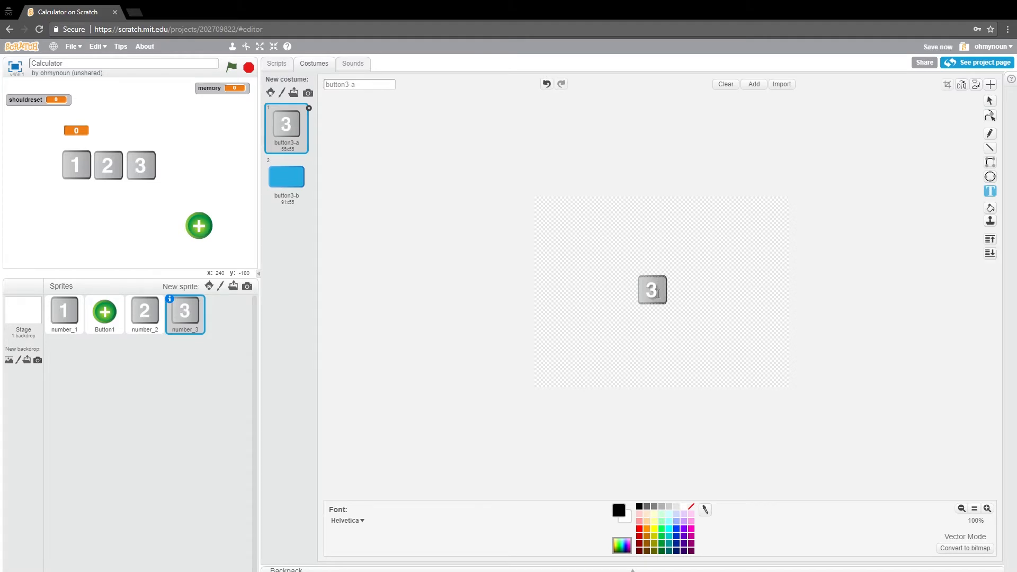
pyautogui.moveTo(451, 274)
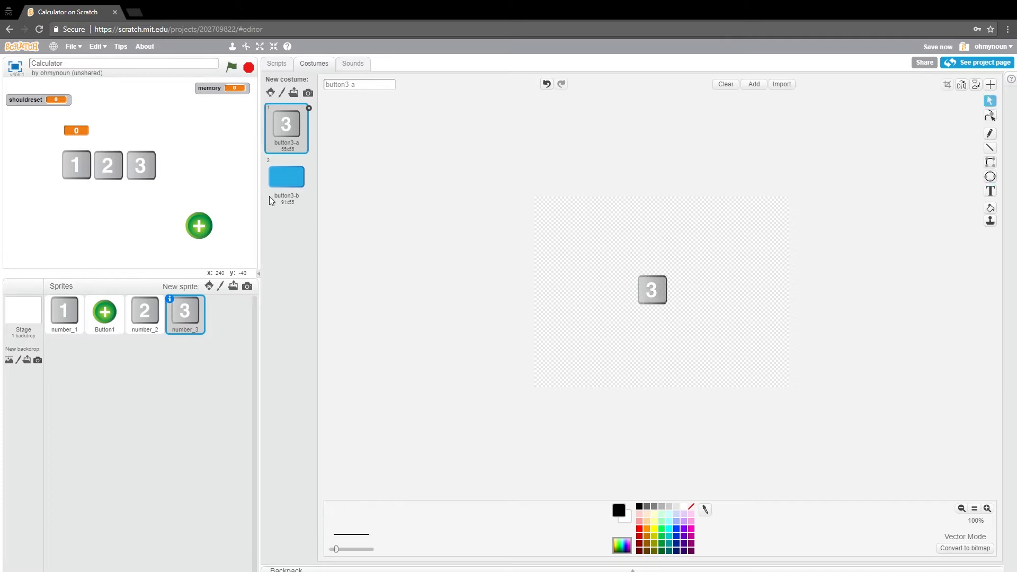
# Step: Delete the spare blue second costume from the number buttons
pyautogui.rightClick(286, 177)
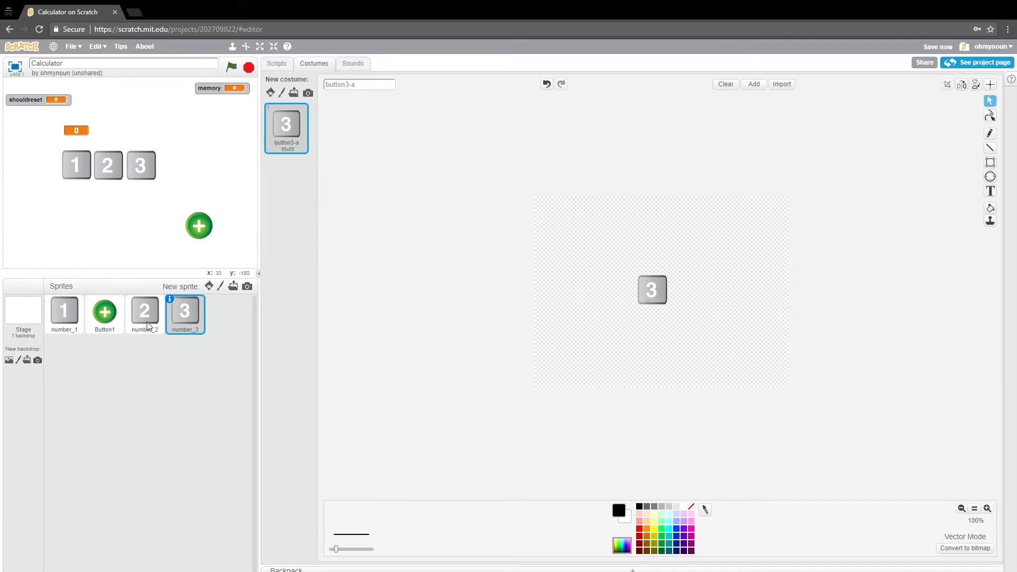
pyautogui.rightClick(285, 176)
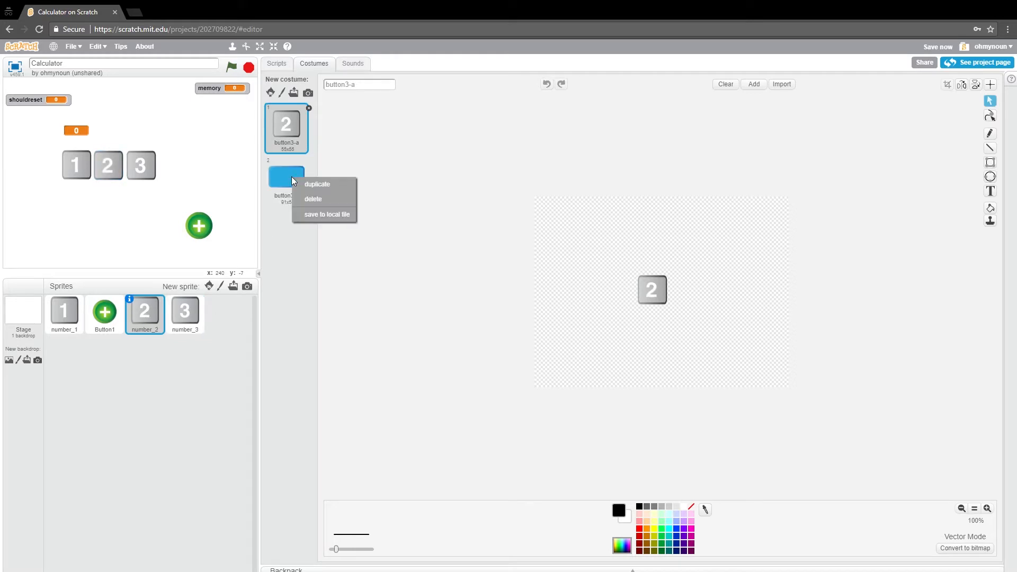
pyautogui.click(63, 311)
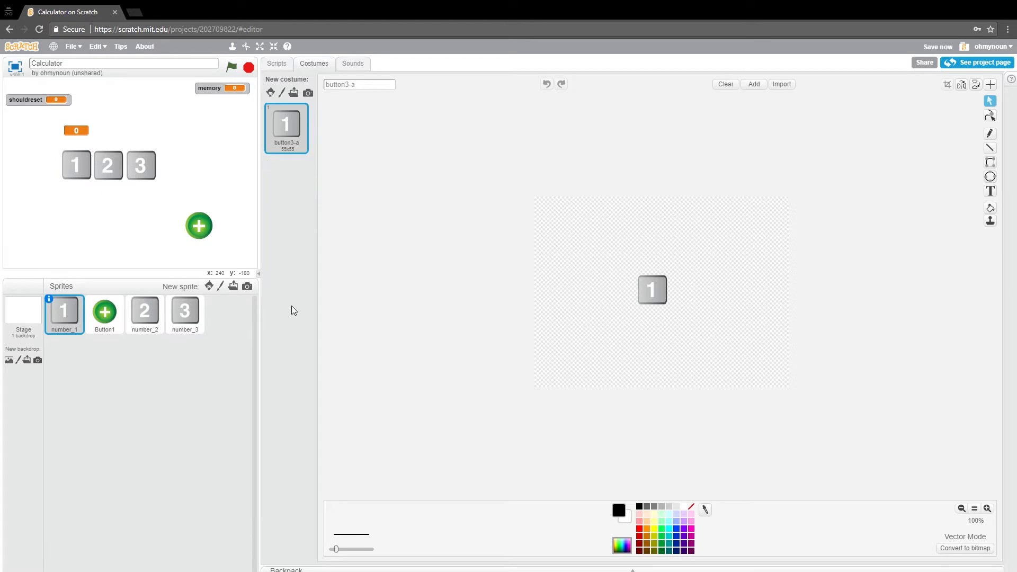
# Step: Duplicate the number 3 sprite and place the copy below the 1 button
pyautogui.rightClick(184, 310)
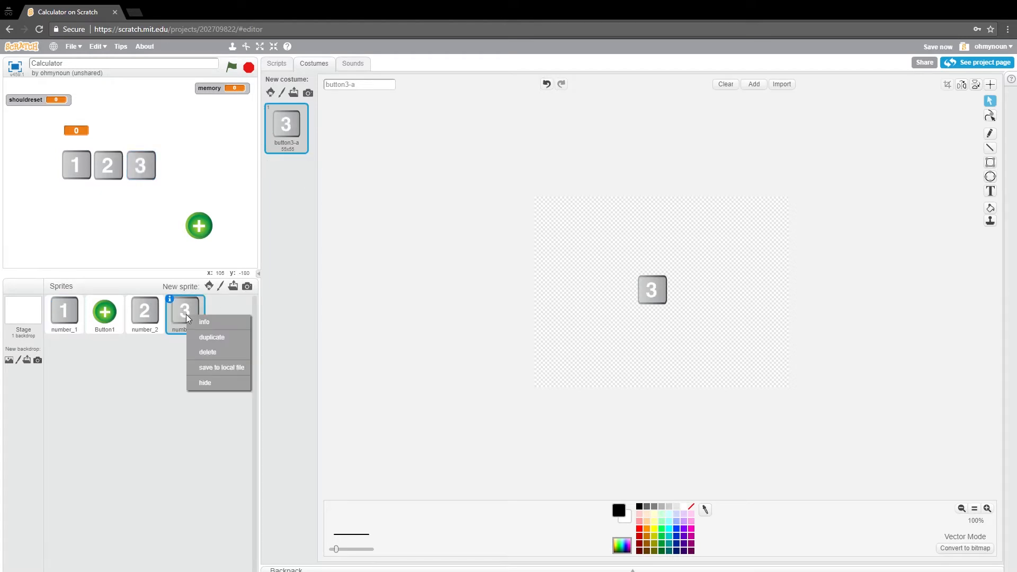
pyautogui.click(212, 337)
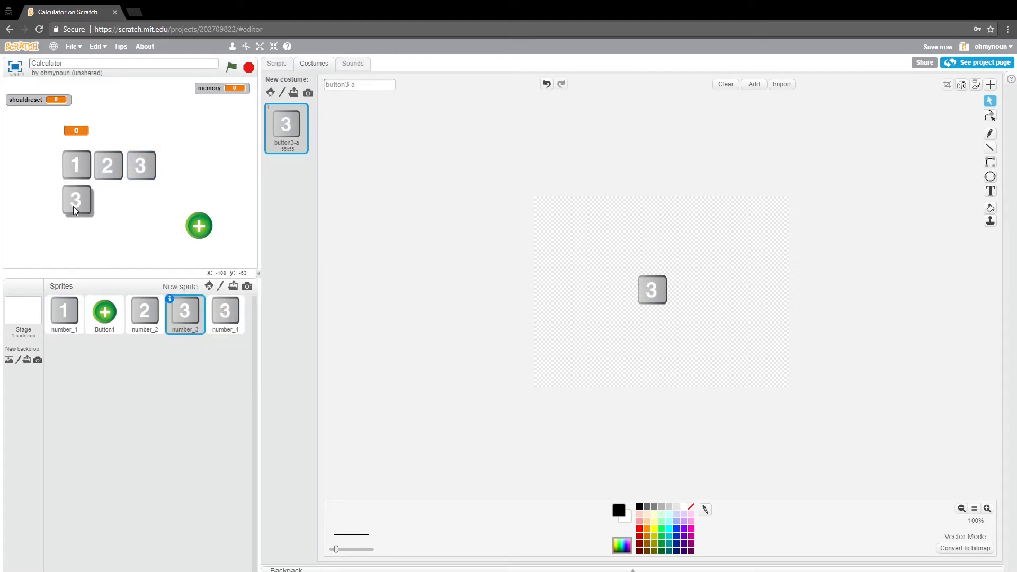
pyautogui.click(225, 311)
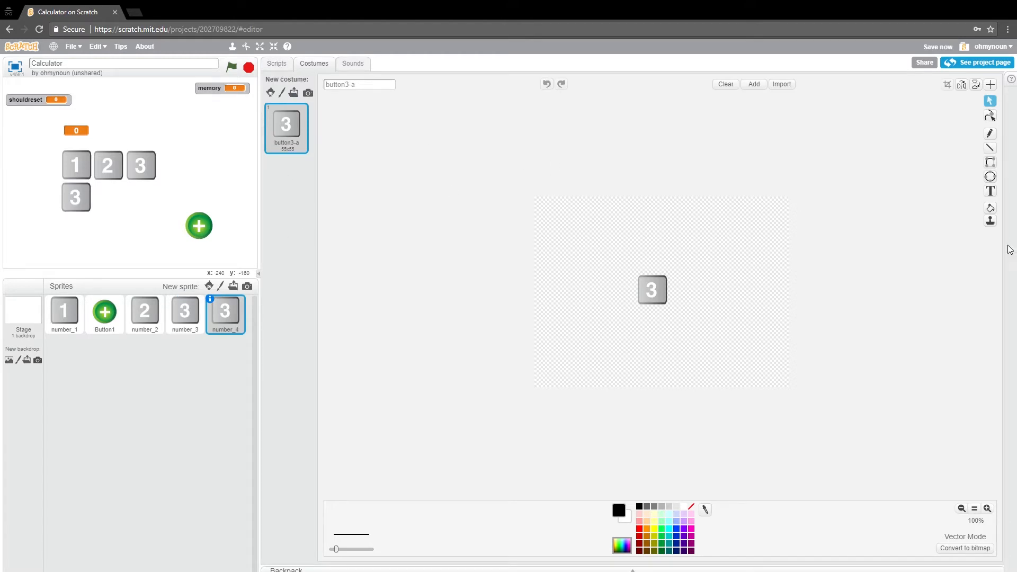
# Step: Relabel the copied button's costume digit to 4 and place a further copy beside it
pyautogui.click(990, 191)
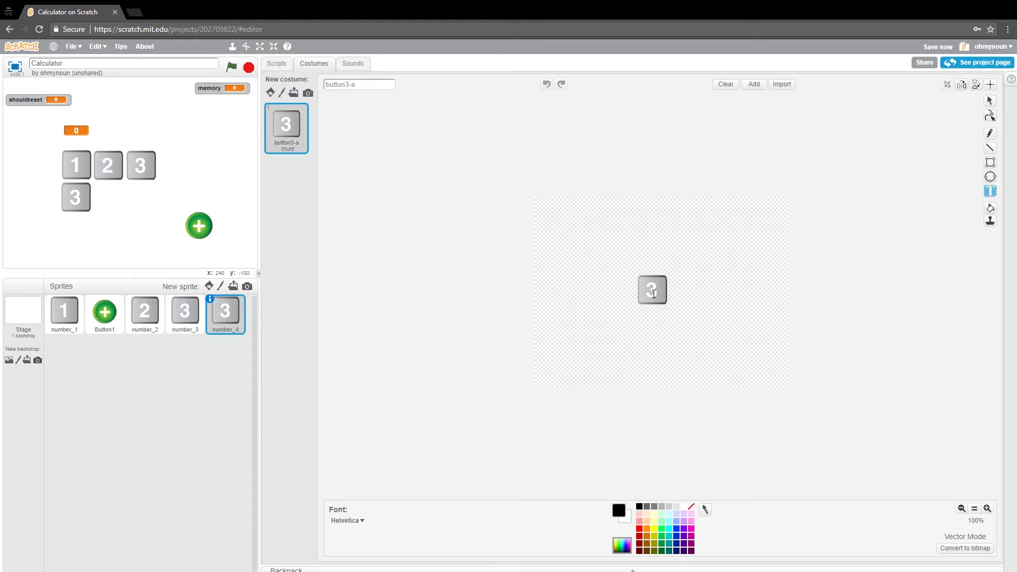
pyautogui.write('4')
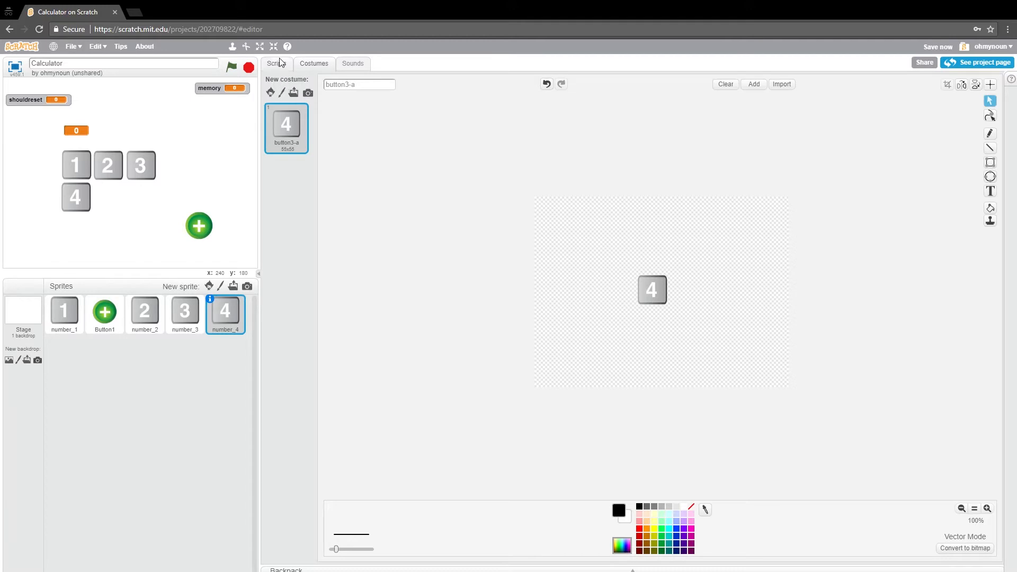
pyautogui.click(275, 64)
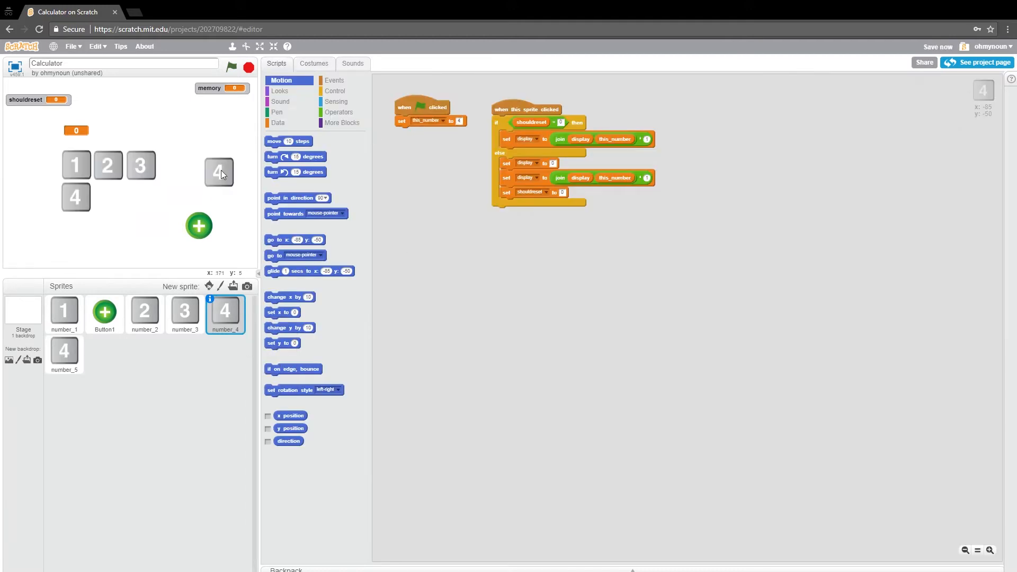
pyautogui.click(63, 354)
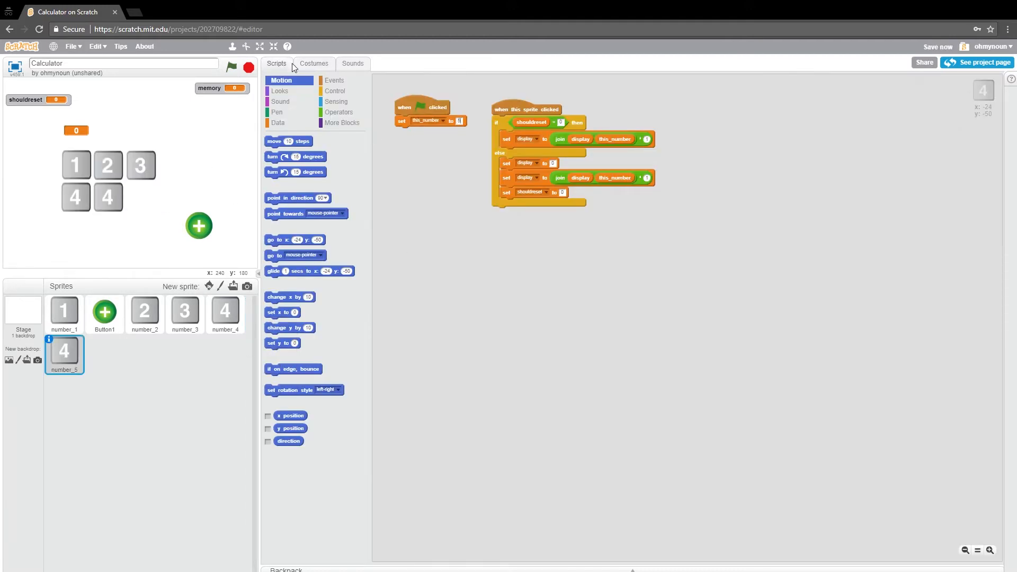
pyautogui.click(313, 62)
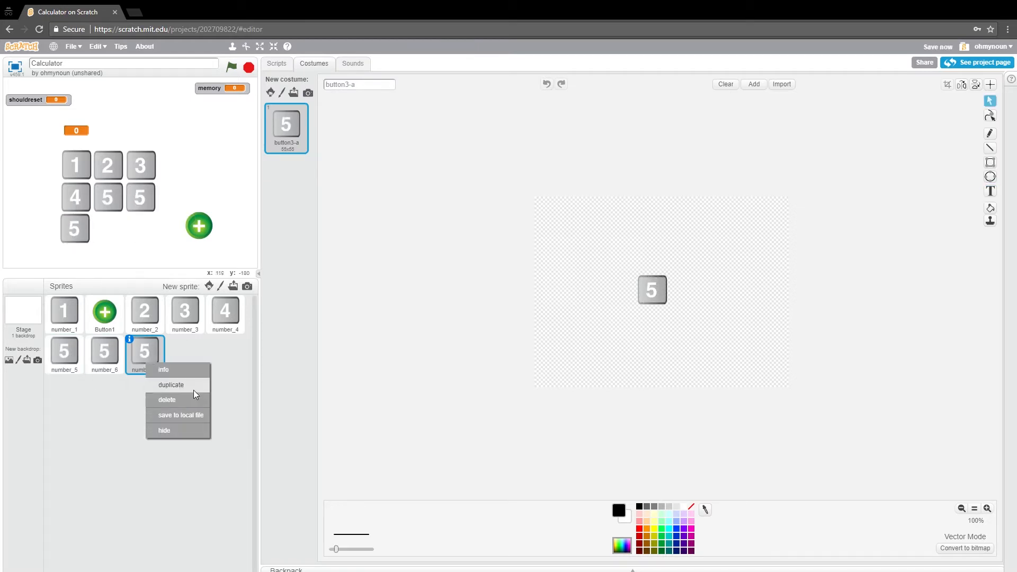
# Step: Duplicate the 5 button to fill the three-by-three grid, then make a tenth number button copy
pyautogui.click(172, 384)
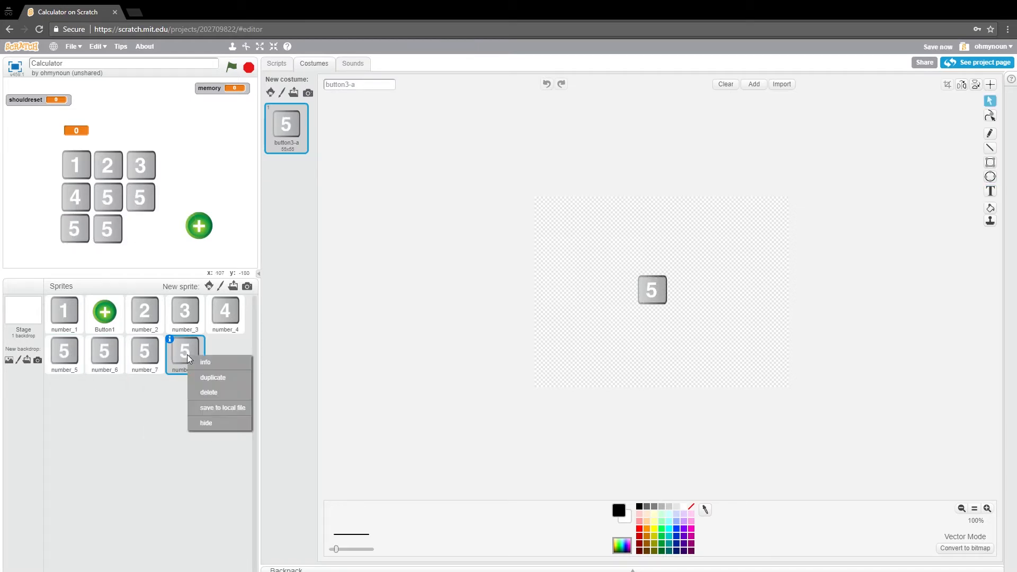
pyautogui.click(213, 377)
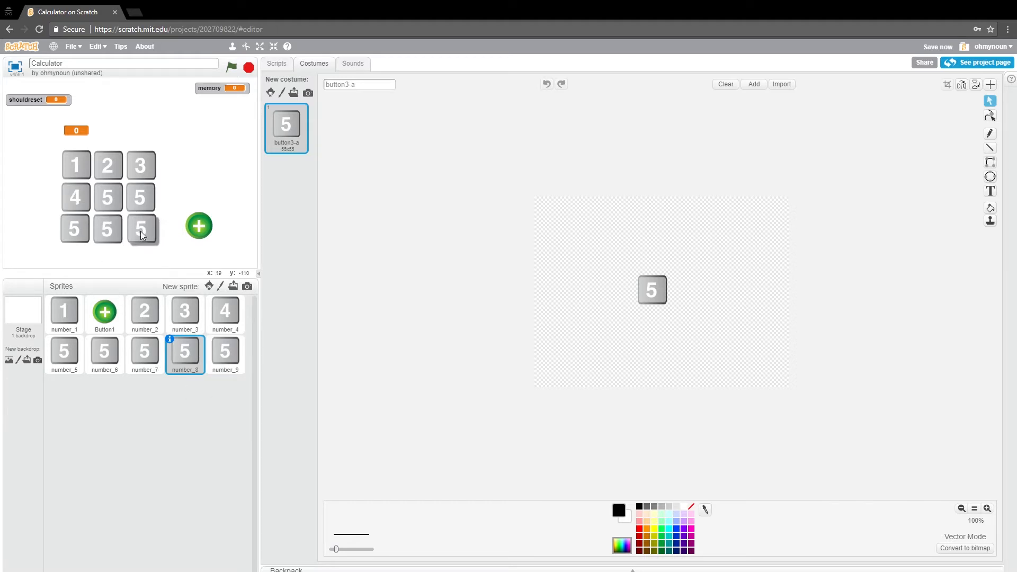
pyautogui.click(224, 350)
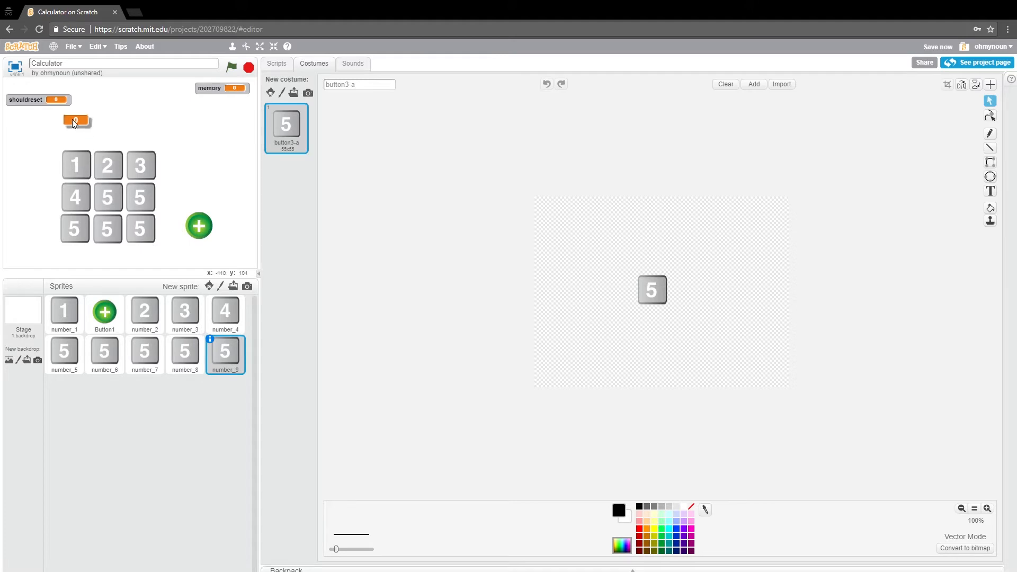
pyautogui.click(225, 315)
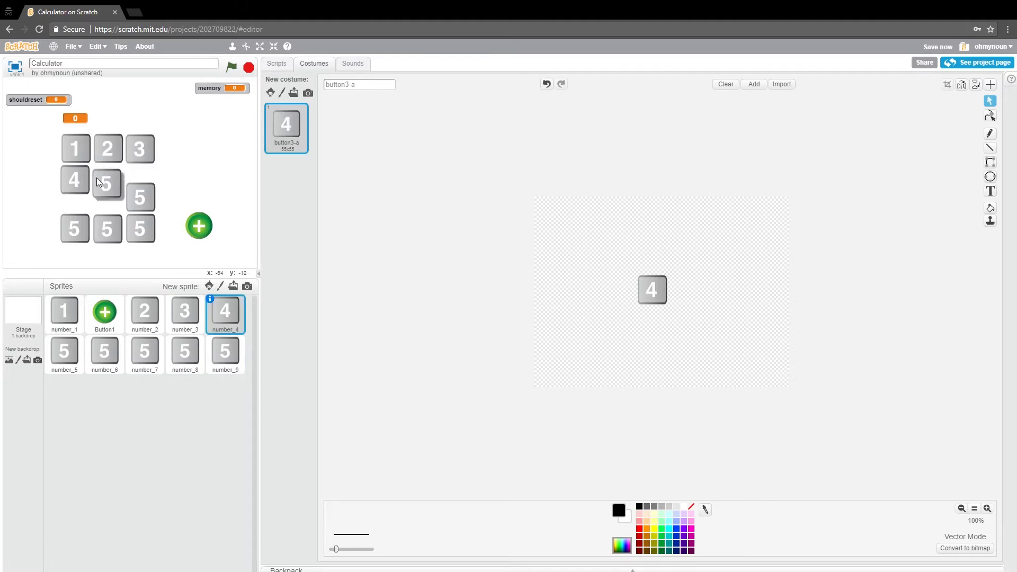
pyautogui.click(104, 355)
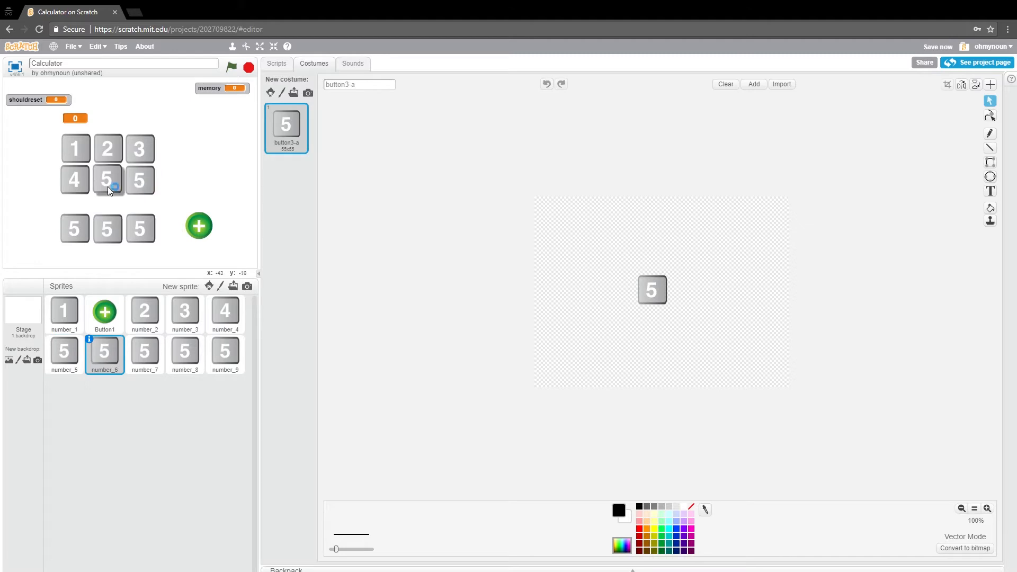
pyautogui.rightClick(225, 351)
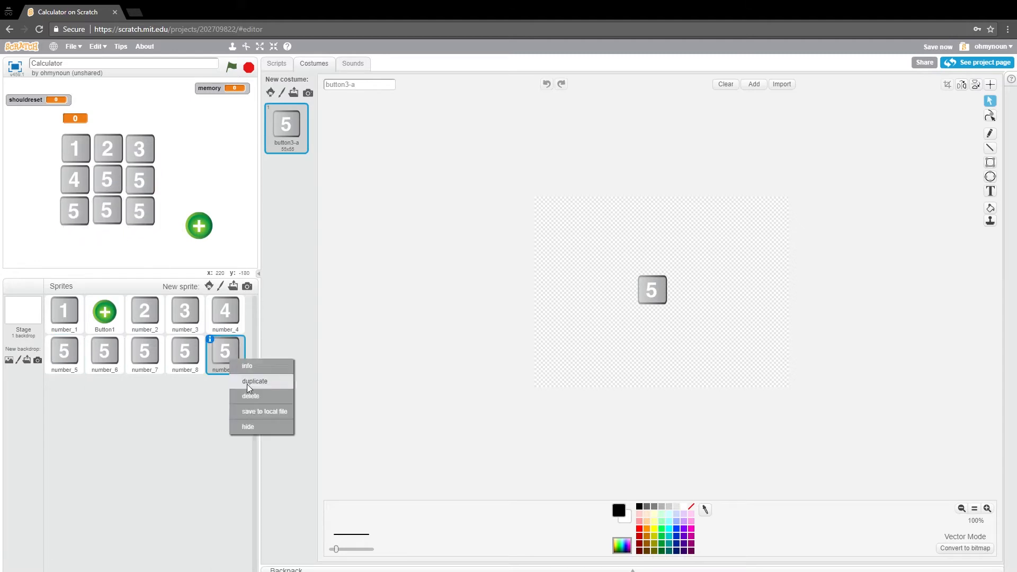
pyautogui.click(255, 380)
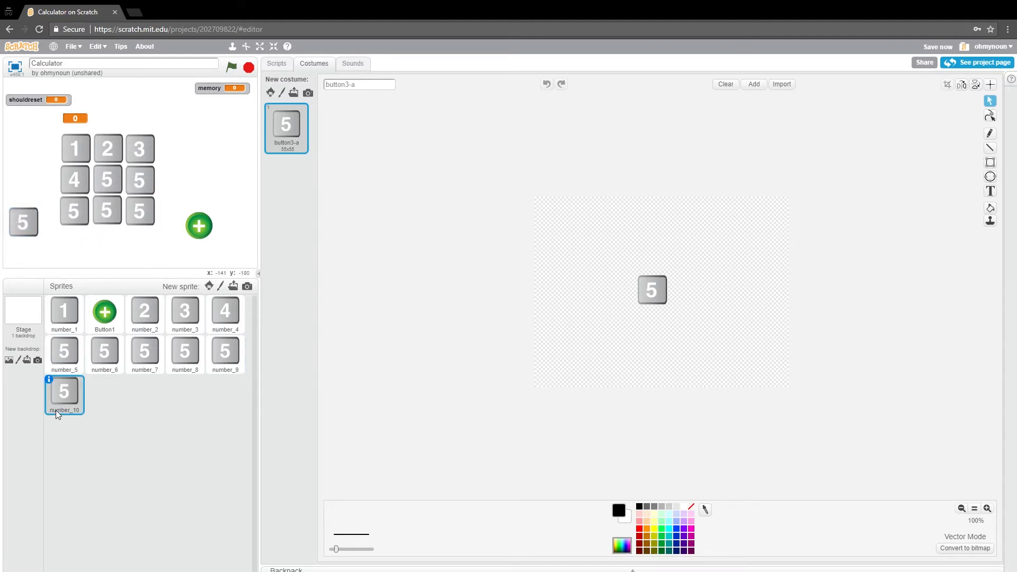
# Step: Relabel the copied sprites' costumes so the keypad reads 1 through 9 with 0 below
pyautogui.click(48, 379)
pyautogui.write('0')
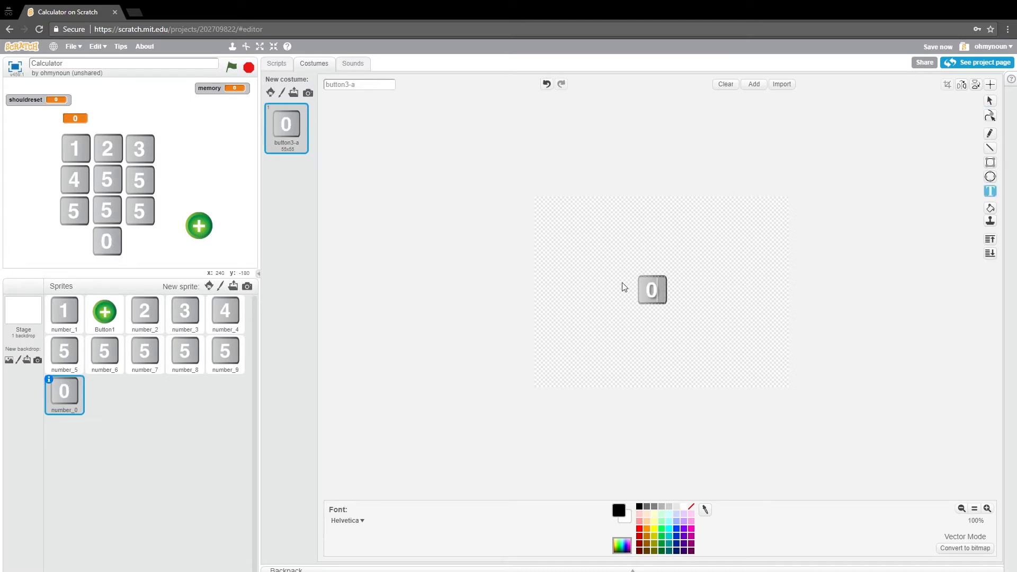
pyautogui.click(224, 354)
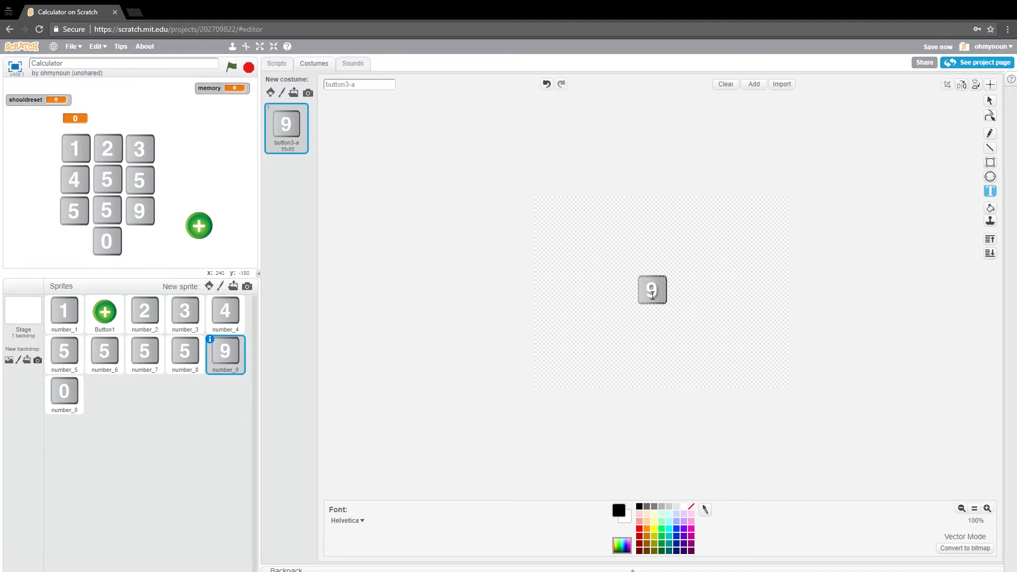
pyautogui.click(184, 352)
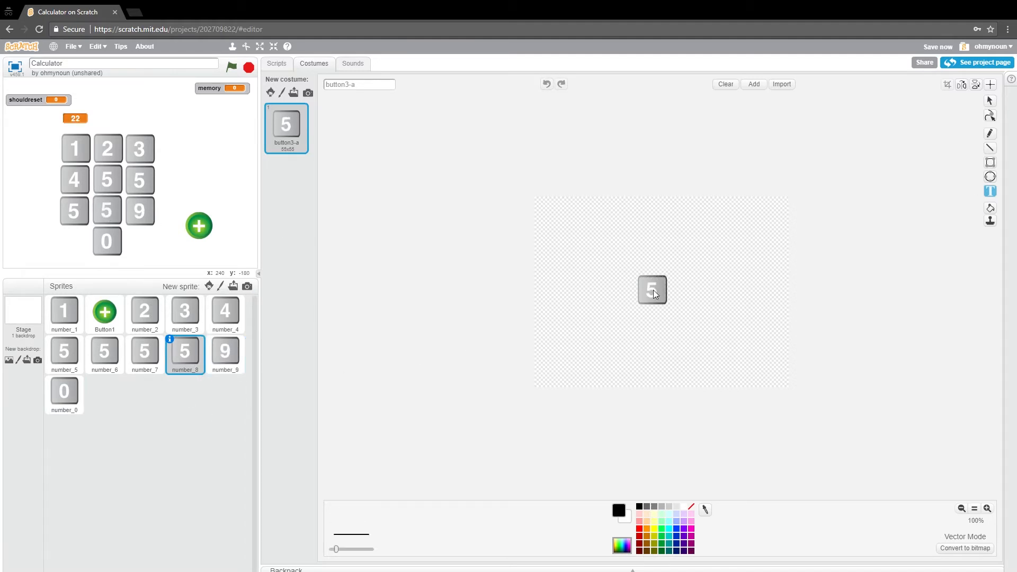
pyautogui.click(105, 352)
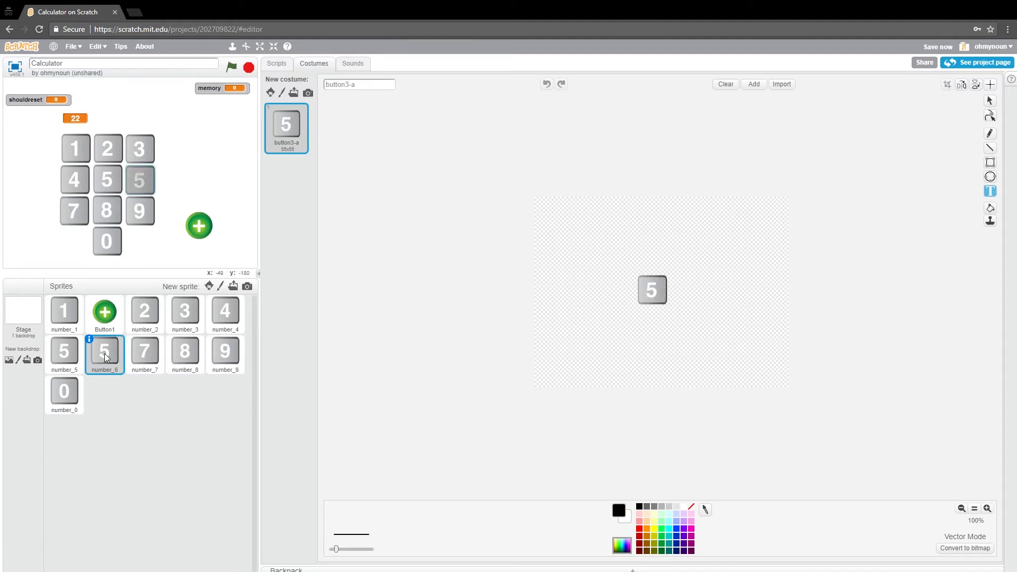
pyautogui.click(64, 350)
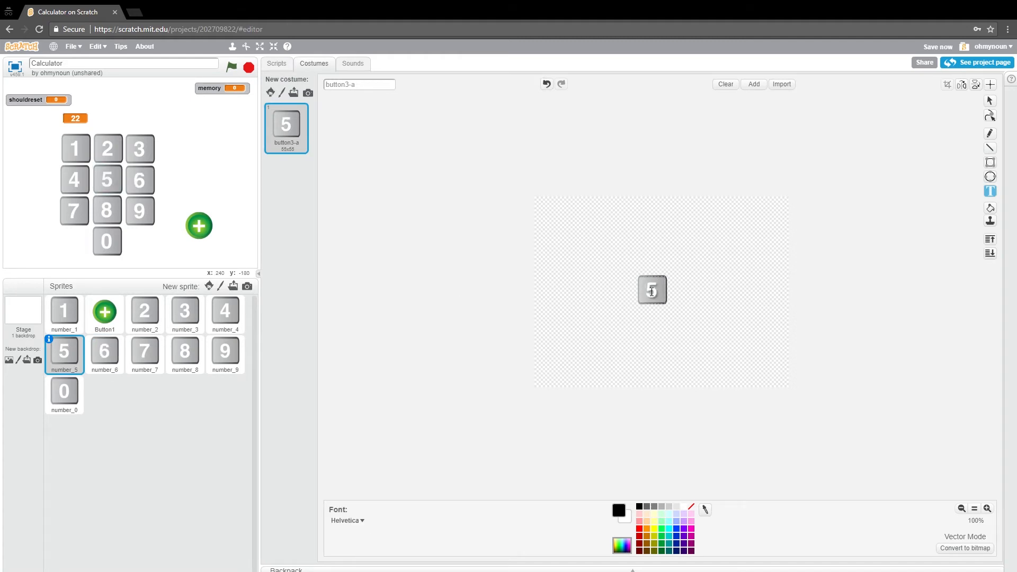
pyautogui.click(991, 101)
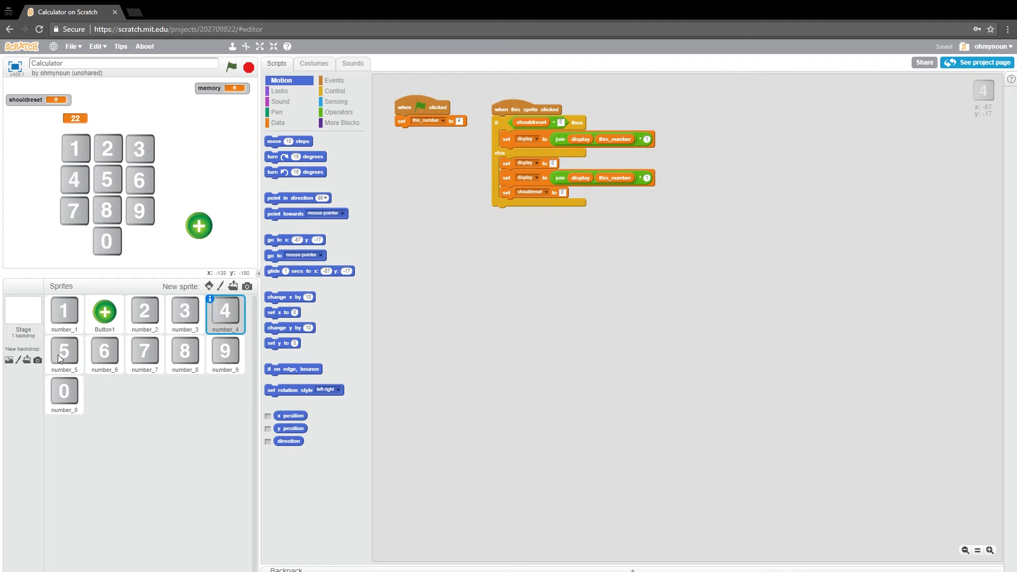
# Step: Set this_number to 6, 8 and 0 on those buttons, then show the stage full screen
pyautogui.click(104, 350)
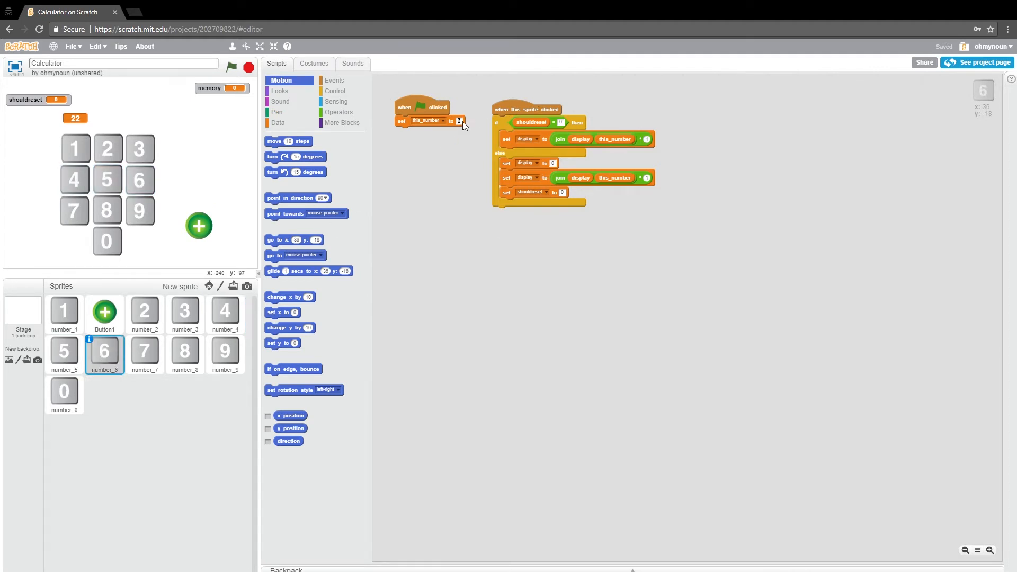
pyautogui.click(184, 350)
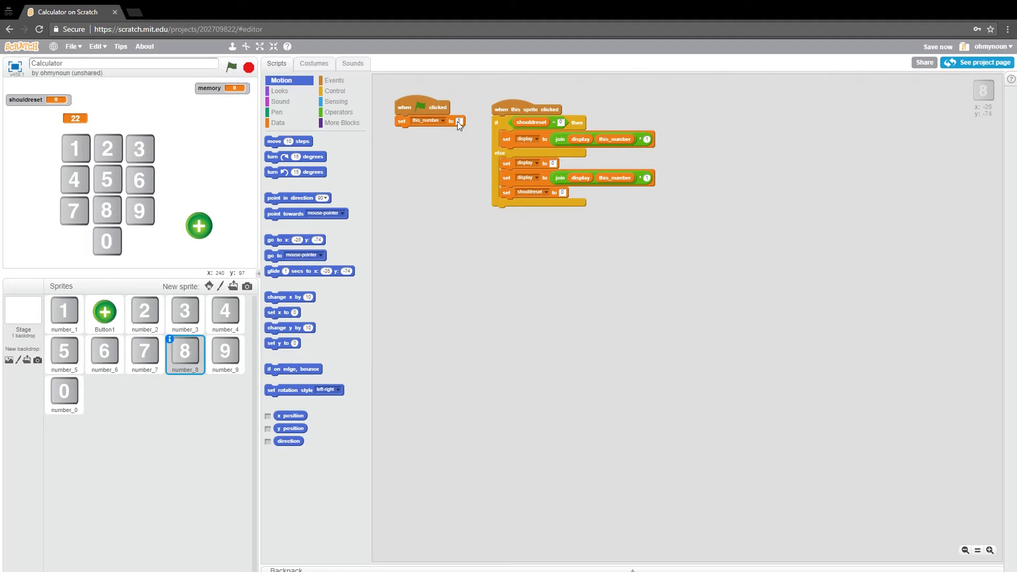
pyautogui.click(64, 391)
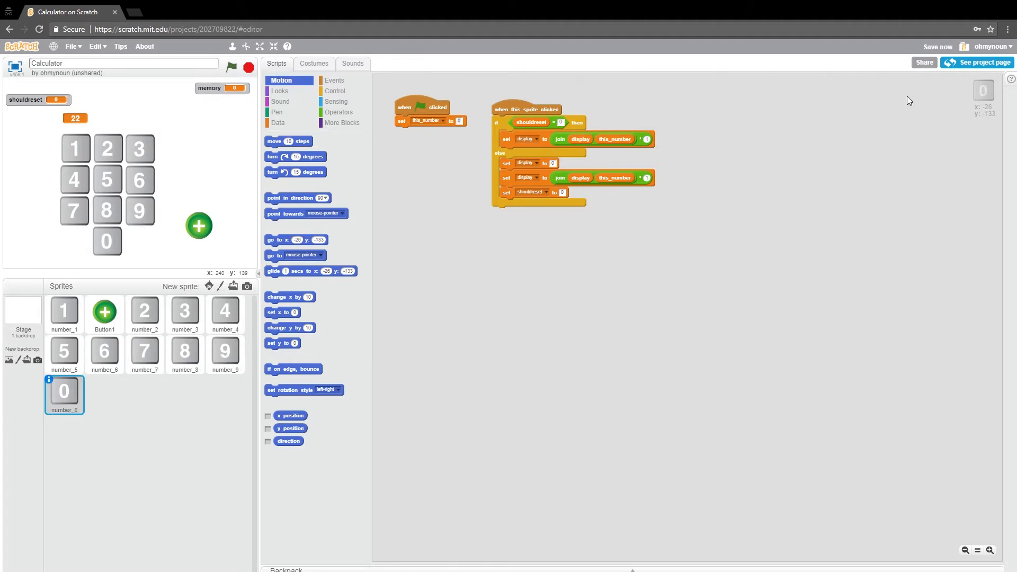
pyautogui.moveTo(150, 457)
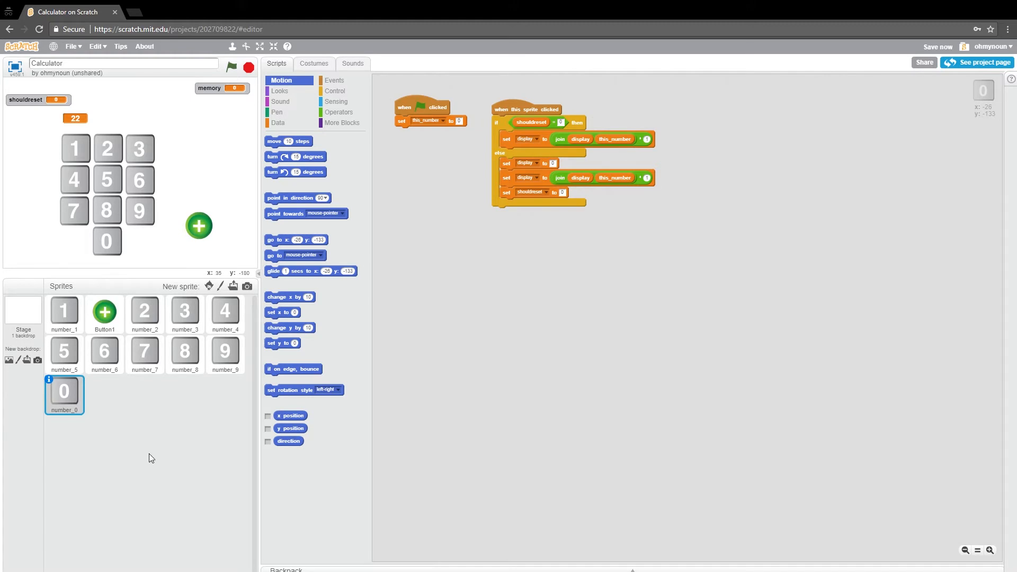
pyautogui.click(261, 46)
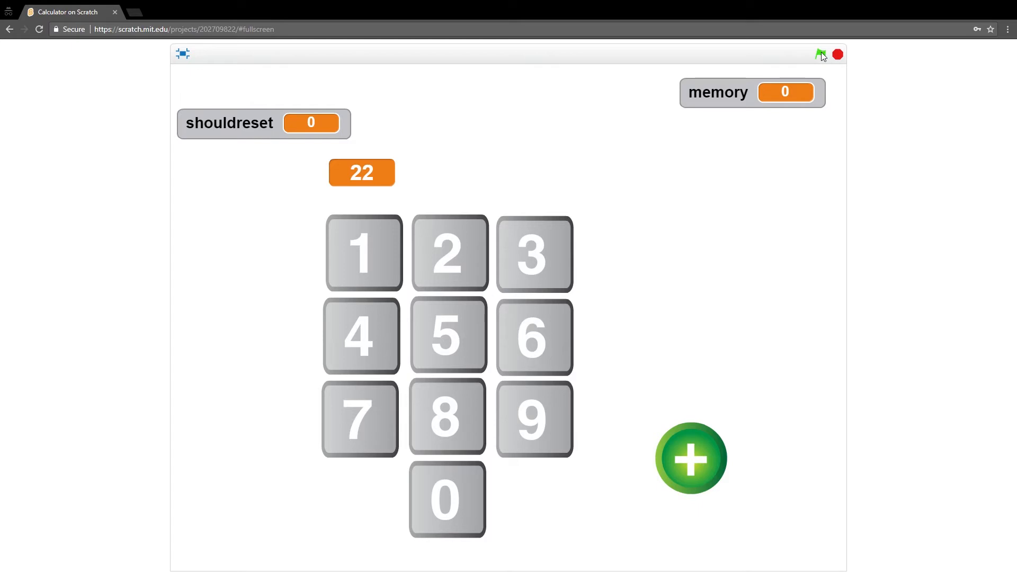
pyautogui.click(820, 54)
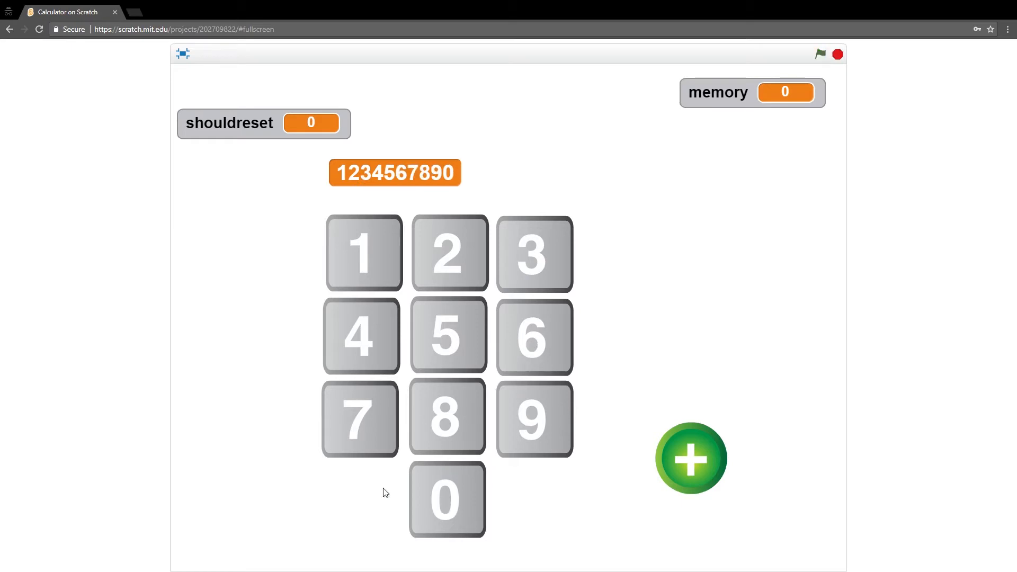
pyautogui.click(689, 458)
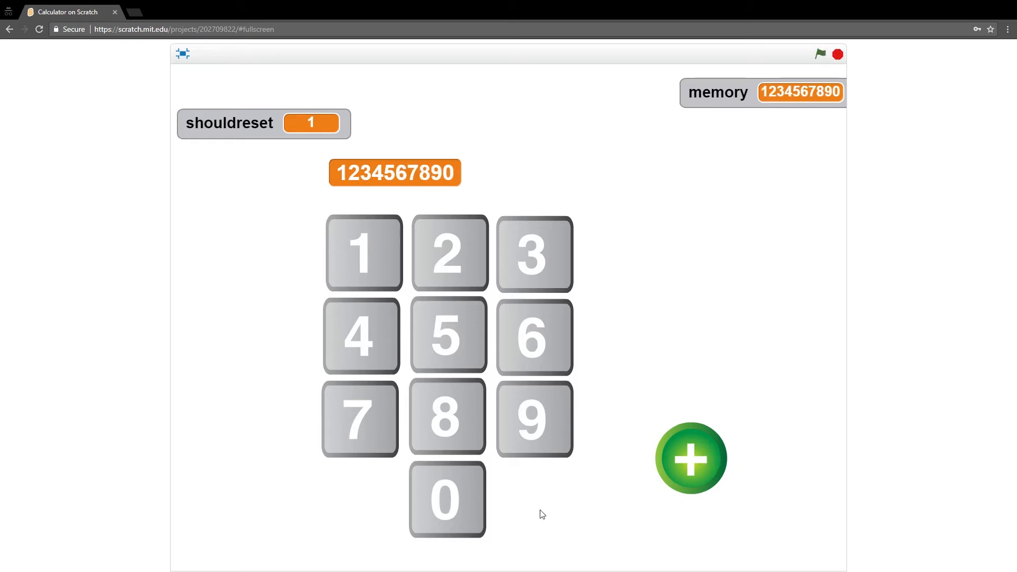
pyautogui.moveTo(458, 235)
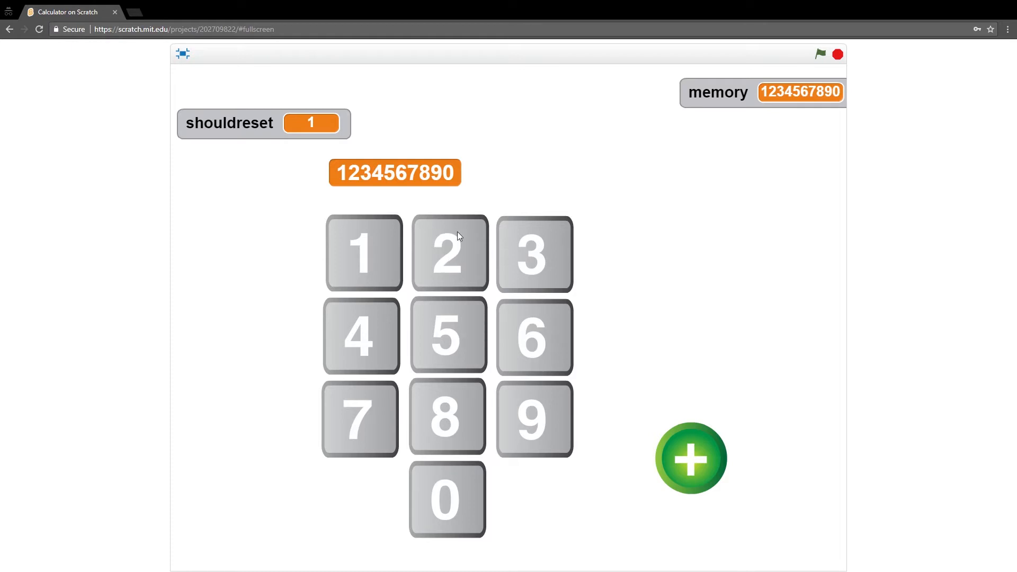
pyautogui.click(449, 252)
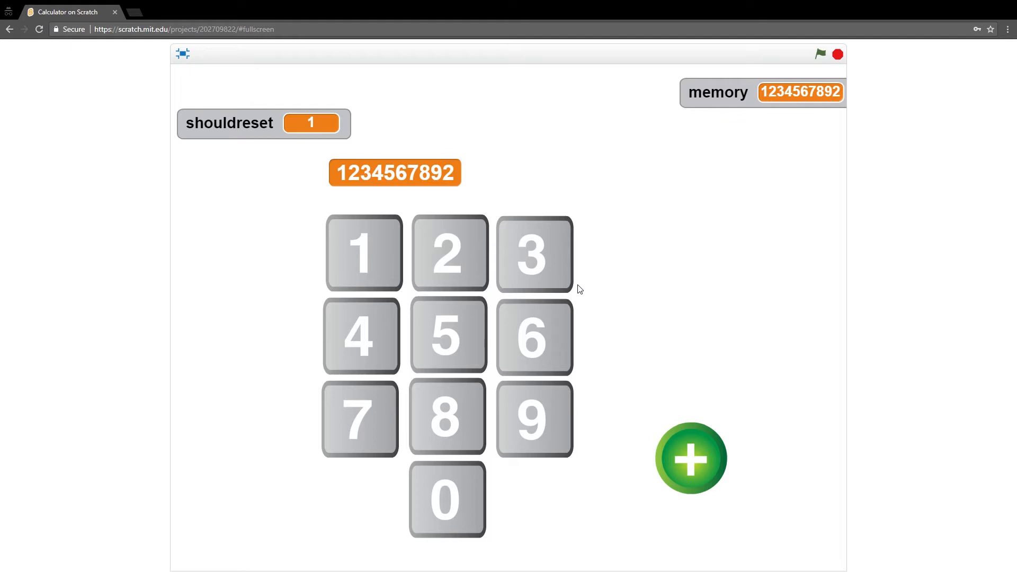
pyautogui.moveTo(325, 59)
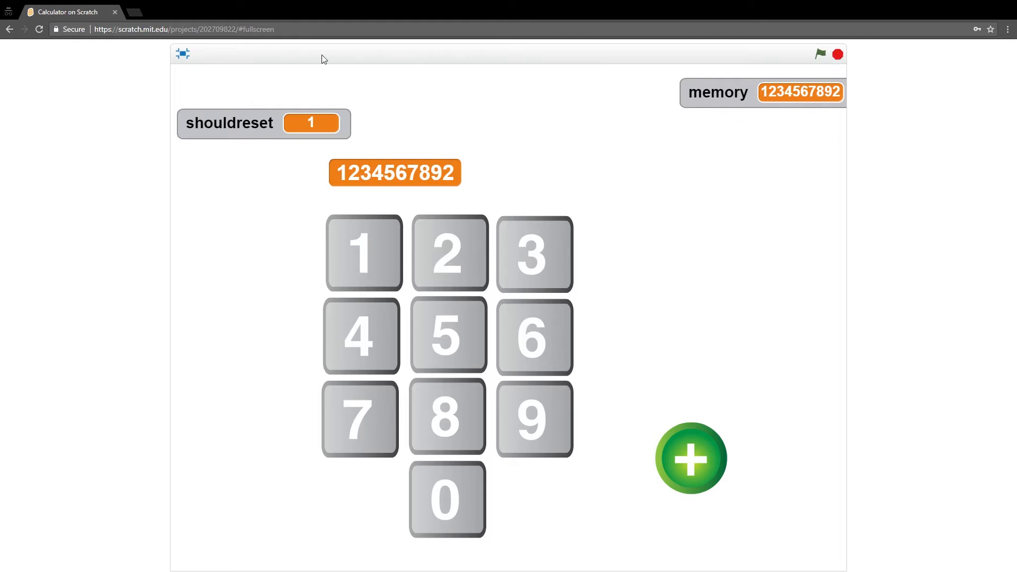
pyautogui.moveTo(184, 61)
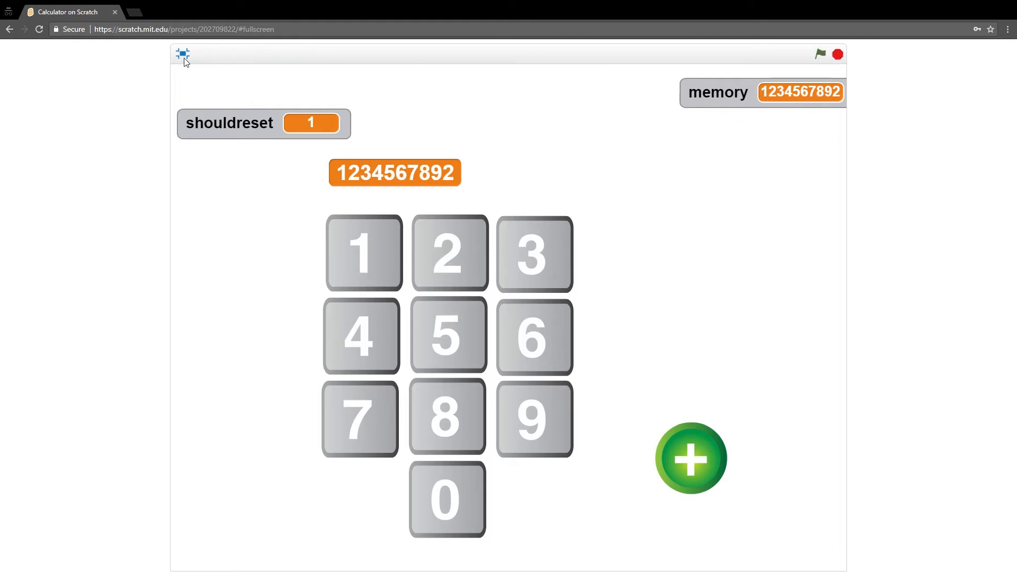
pyautogui.click(183, 54)
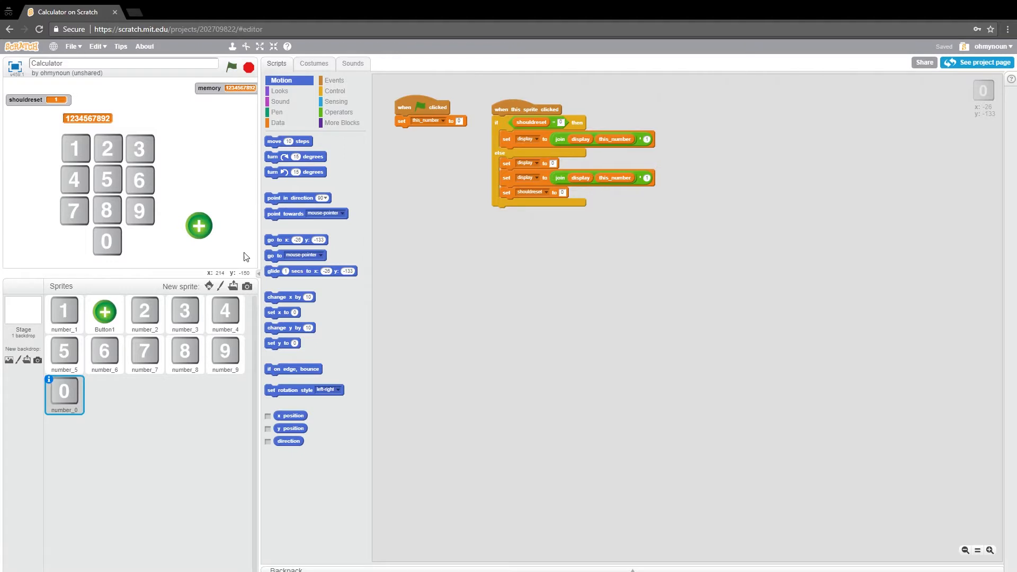
pyautogui.moveTo(773, 207)
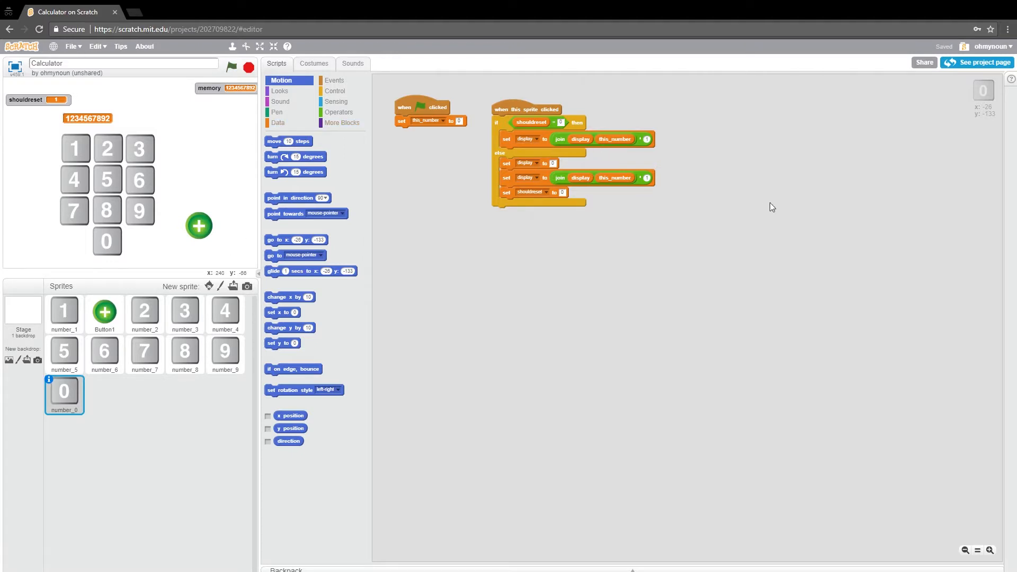
pyautogui.moveTo(309, 248)
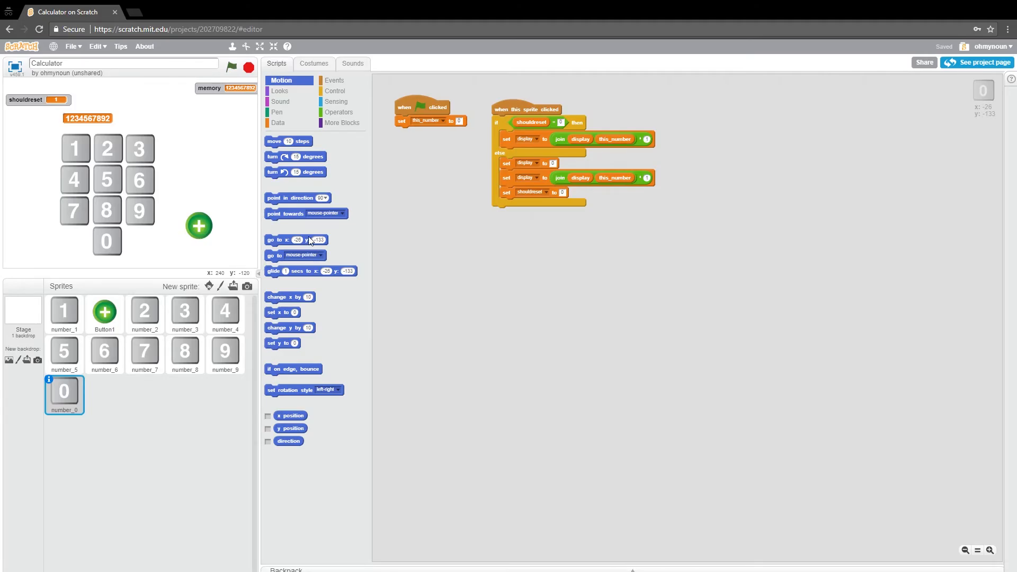
pyautogui.moveTo(199, 227)
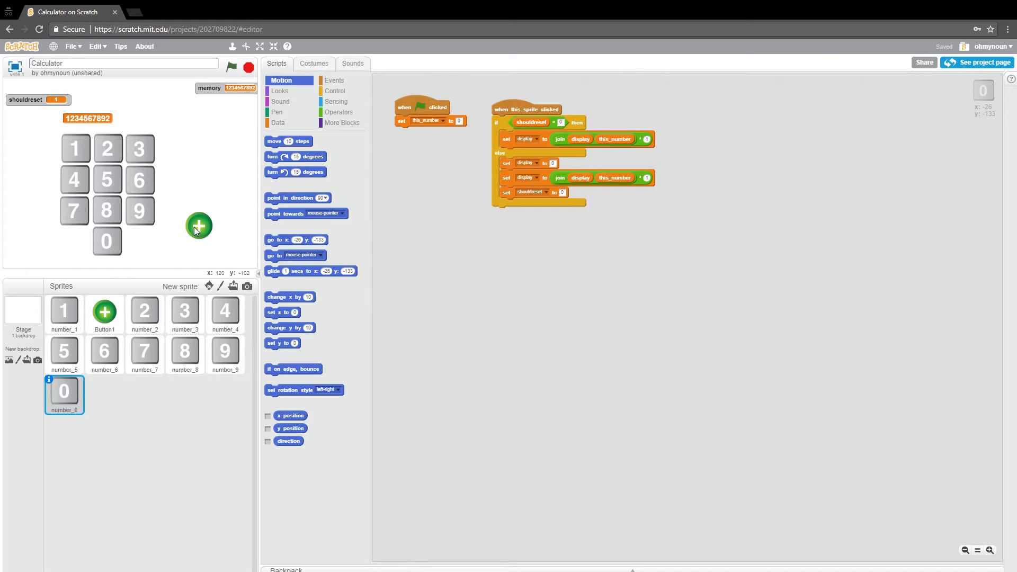
pyautogui.moveTo(686, 209)
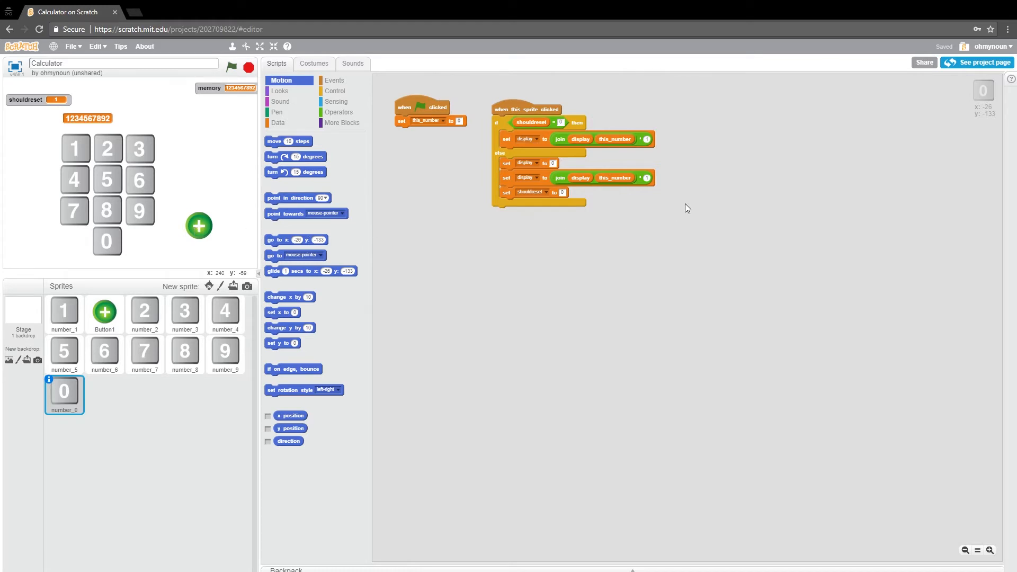
pyautogui.moveTo(687, 207)
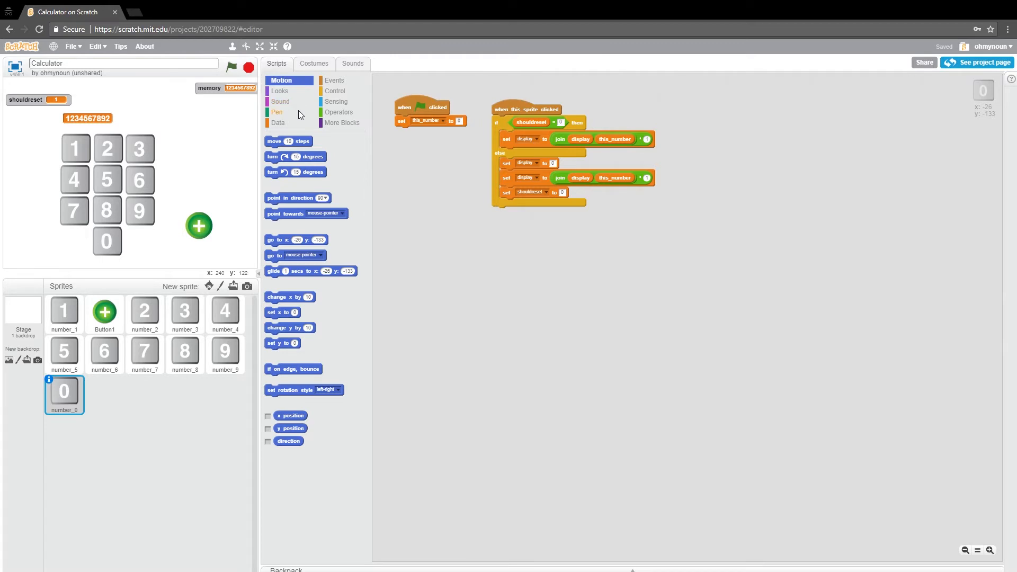
pyautogui.moveTo(254, 168)
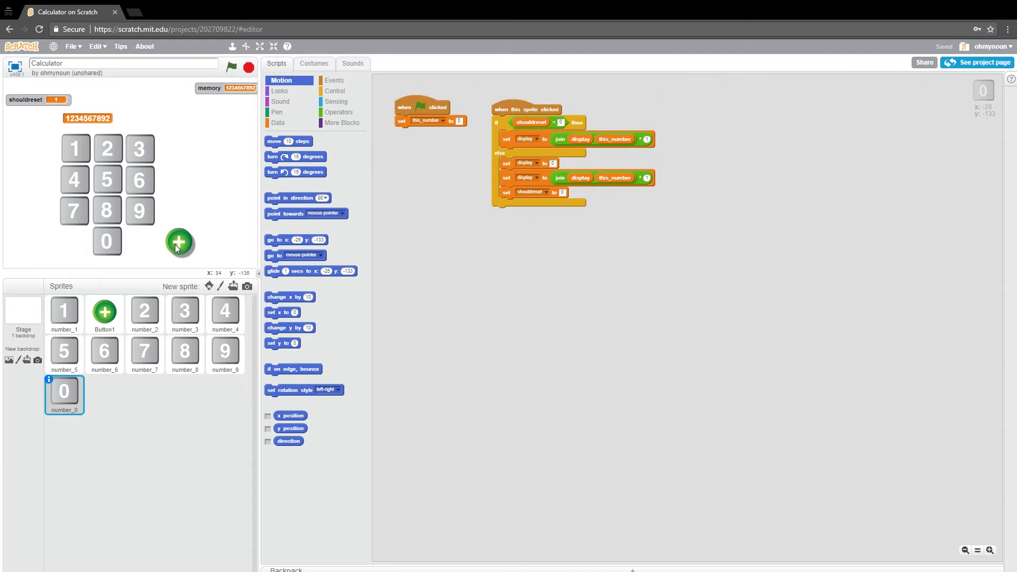
# Step: Select the subtract copy of the plus button and move it beside the 9 key
pyautogui.click(105, 313)
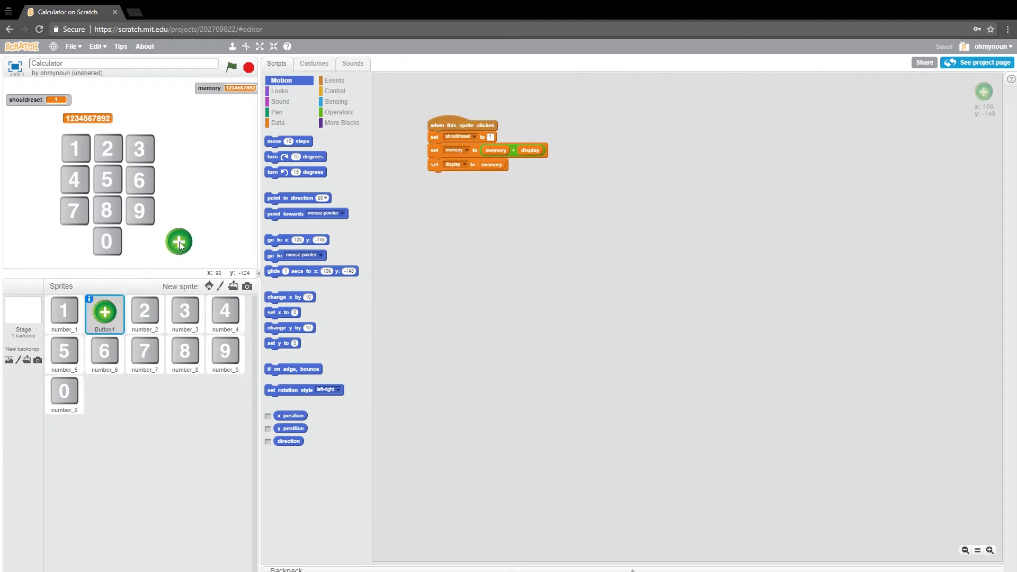
pyautogui.moveTo(187, 252)
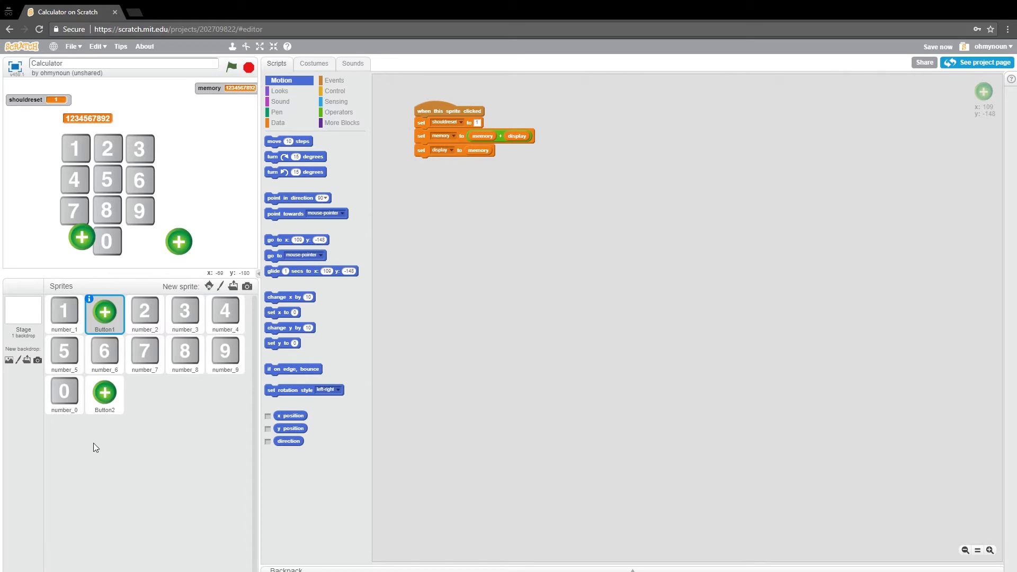
pyautogui.click(104, 394)
pyautogui.write('subtract')
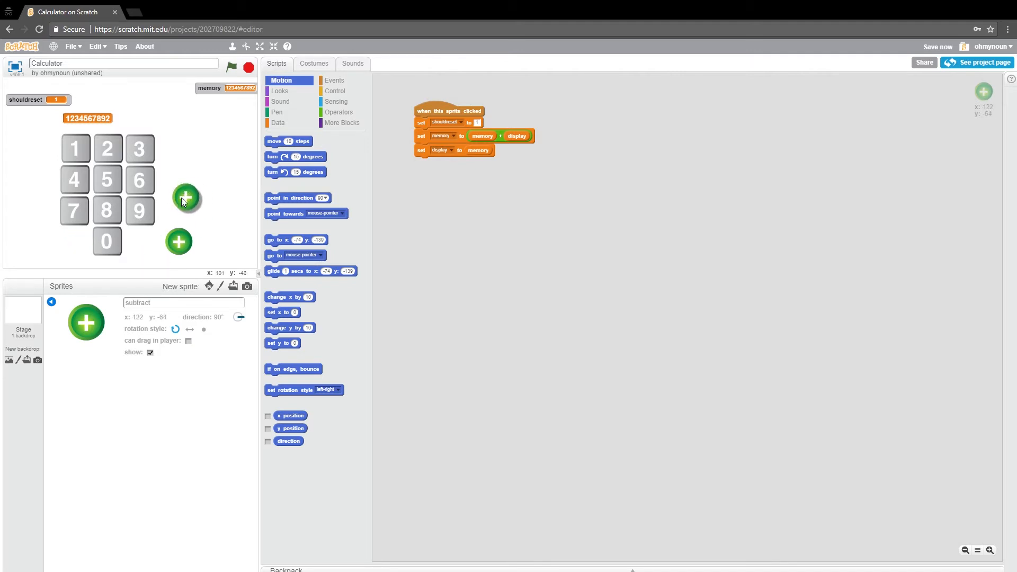
pyautogui.moveTo(186, 199); pyautogui.dragTo(178, 209)
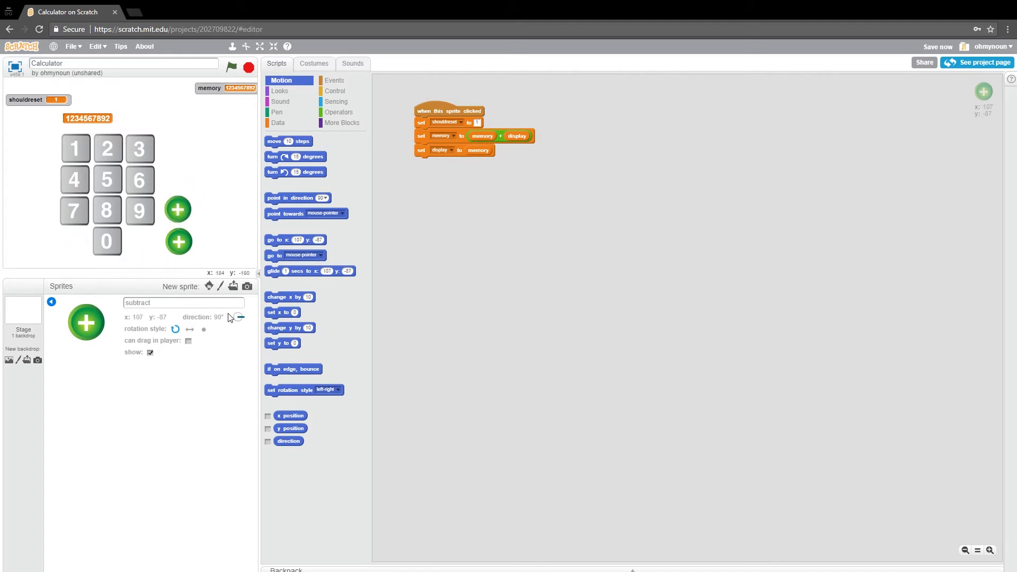
pyautogui.click(314, 64)
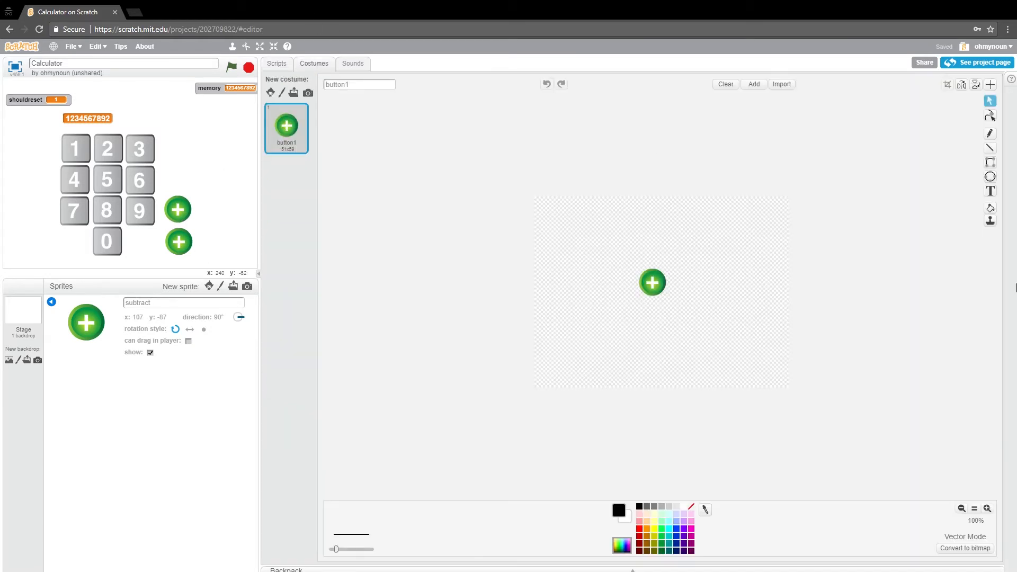
# Step: Replace the plus sign on the subtract costume with a minus sign and return to its scripts
pyautogui.click(990, 190)
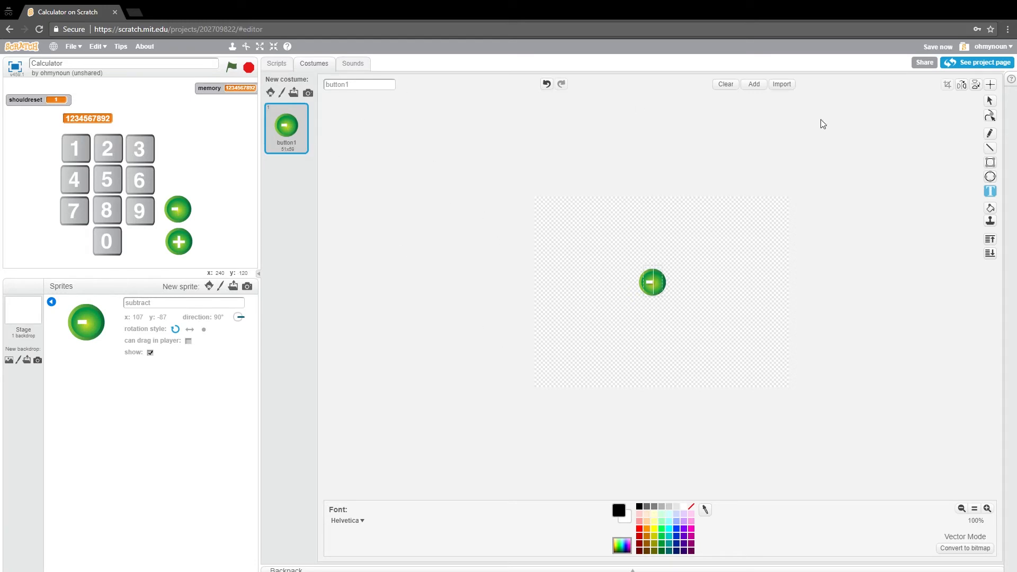
pyautogui.click(651, 282)
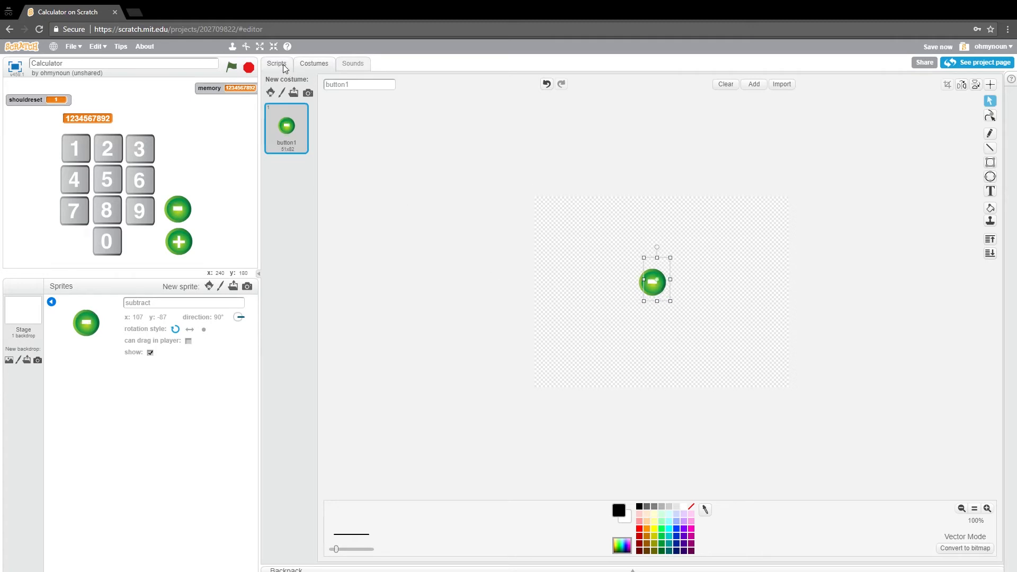
pyautogui.click(277, 64)
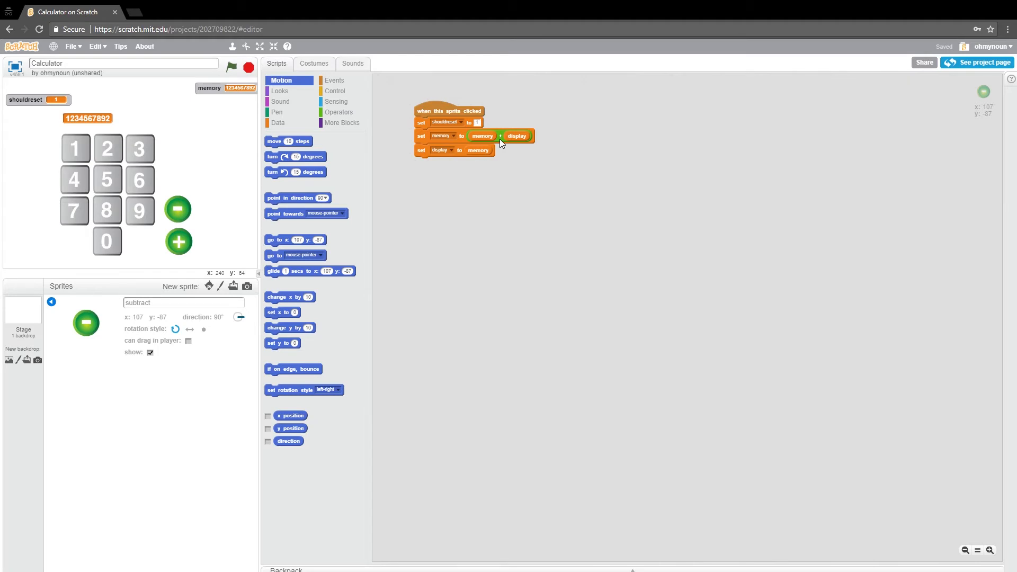
pyautogui.moveTo(518, 146)
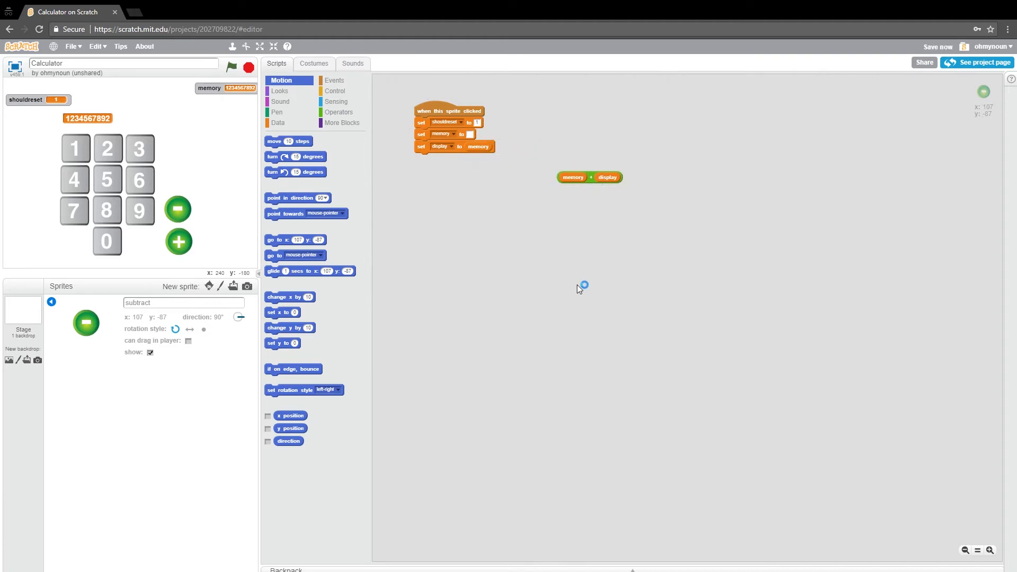
# Step: Show the Operators palette to swap the addition block for a minus block
pyautogui.click(340, 112)
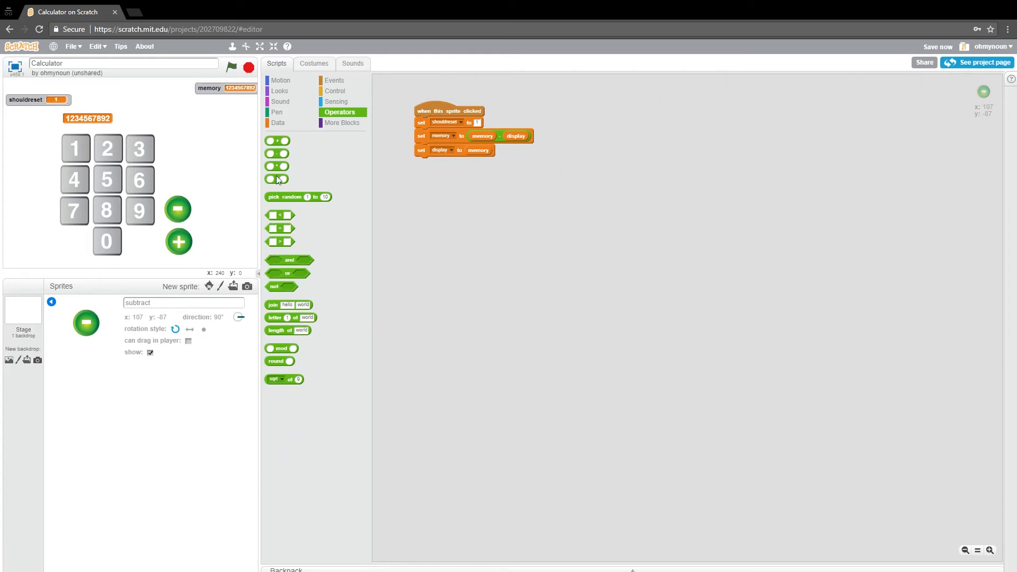
pyautogui.moveTo(238, 105)
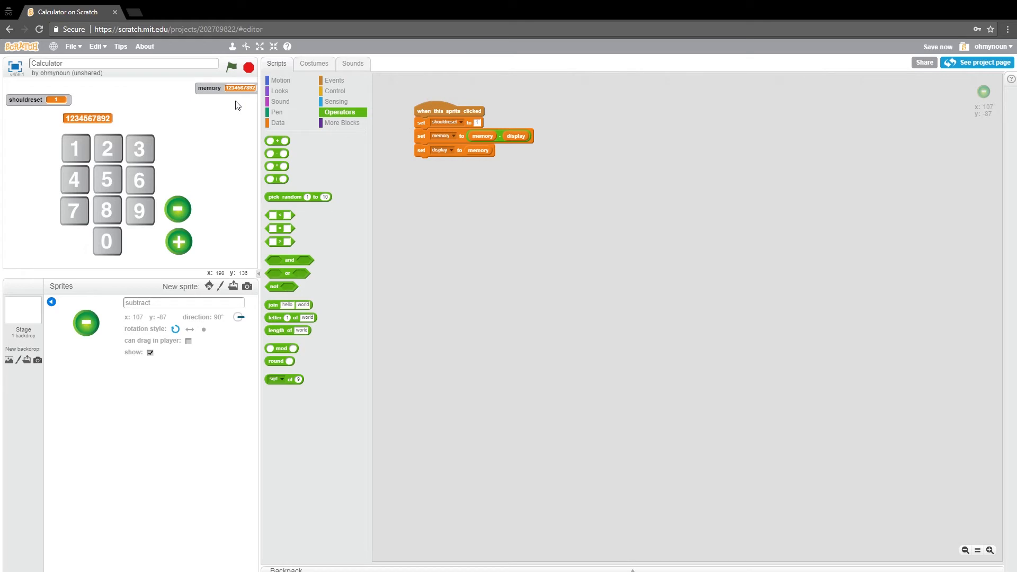
pyautogui.moveTo(142, 209)
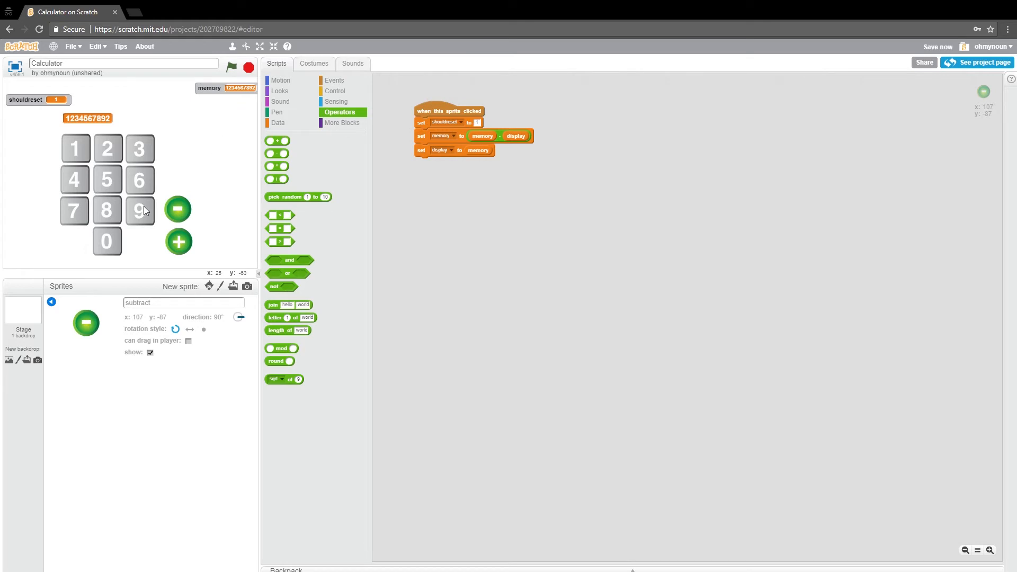
pyautogui.moveTo(54, 81)
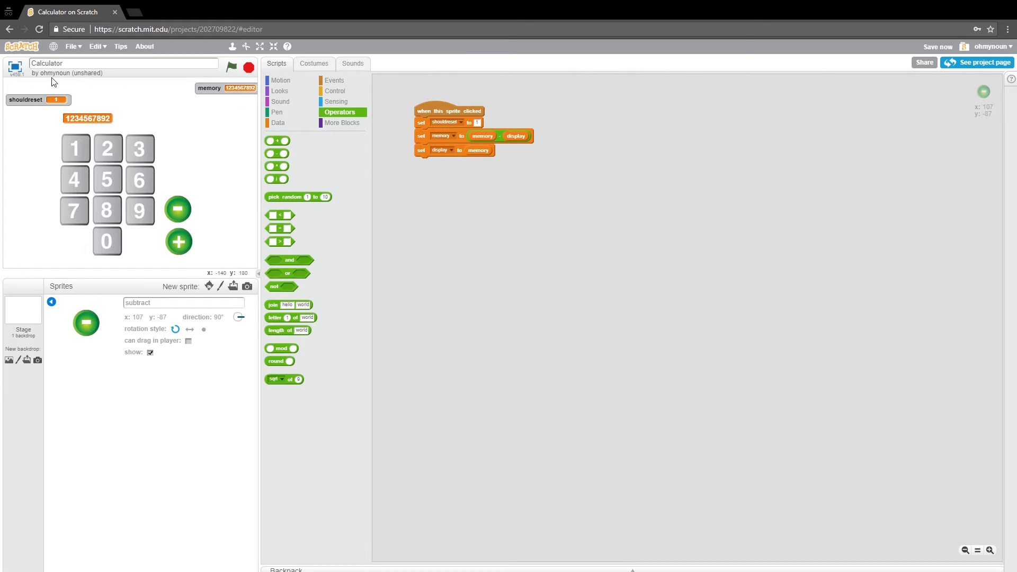
# Step: Run the calculator full screen, subtract 10 to get -10, and return to the editor
pyautogui.click(261, 46)
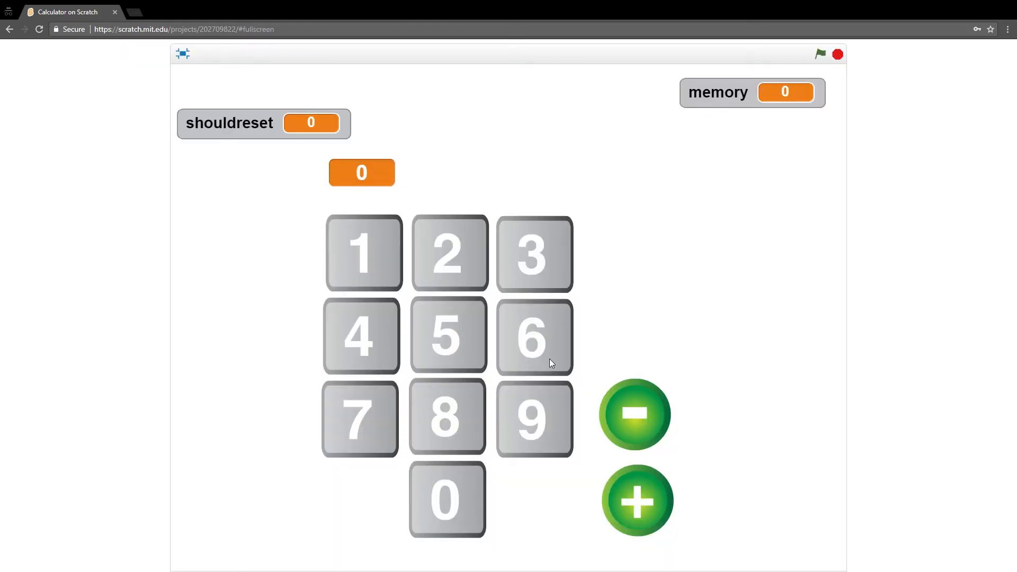
pyautogui.click(362, 252)
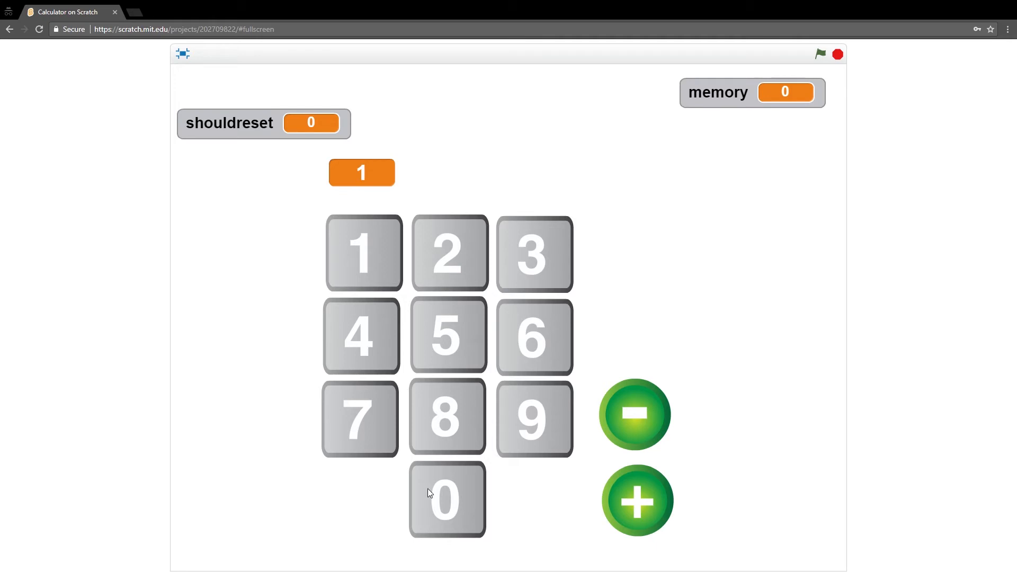
pyautogui.click(635, 415)
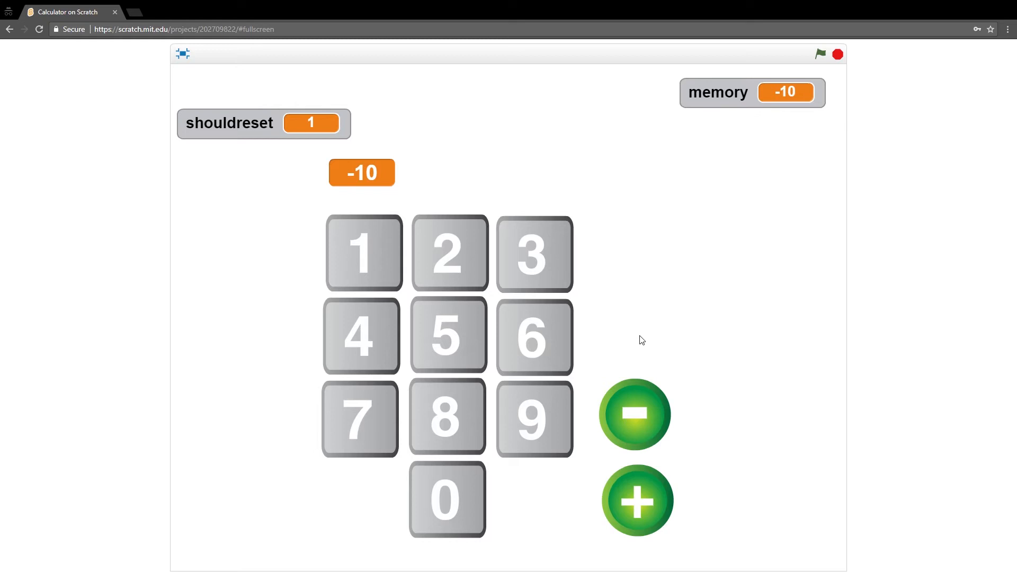
pyautogui.moveTo(796, 104)
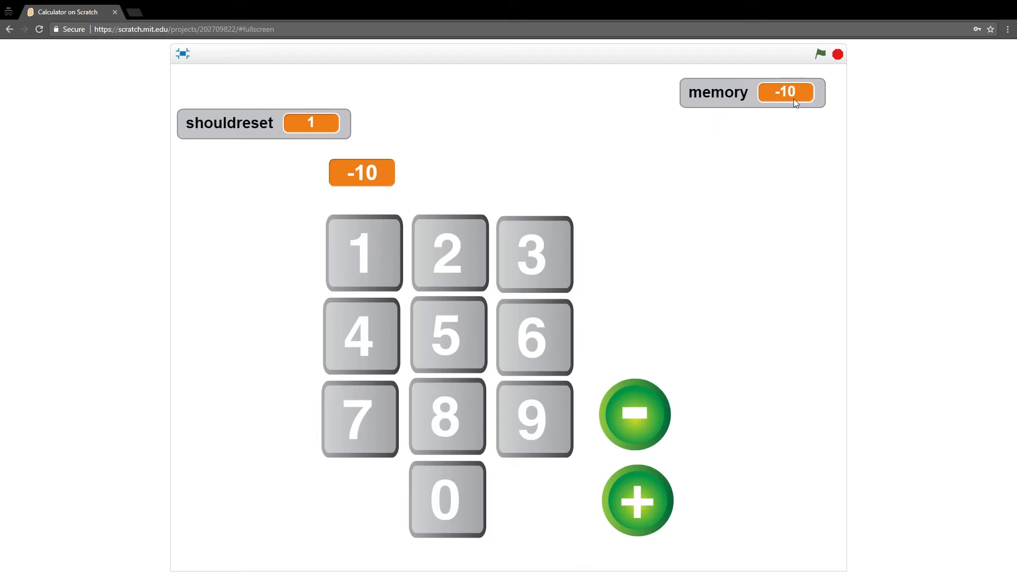
pyautogui.moveTo(794, 98)
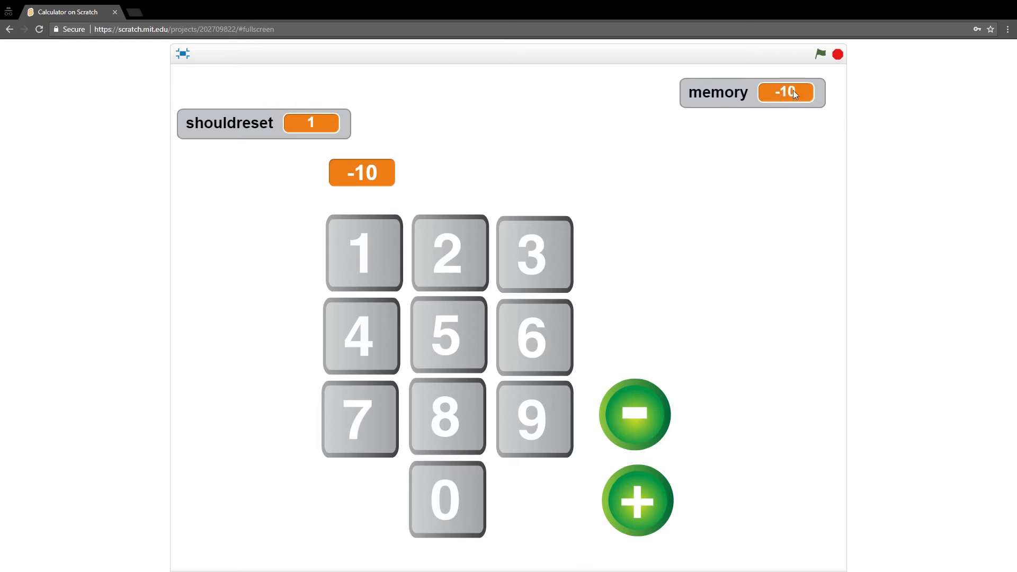
pyautogui.click(182, 53)
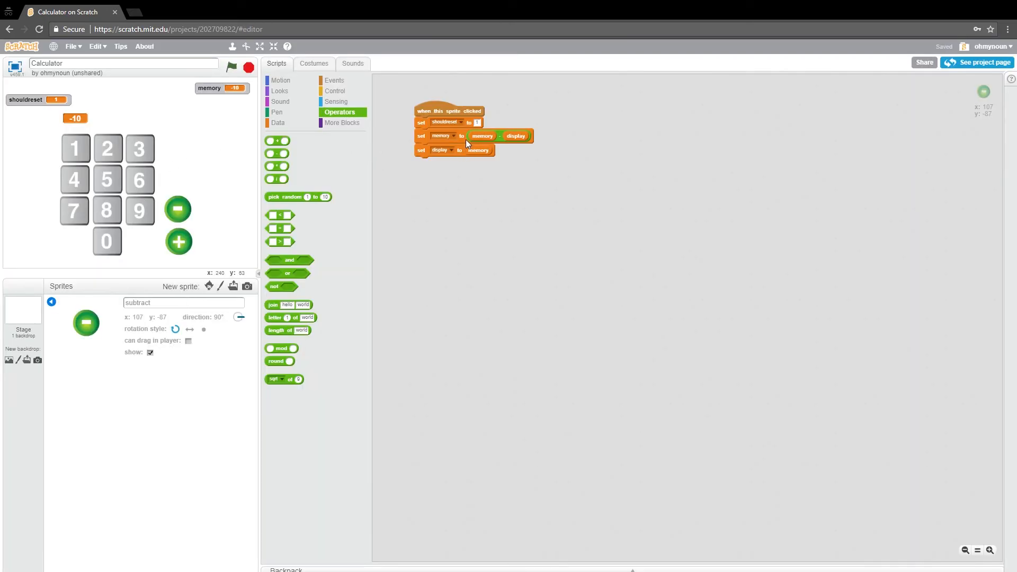
pyautogui.moveTo(486, 143)
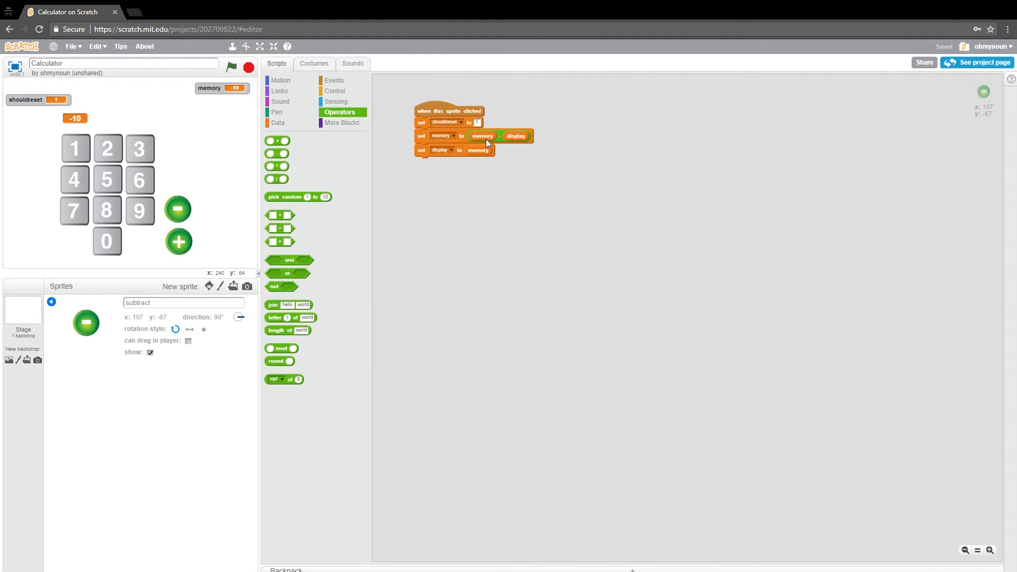
pyautogui.moveTo(444, 143)
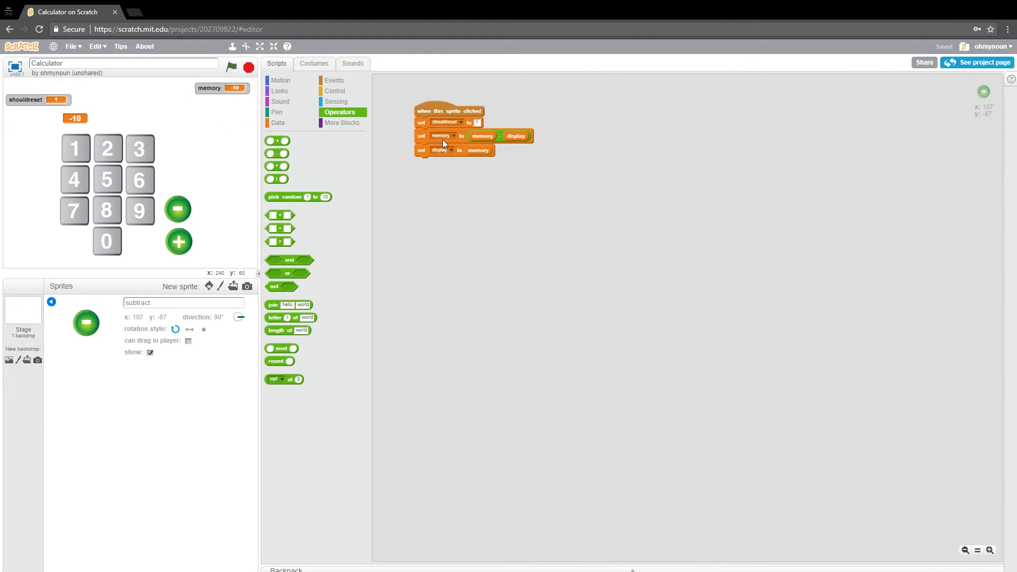
pyautogui.moveTo(460, 144)
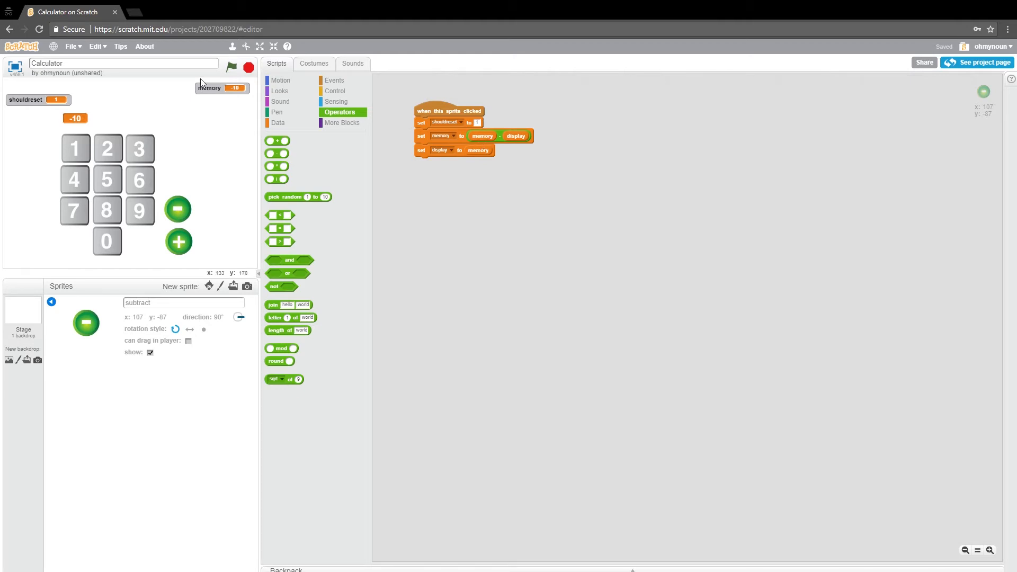
pyautogui.moveTo(244, 97)
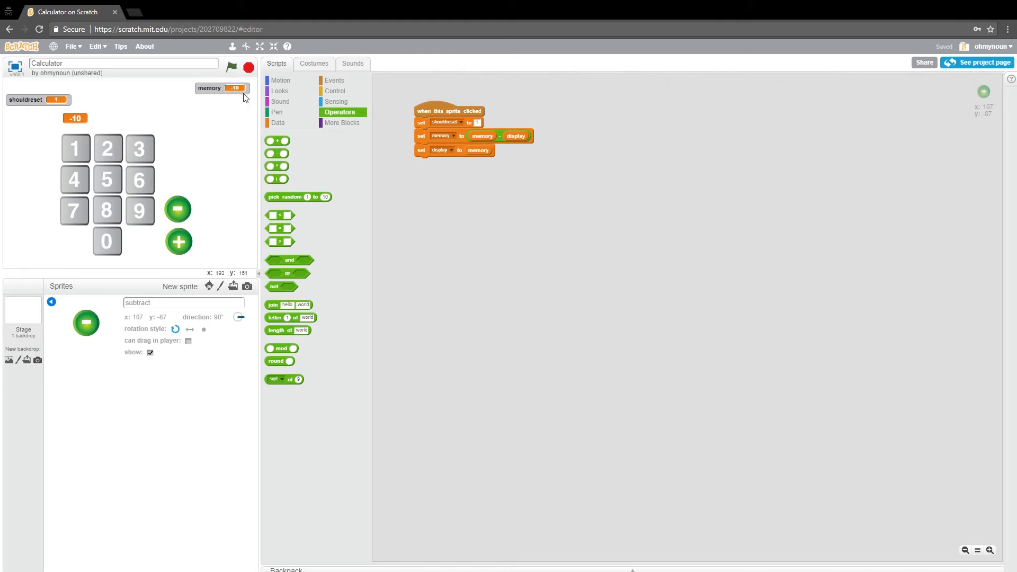
pyautogui.moveTo(478, 137)
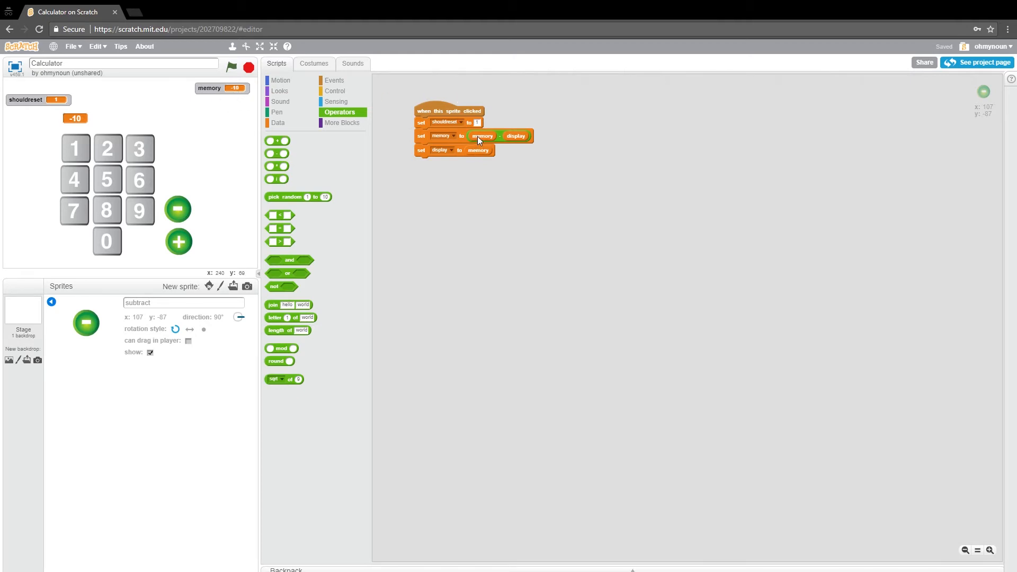
pyautogui.moveTo(479, 145)
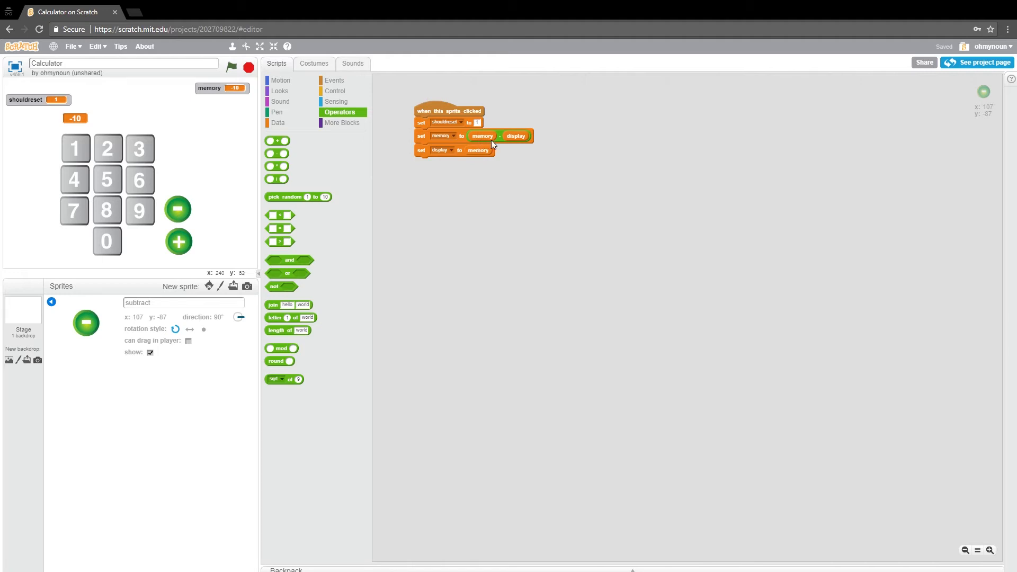
pyautogui.moveTo(525, 145)
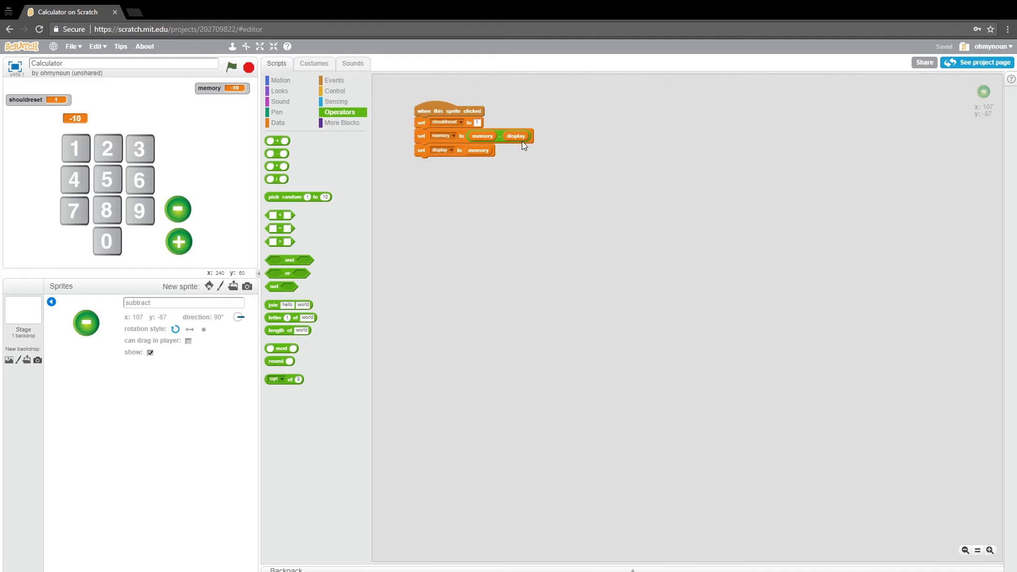
pyautogui.moveTo(507, 154)
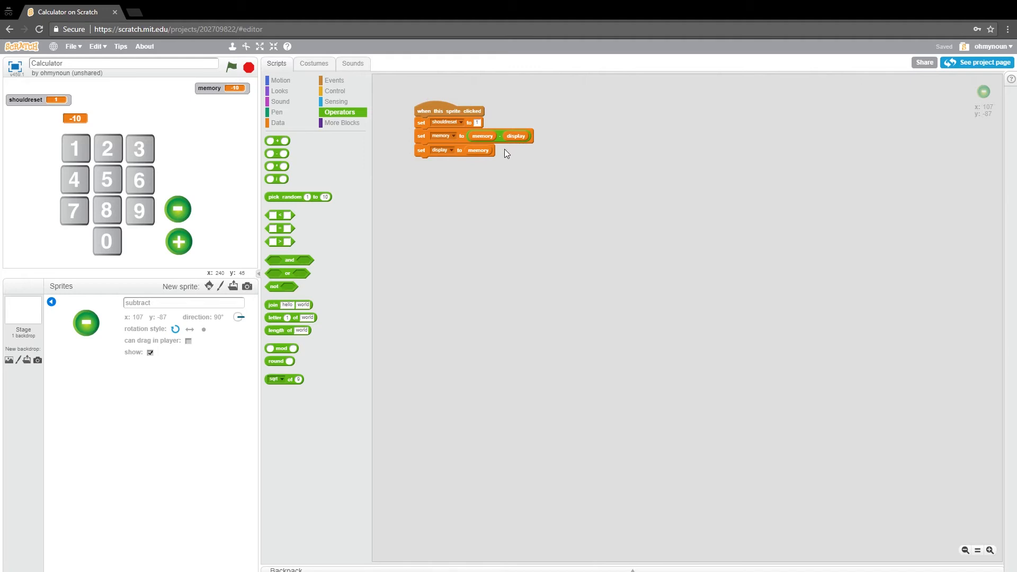
pyautogui.moveTo(485, 154)
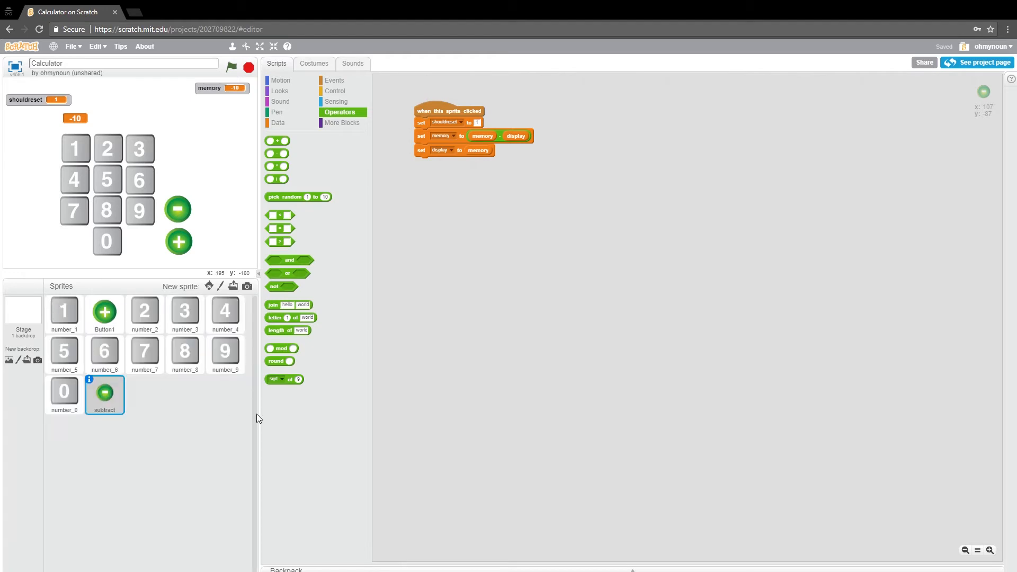
pyautogui.moveTo(178, 210)
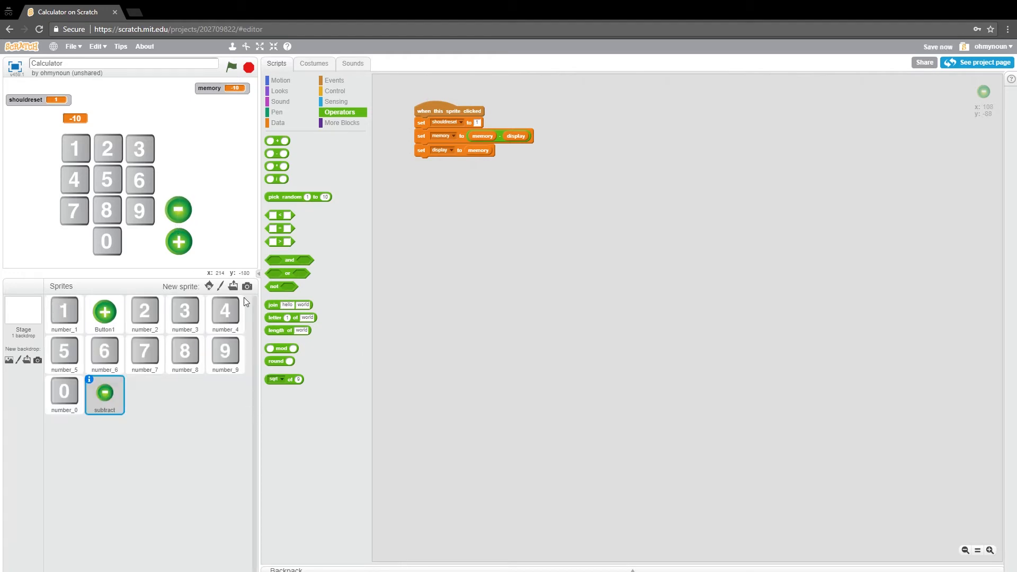
pyautogui.moveTo(96, 190)
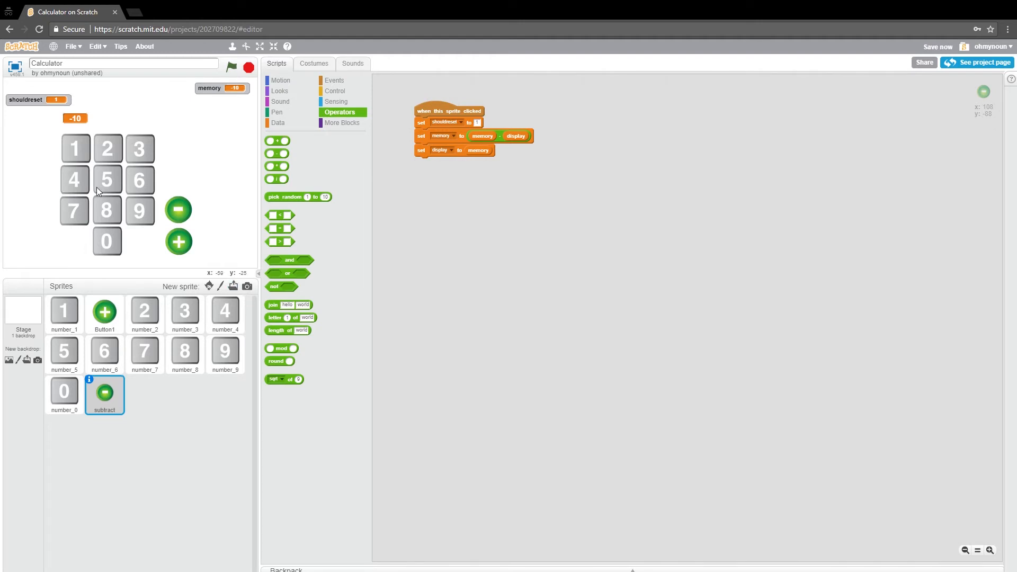
pyautogui.moveTo(365, 409)
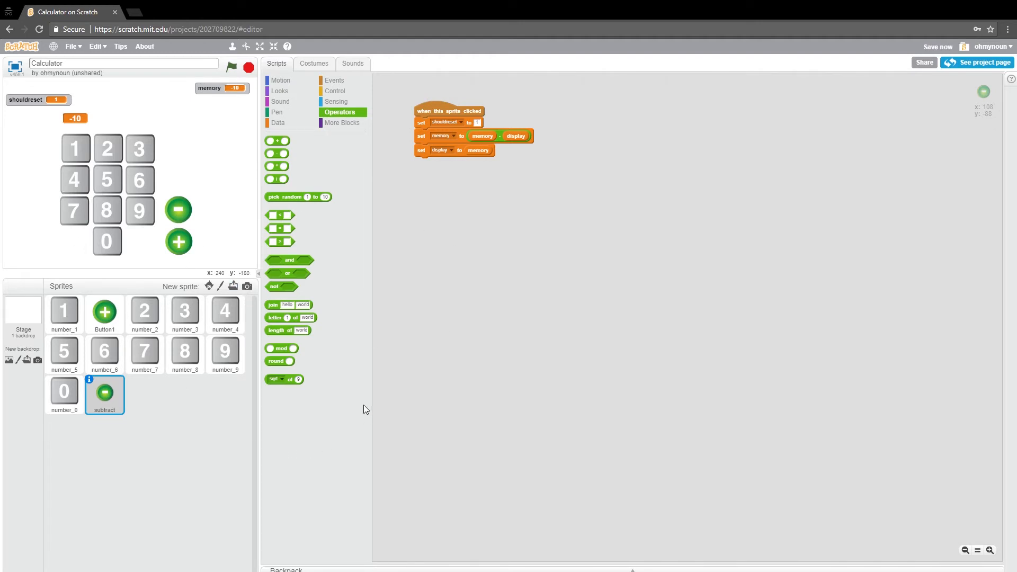
pyautogui.moveTo(330, 186)
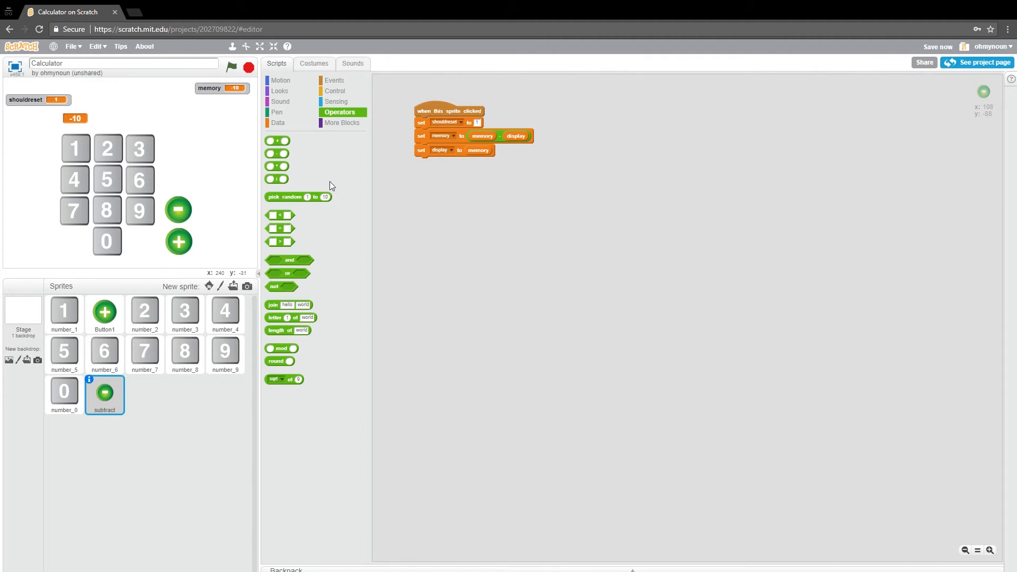
# Step: Show the Data blocks for the subtract script's display, memory and shouldreset variables
pyautogui.click(277, 123)
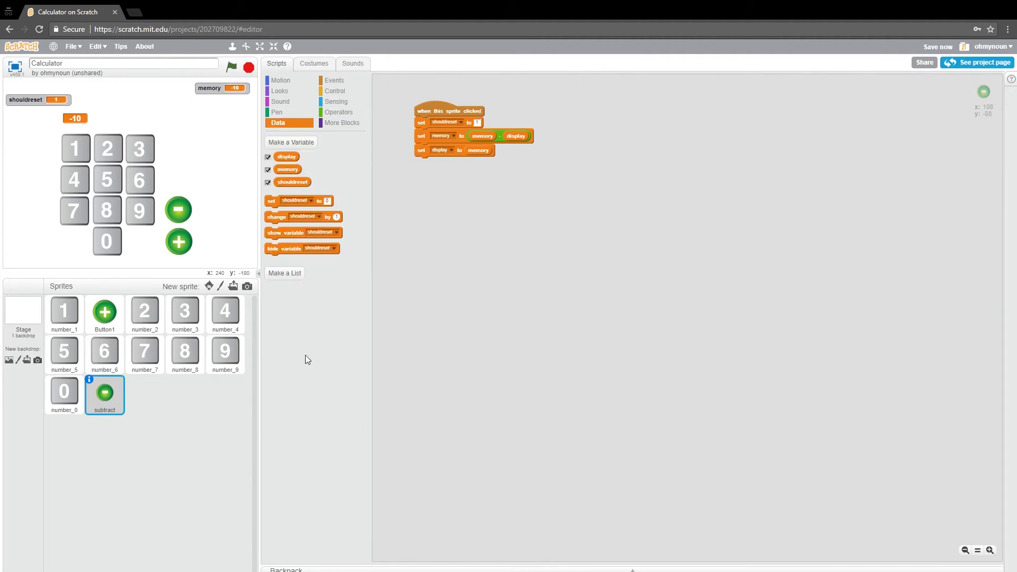
pyautogui.moveTo(36, 314)
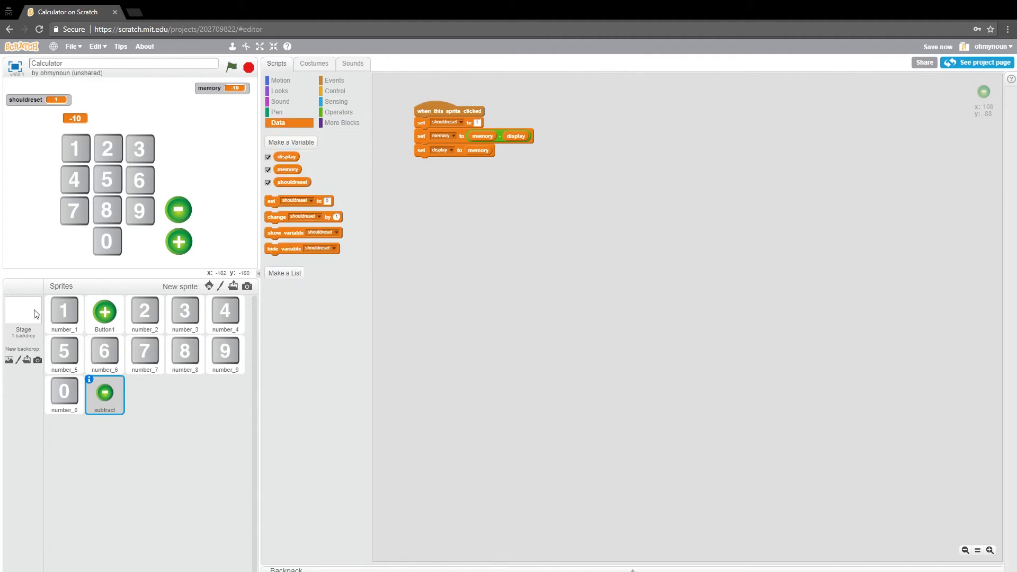
# Step: View the Stage's green-flag reset script, then return to the subtract sprite's scripts
pyautogui.click(22, 315)
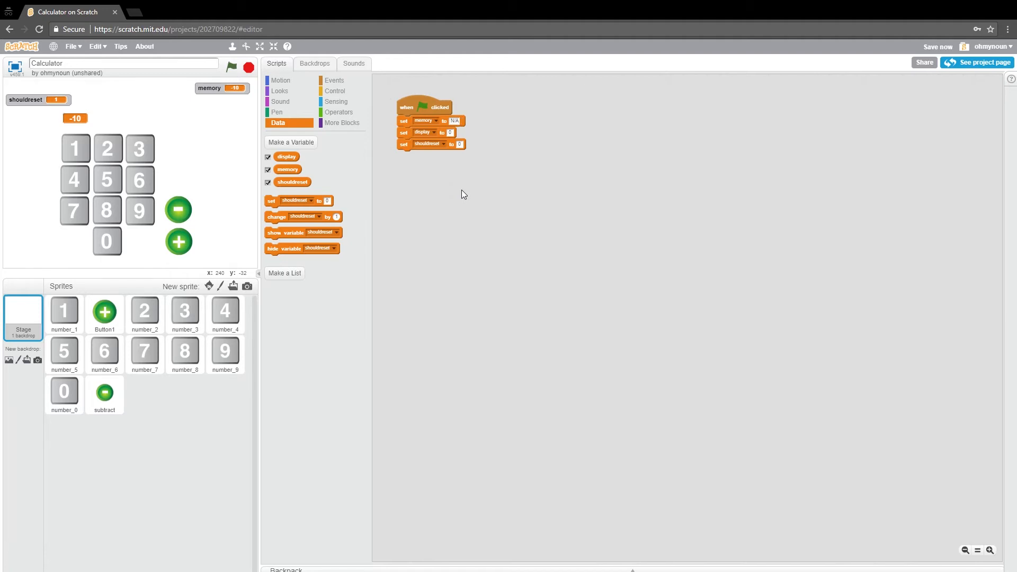
pyautogui.moveTo(474, 186)
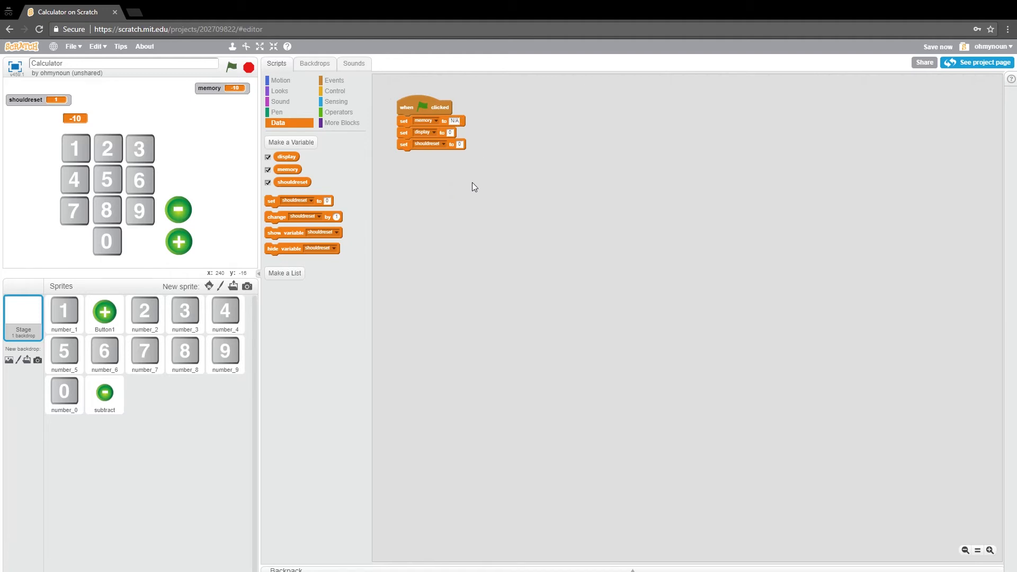
pyautogui.moveTo(414, 277)
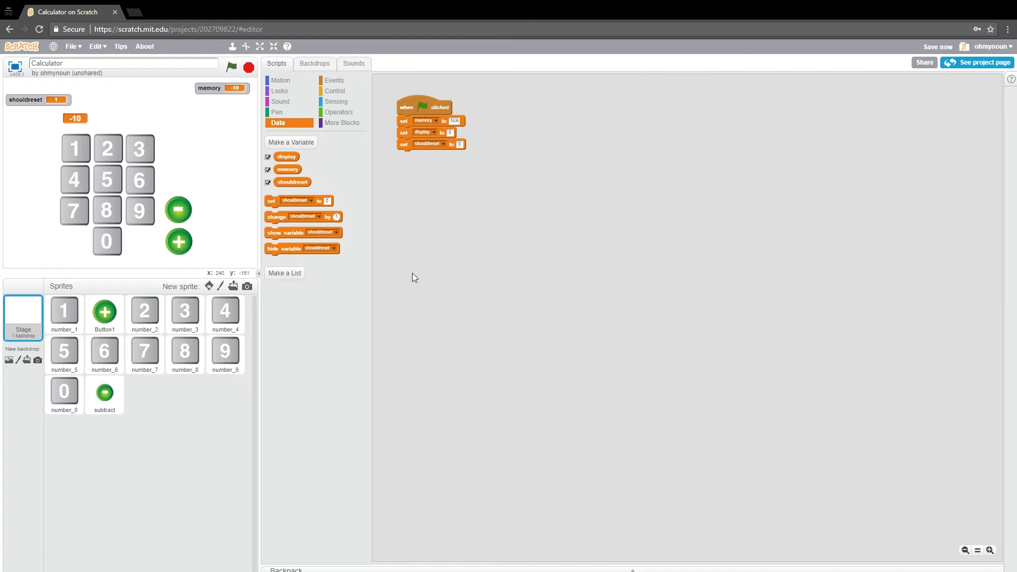
pyautogui.moveTo(232, 229)
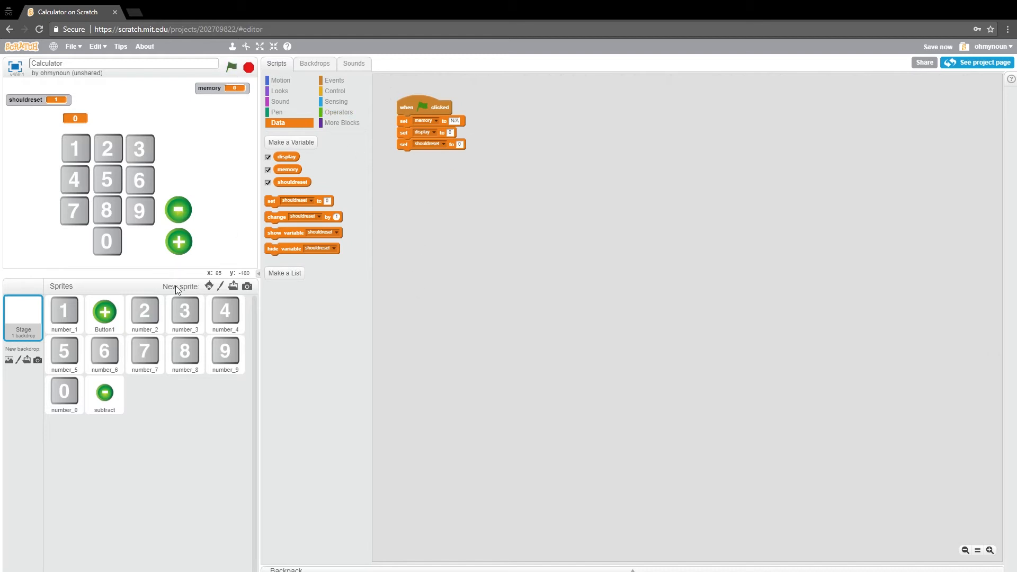
pyautogui.click(104, 394)
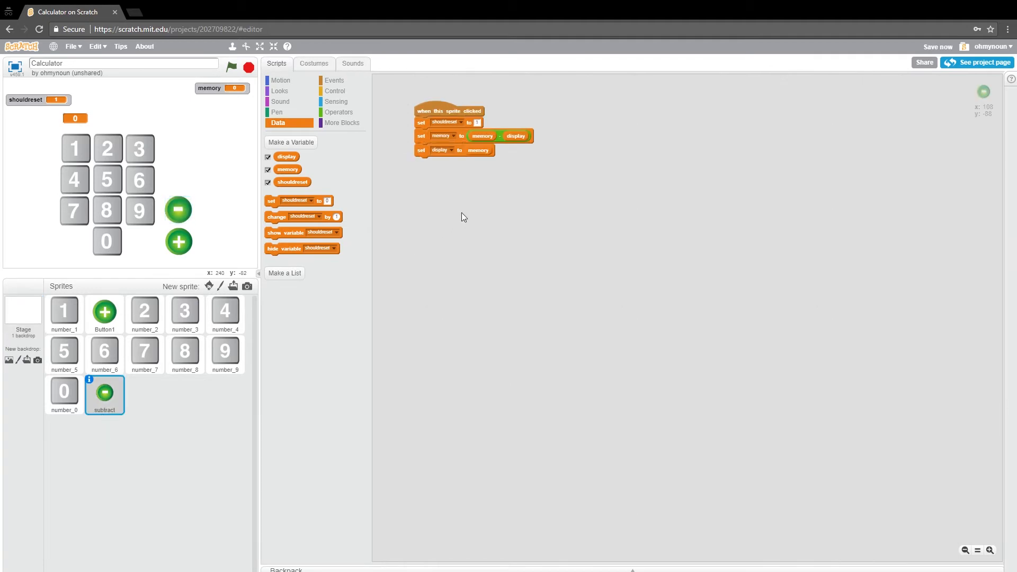
pyautogui.moveTo(425, 145)
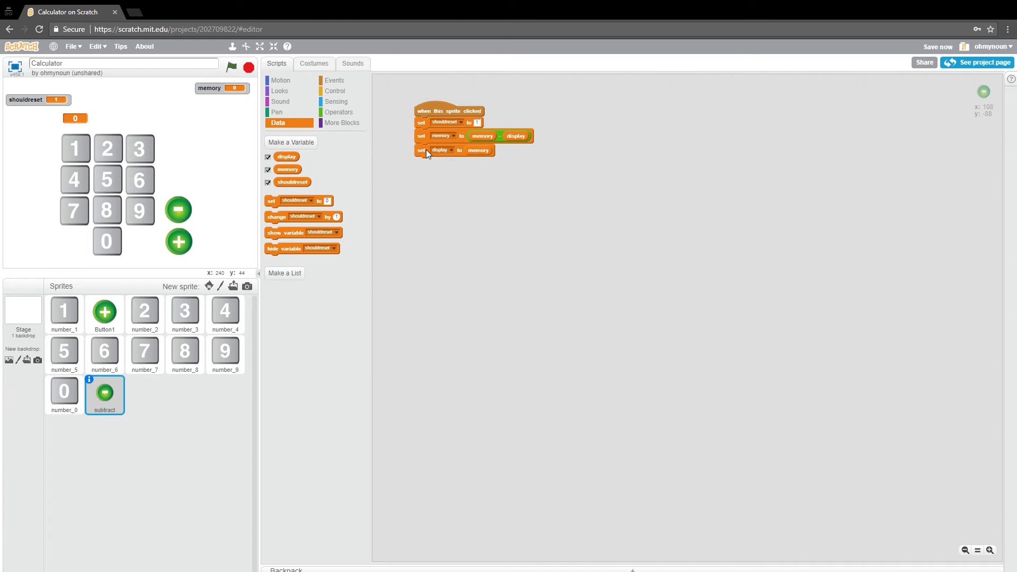
# Step: Wrap set memory in an if-else with a not-equals condition built from Control and Operators blocks
pyautogui.moveTo(422, 136); pyautogui.dragTo(513, 195)
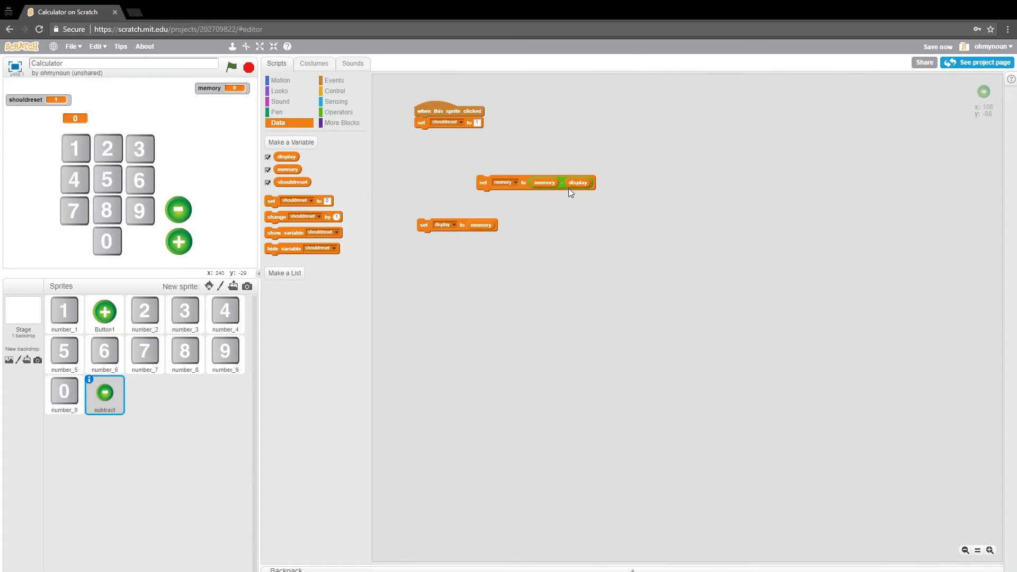
pyautogui.click(336, 91)
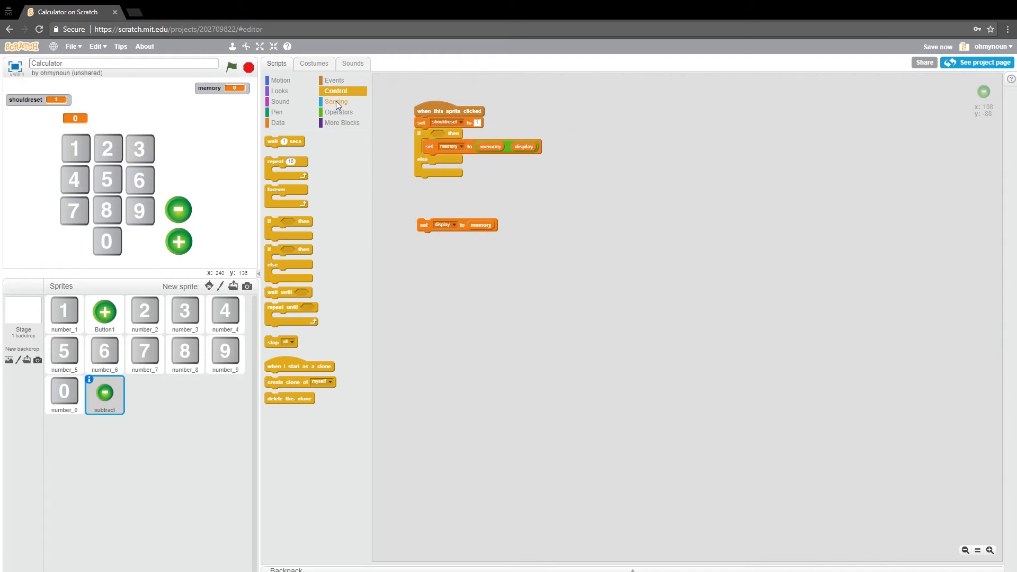
pyautogui.click(340, 112)
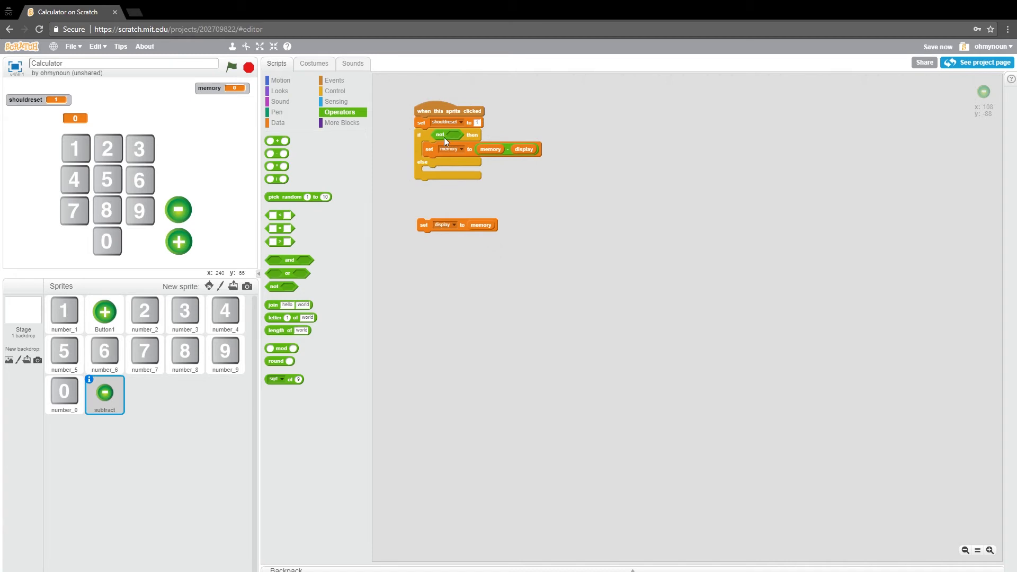
pyautogui.moveTo(282, 235)
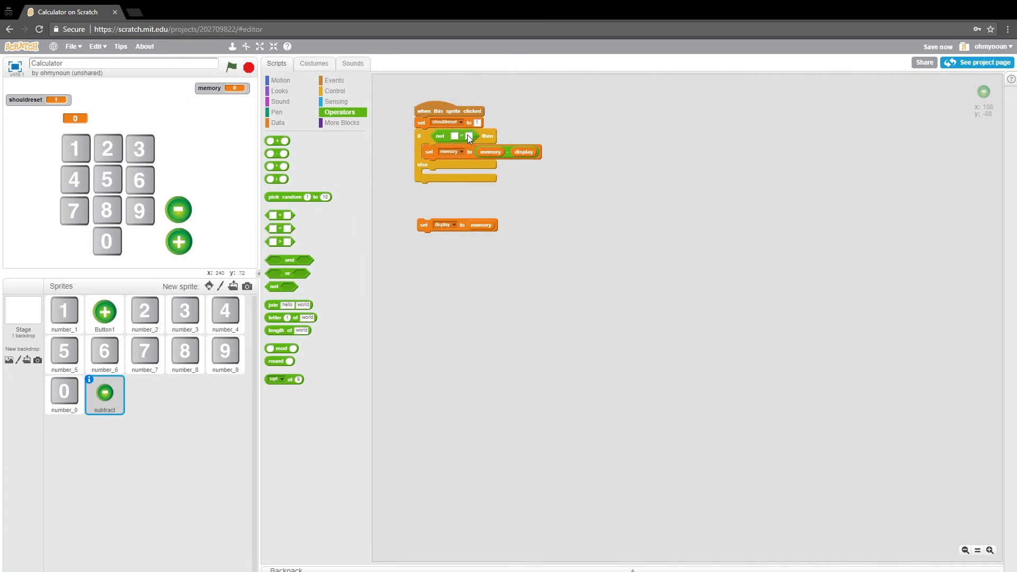
pyautogui.click(278, 123)
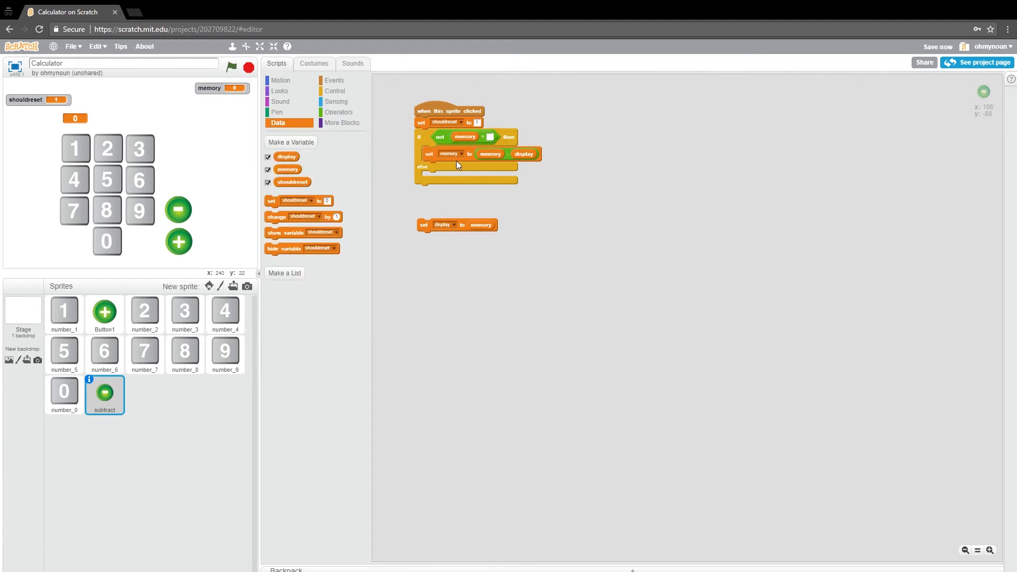
pyautogui.moveTo(494, 137)
pyautogui.write('NA')
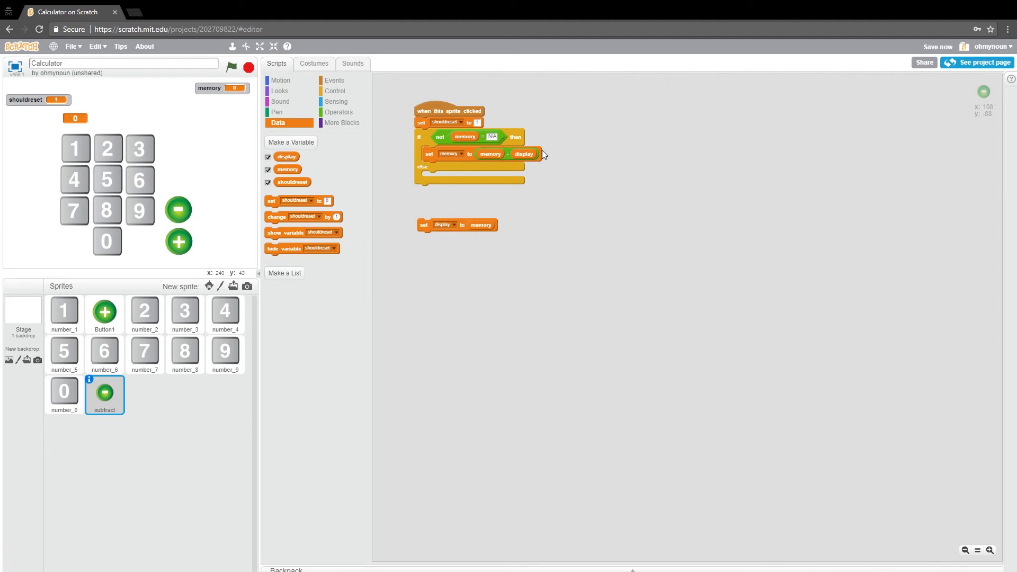
pyautogui.moveTo(470, 141)
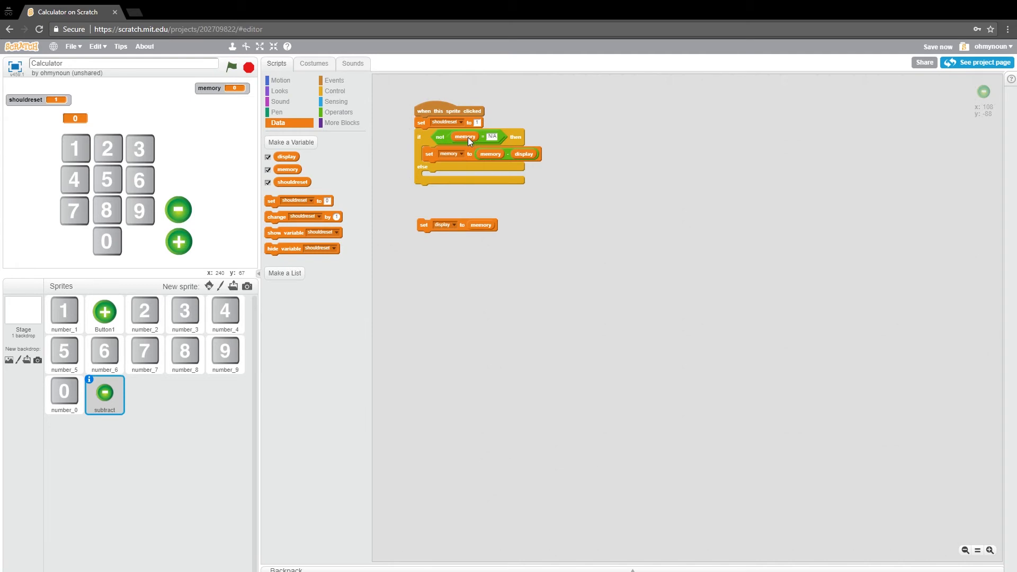
pyautogui.moveTo(483, 143)
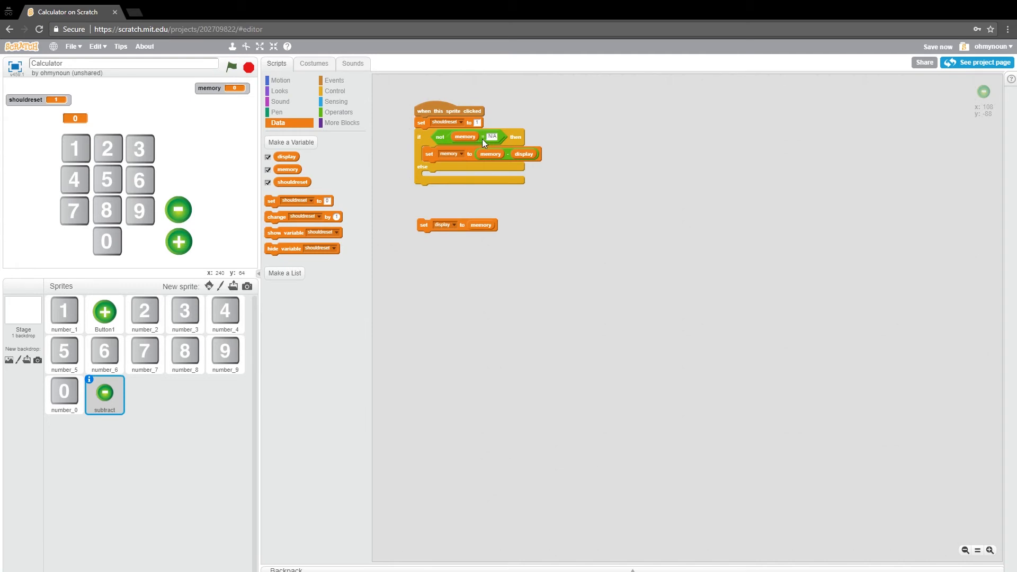
pyautogui.moveTo(494, 141)
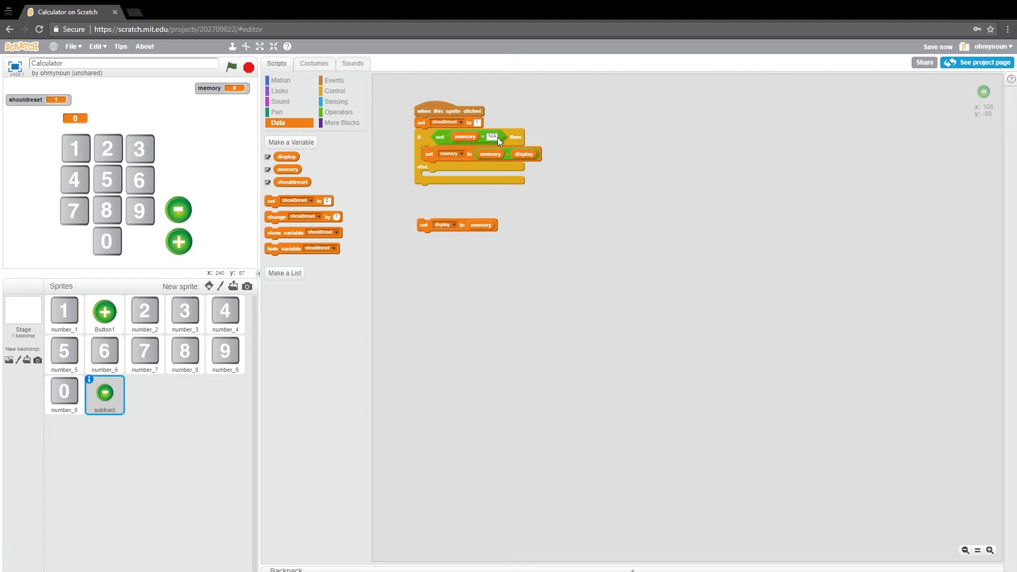
pyautogui.moveTo(443, 144)
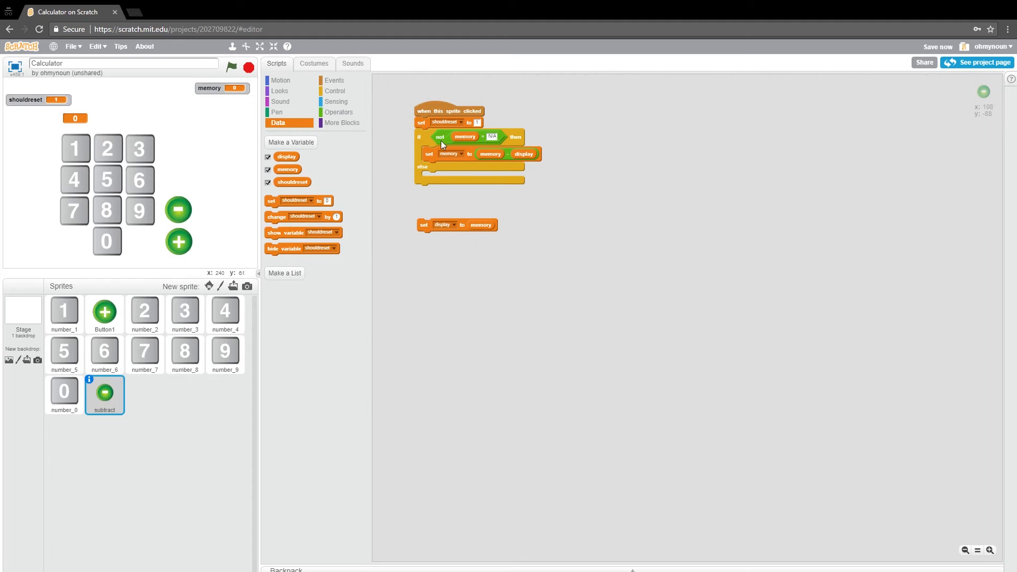
pyautogui.moveTo(444, 145)
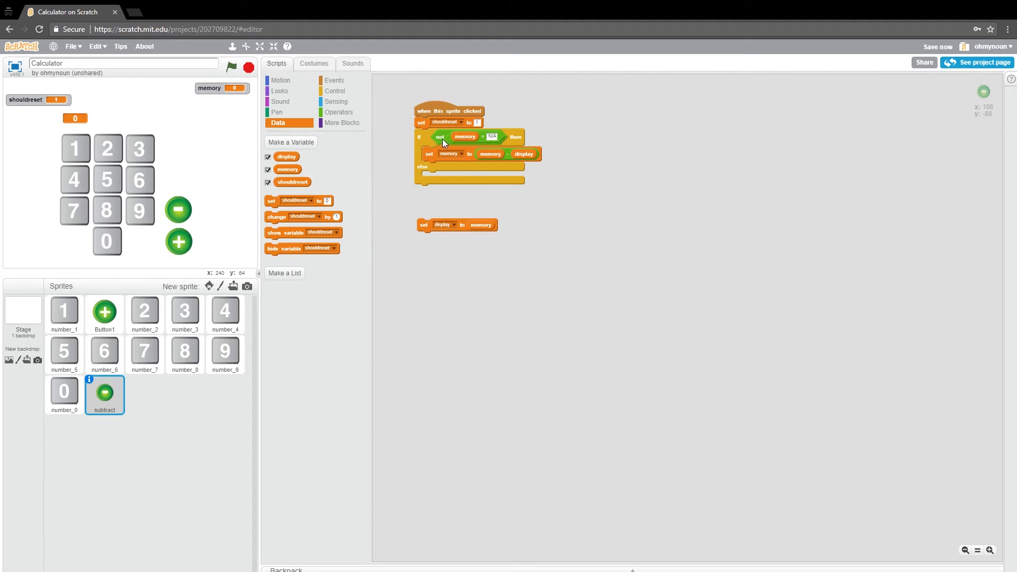
pyautogui.moveTo(493, 140)
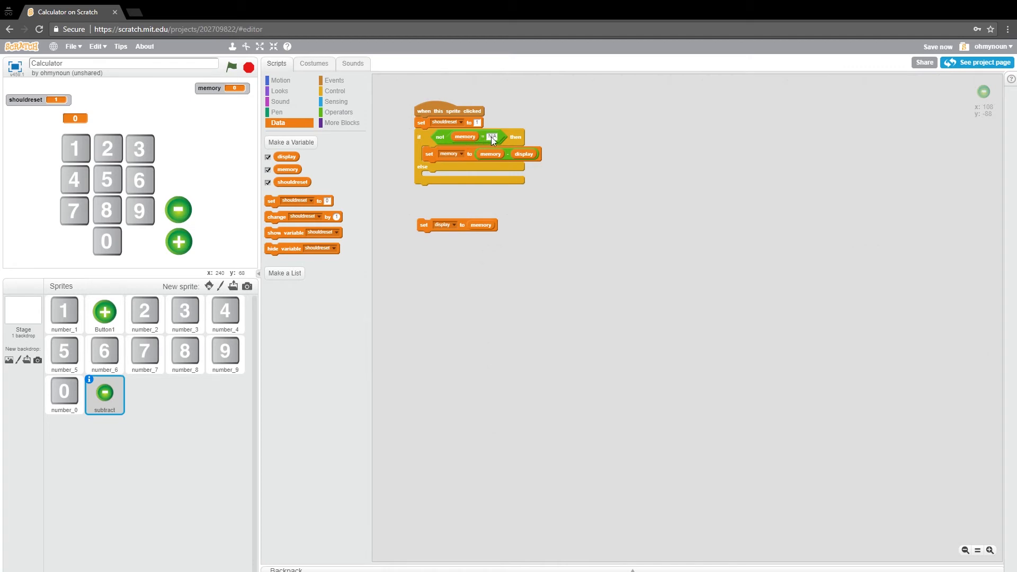
pyautogui.moveTo(504, 166)
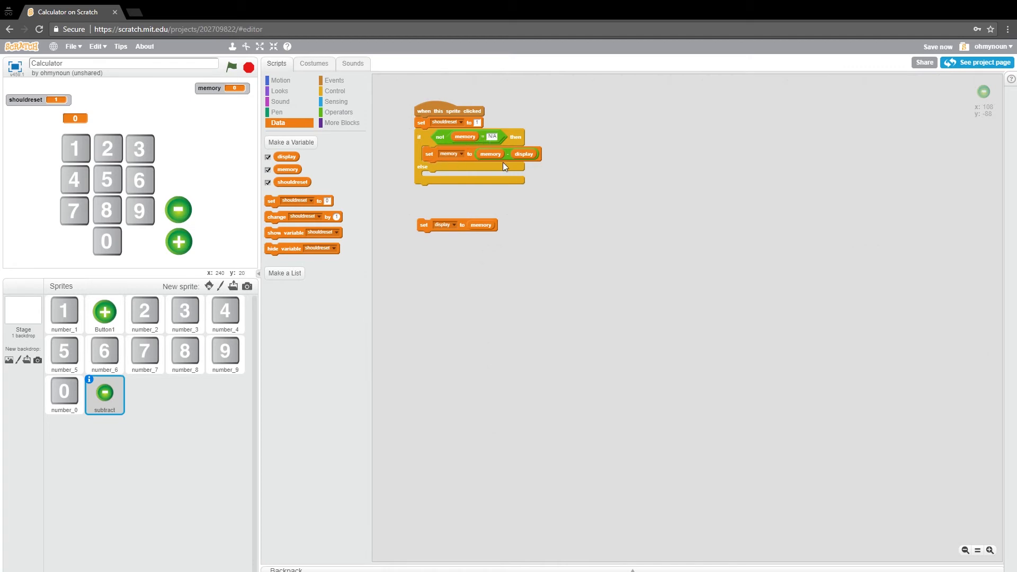
pyautogui.moveTo(474, 161)
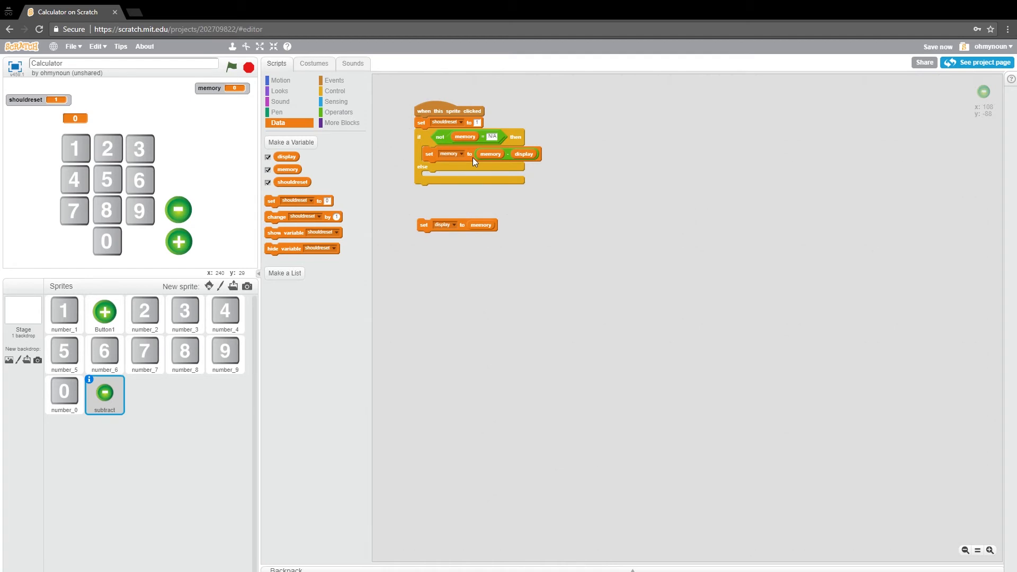
pyautogui.moveTo(237, 97)
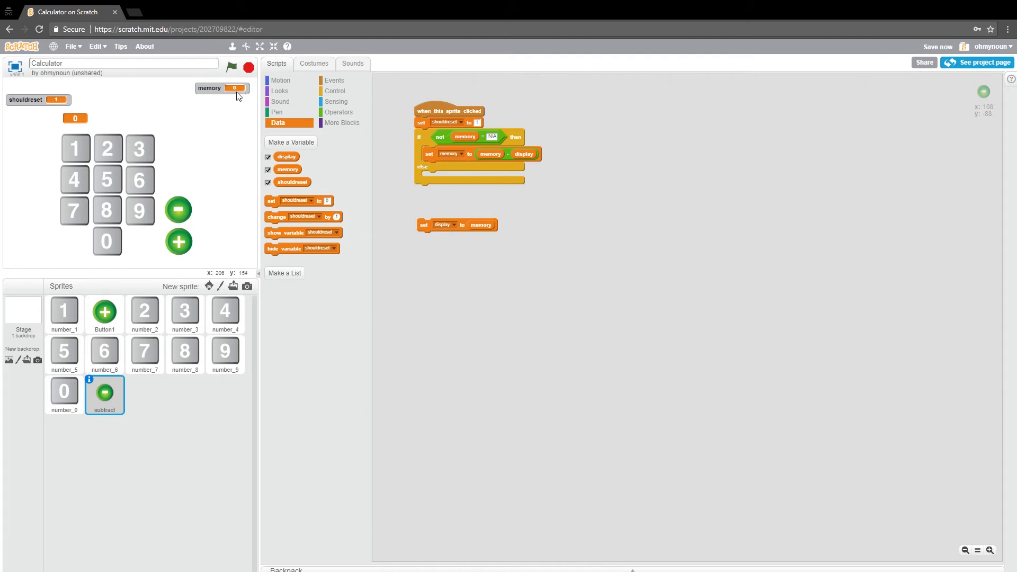
pyautogui.moveTo(235, 95)
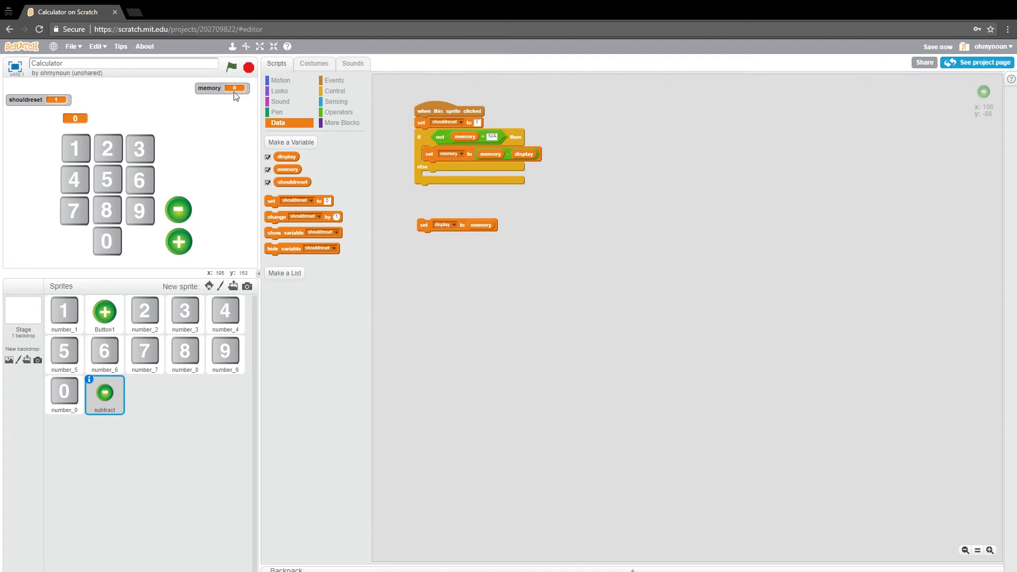
# Step: Fill the if-else comparison as memory not equal to N/A and save the project
pyautogui.click(937, 46)
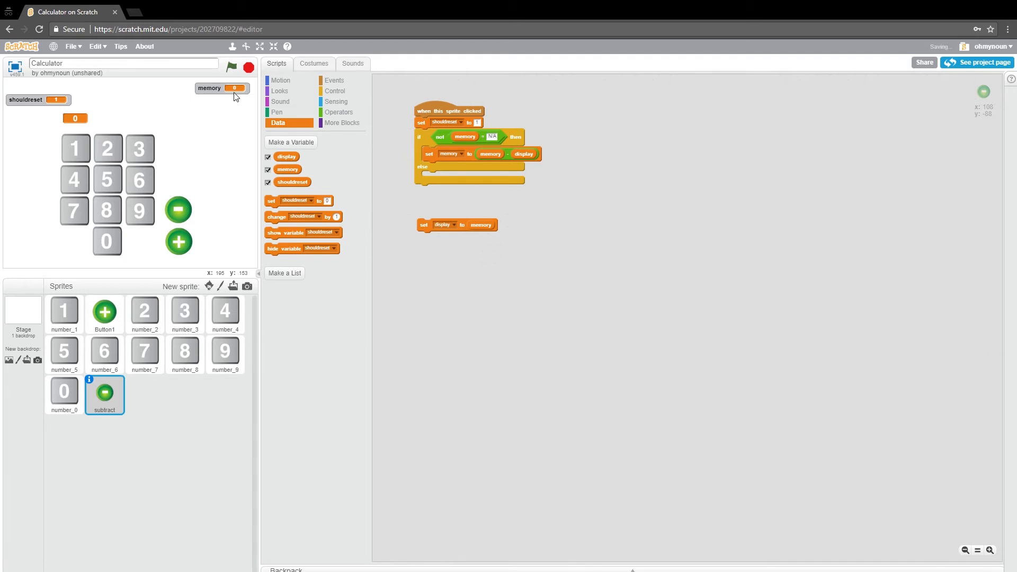
pyautogui.moveTo(236, 174)
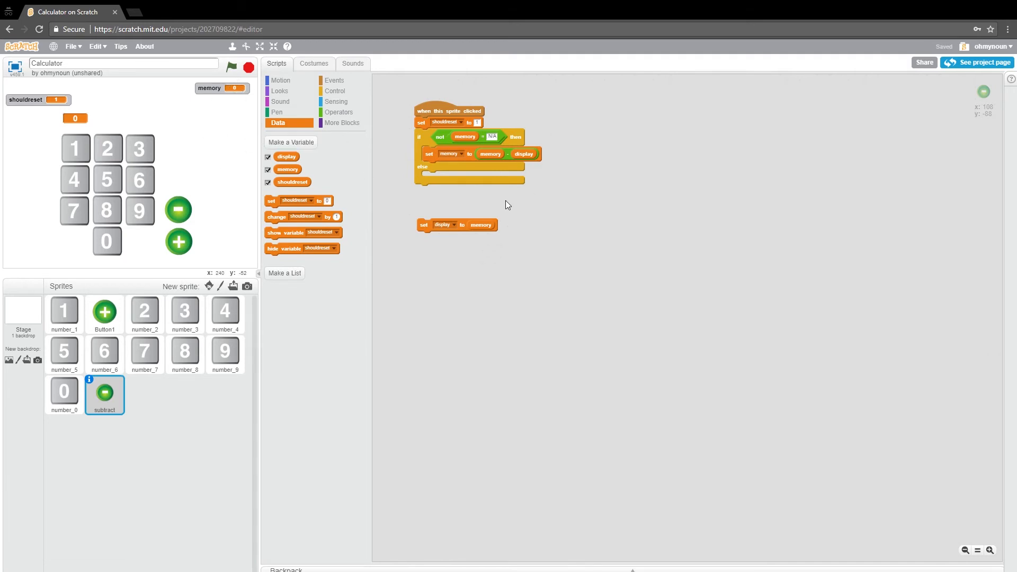
pyautogui.moveTo(429, 158)
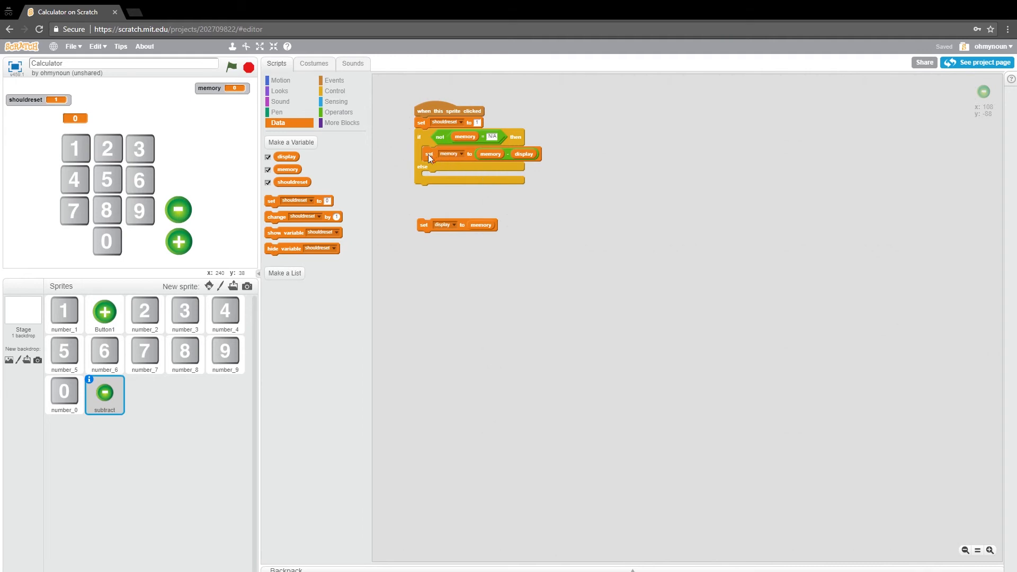
pyautogui.rightClick(431, 156)
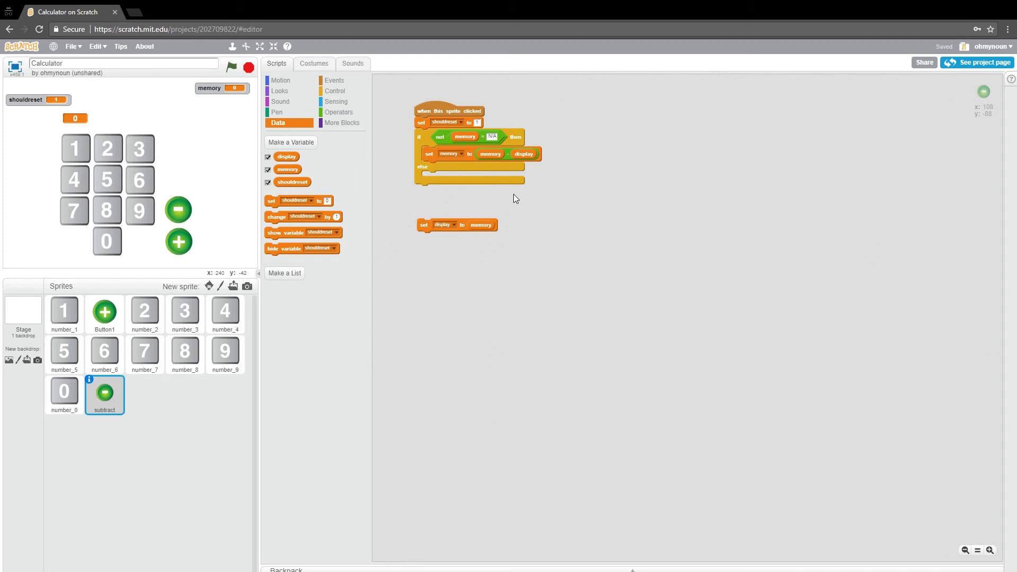
pyautogui.moveTo(279, 203)
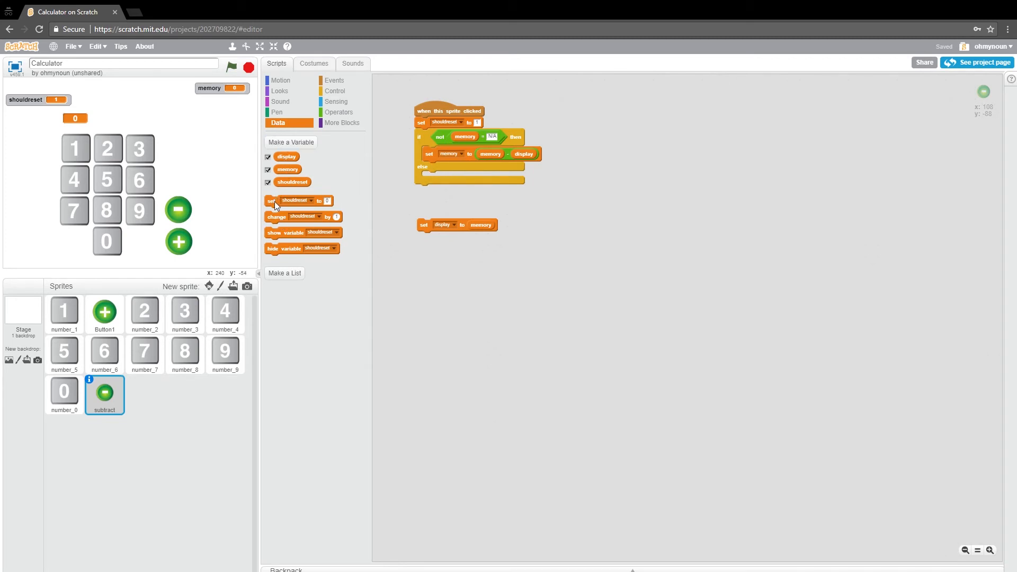
# Step: Make the else branch set memory to display, end with display set to memory, and go full screen
pyautogui.click(454, 177)
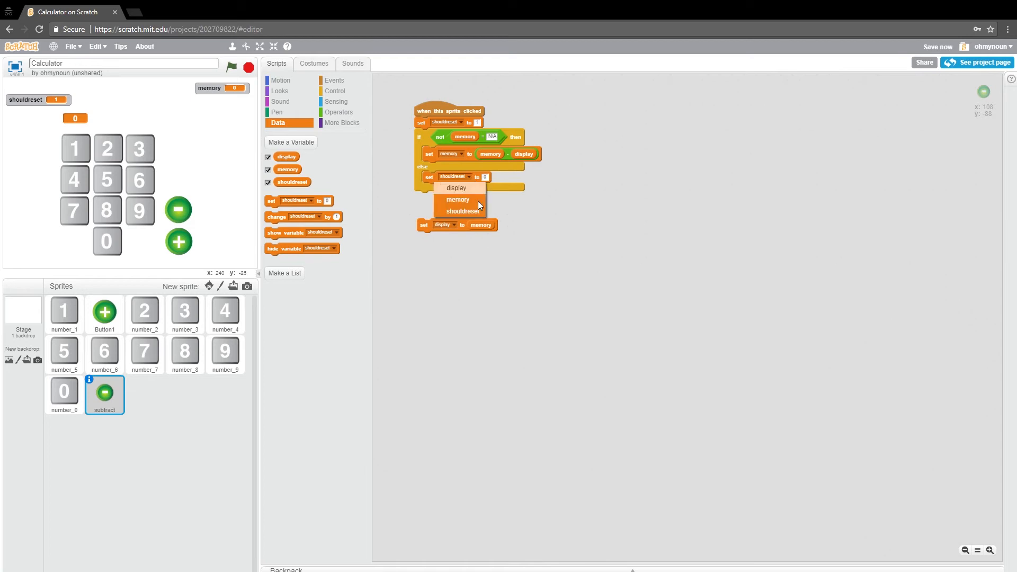
pyautogui.click(458, 199)
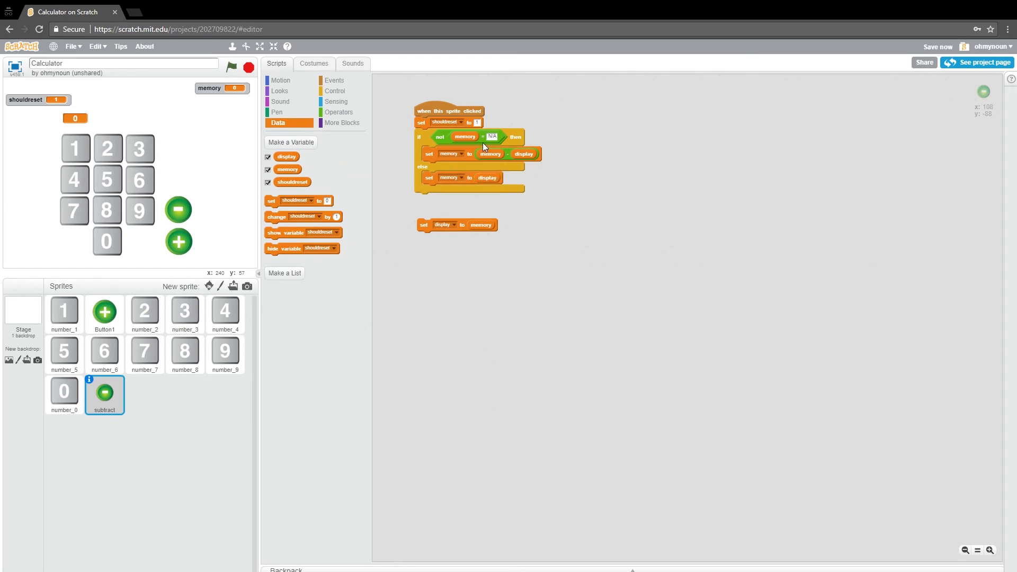
pyautogui.moveTo(184, 214)
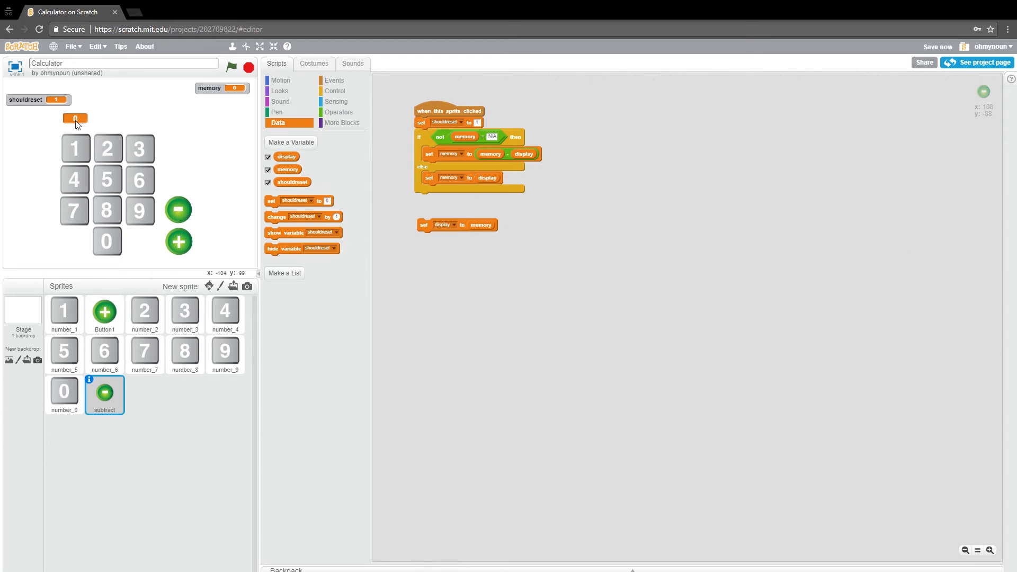
pyautogui.moveTo(244, 91)
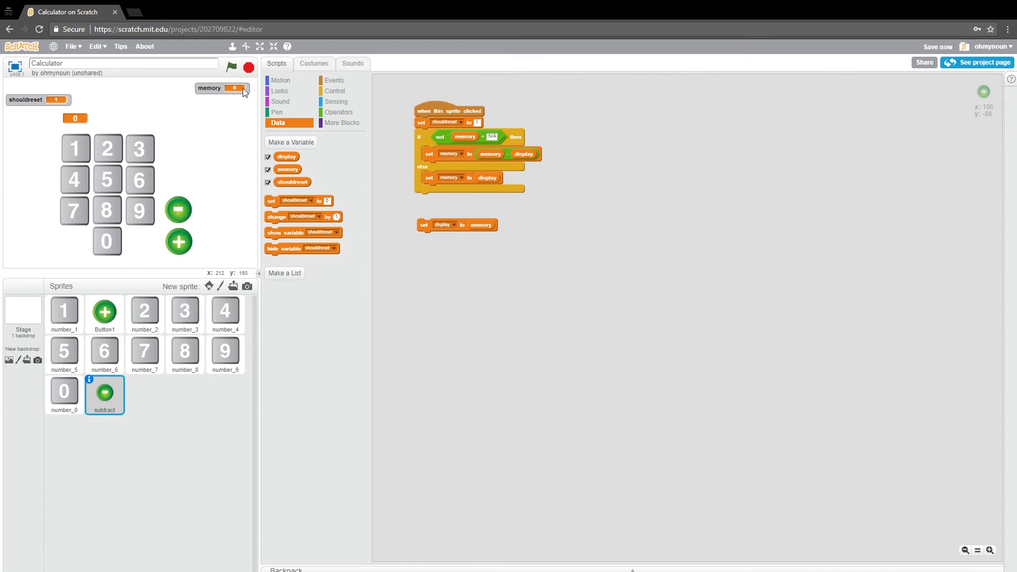
pyautogui.moveTo(247, 89)
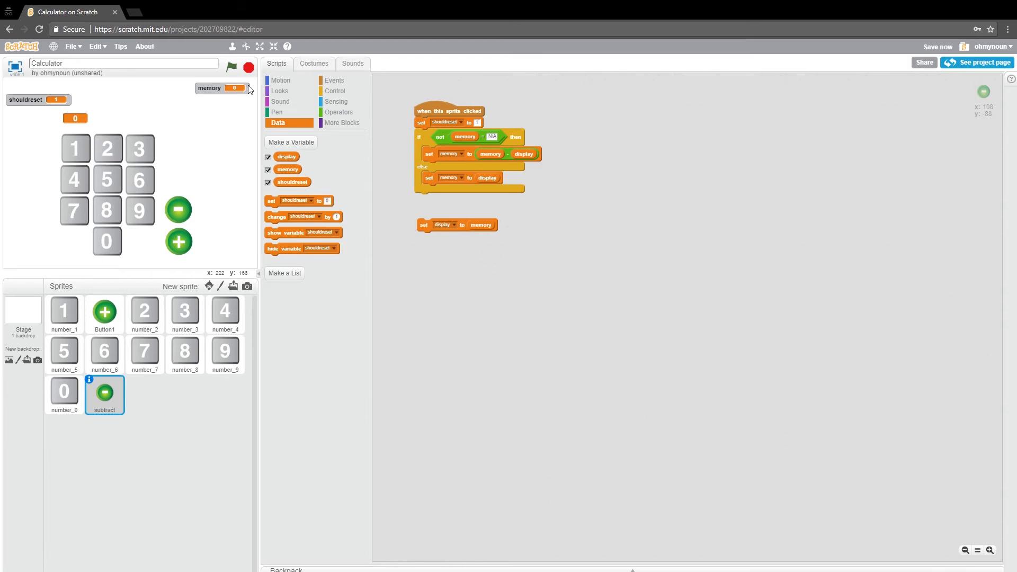
pyautogui.moveTo(433, 224)
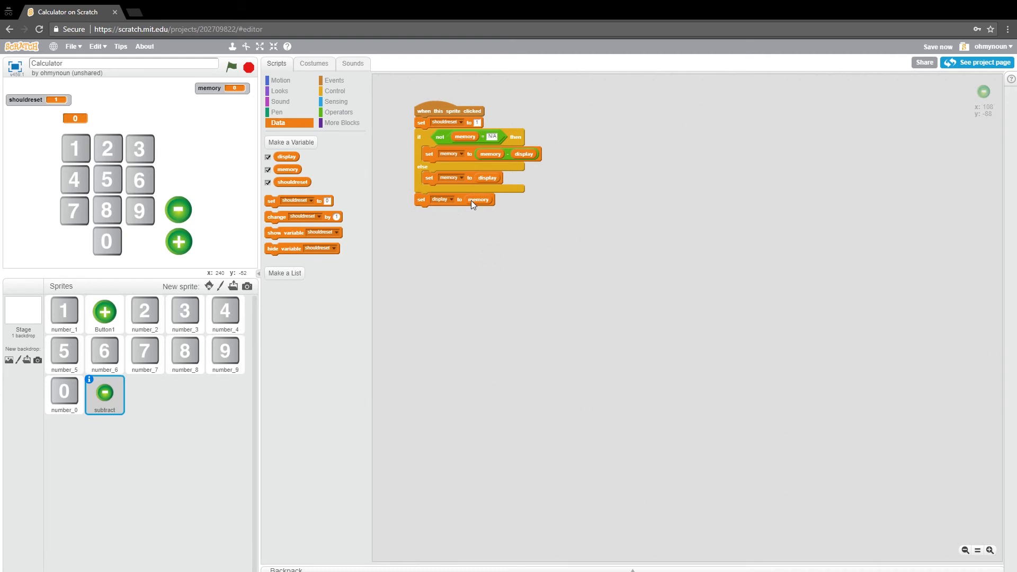
pyautogui.moveTo(472, 204)
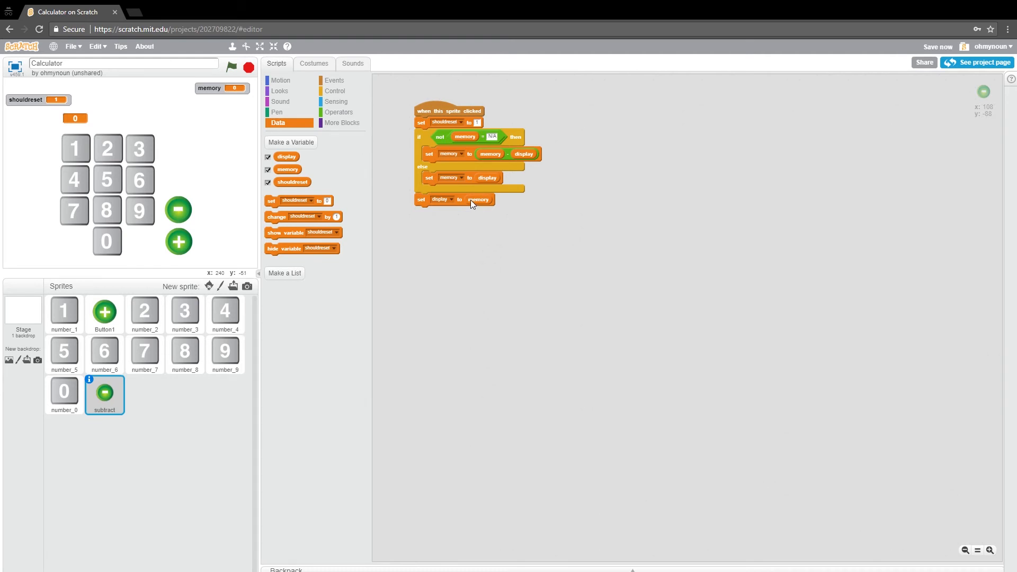
pyautogui.moveTo(440, 152)
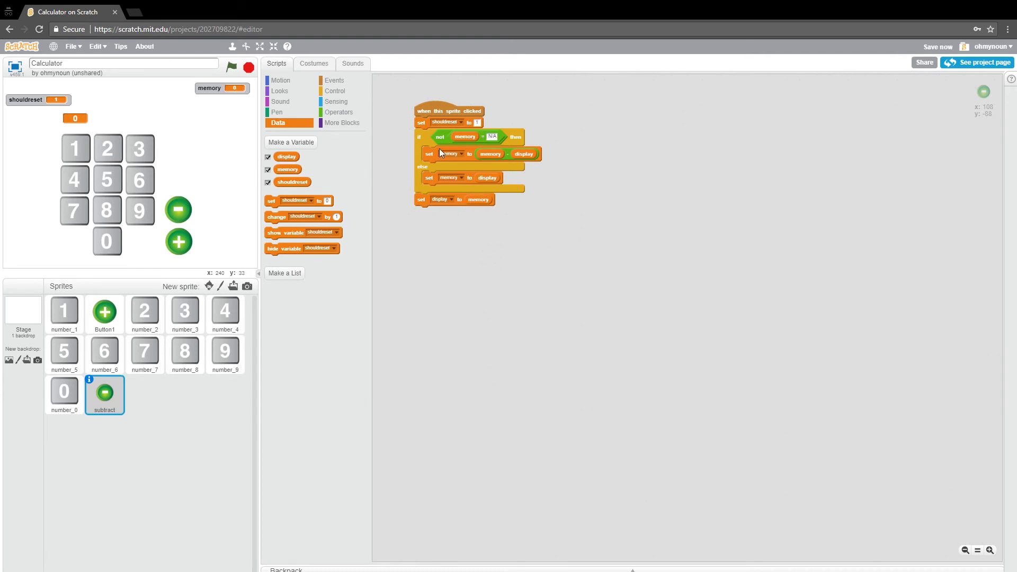
pyautogui.moveTo(460, 127)
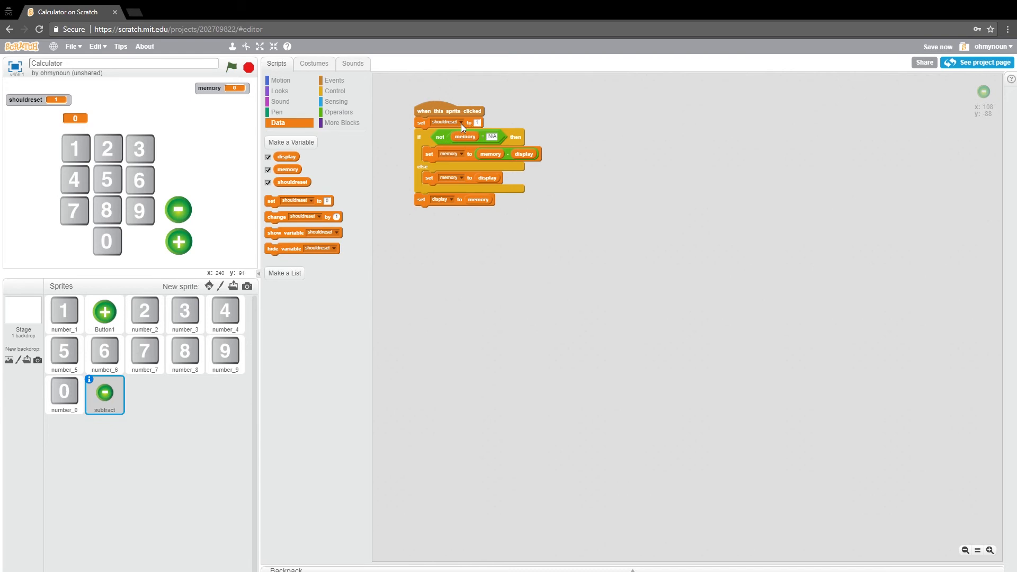
pyautogui.moveTo(16, 67)
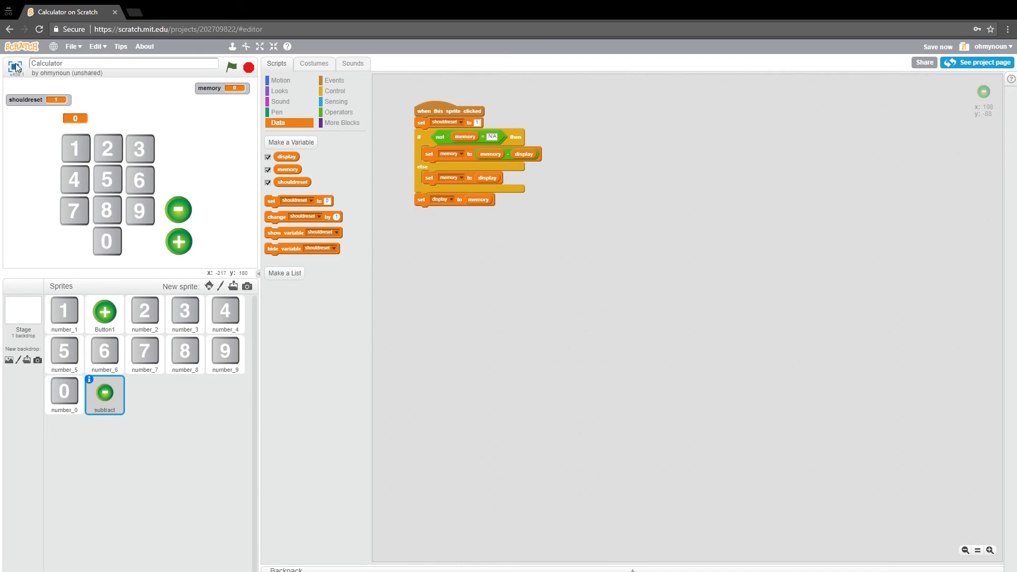
pyautogui.click(261, 46)
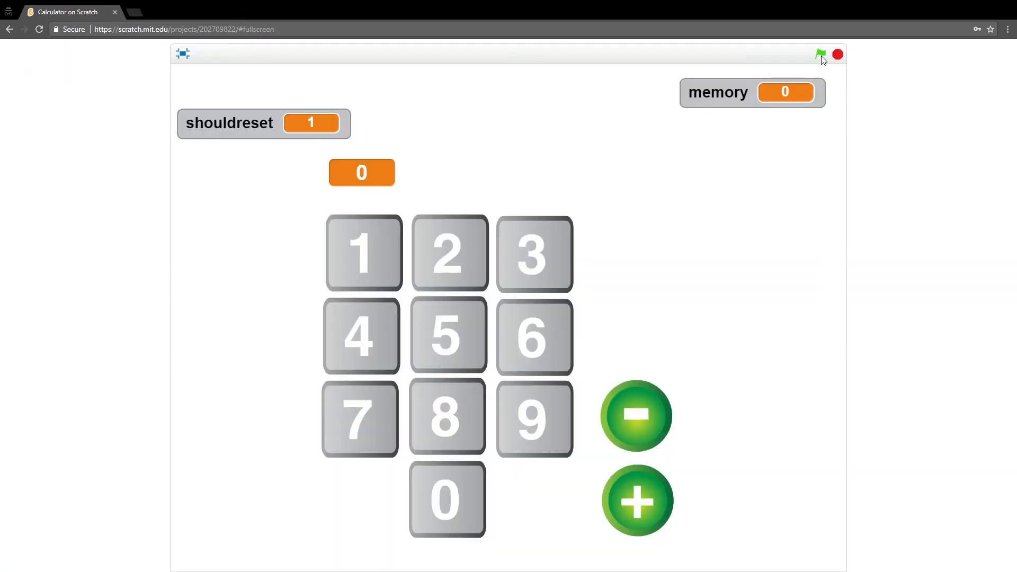
# Step: Test 10 plus 5 giving 15 and 10 minus 5 giving 5, then return to the editor
pyautogui.click(820, 54)
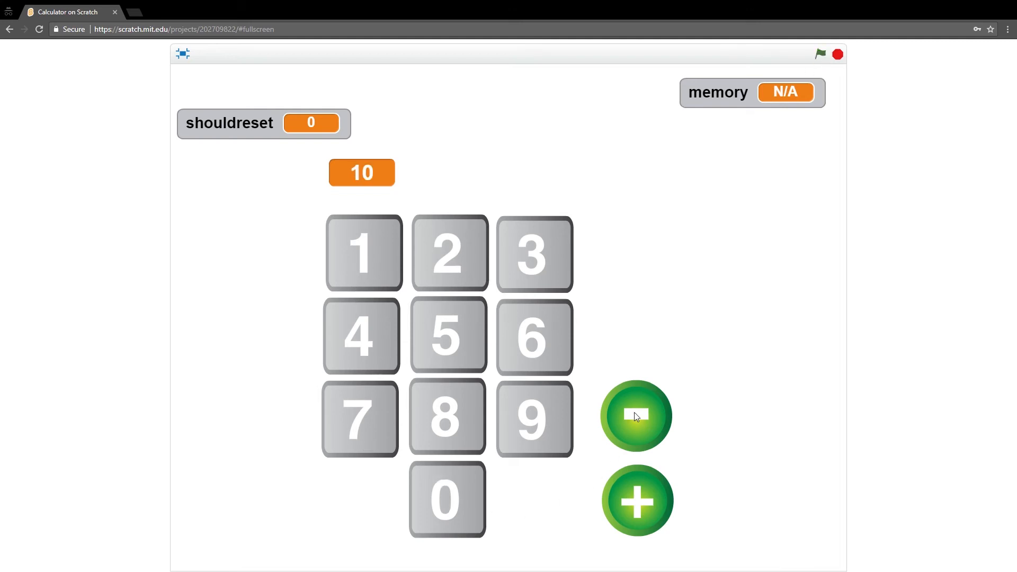
pyautogui.click(636, 416)
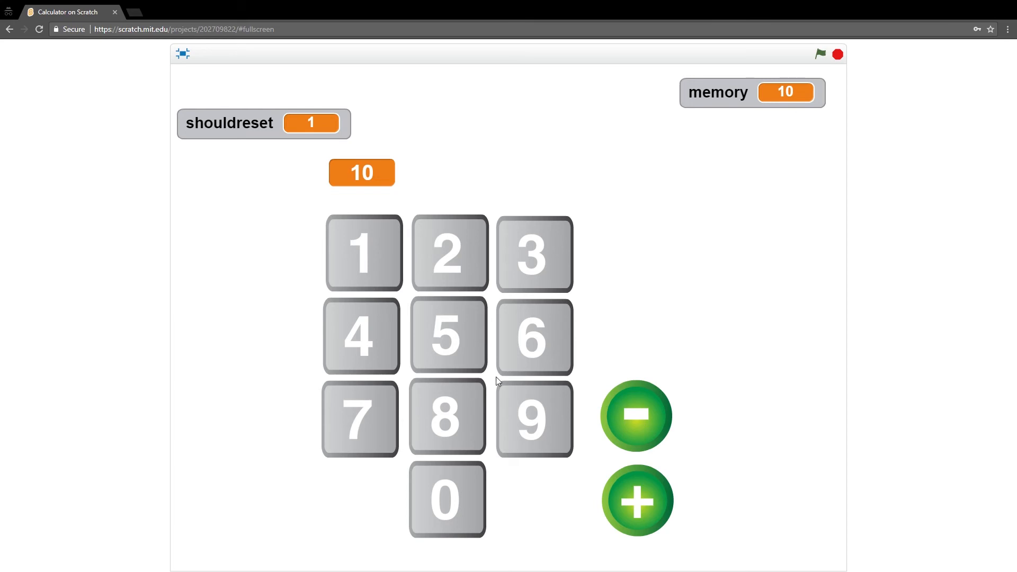
pyautogui.click(447, 336)
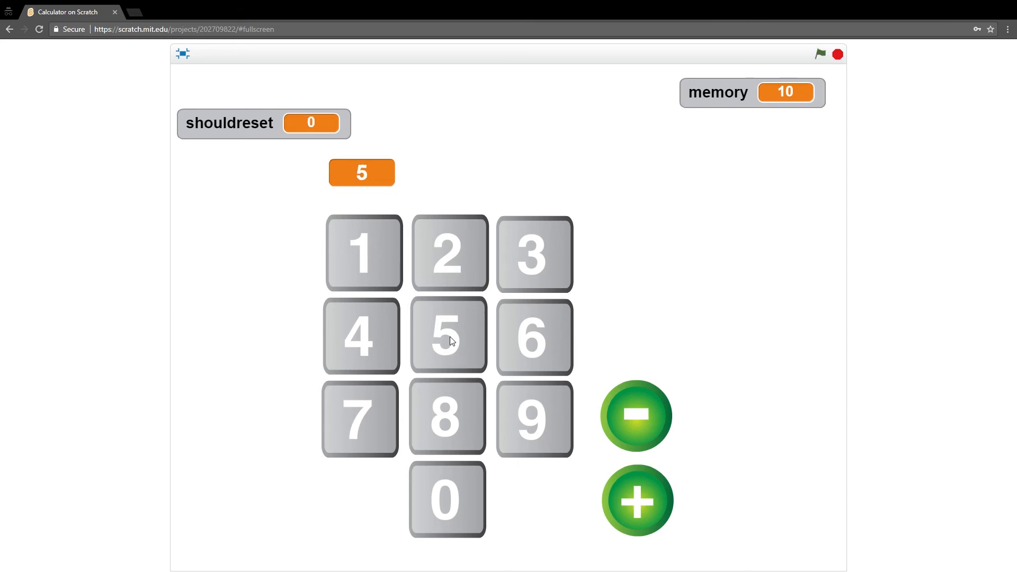
pyautogui.moveTo(645, 524)
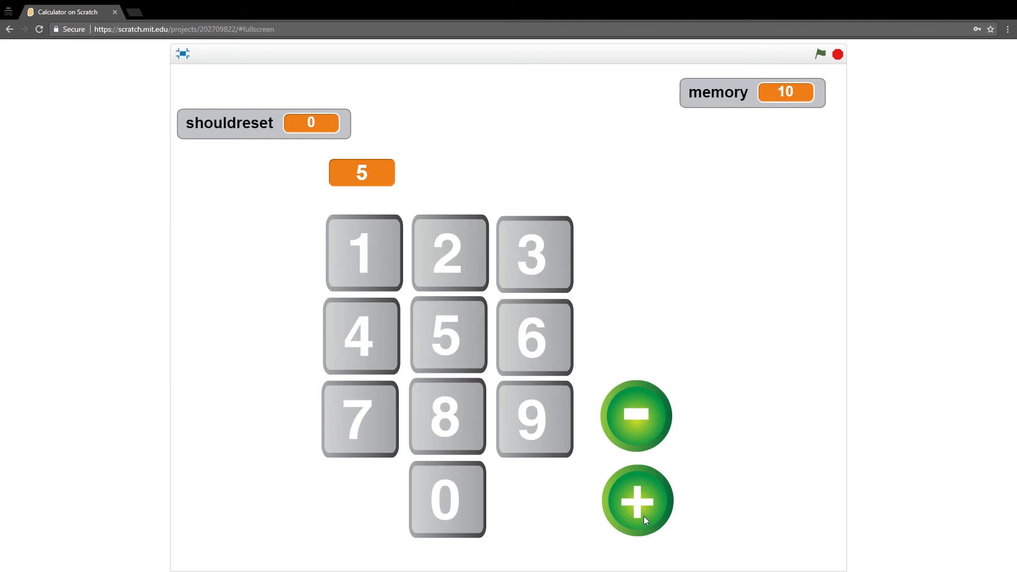
pyautogui.moveTo(611, 506)
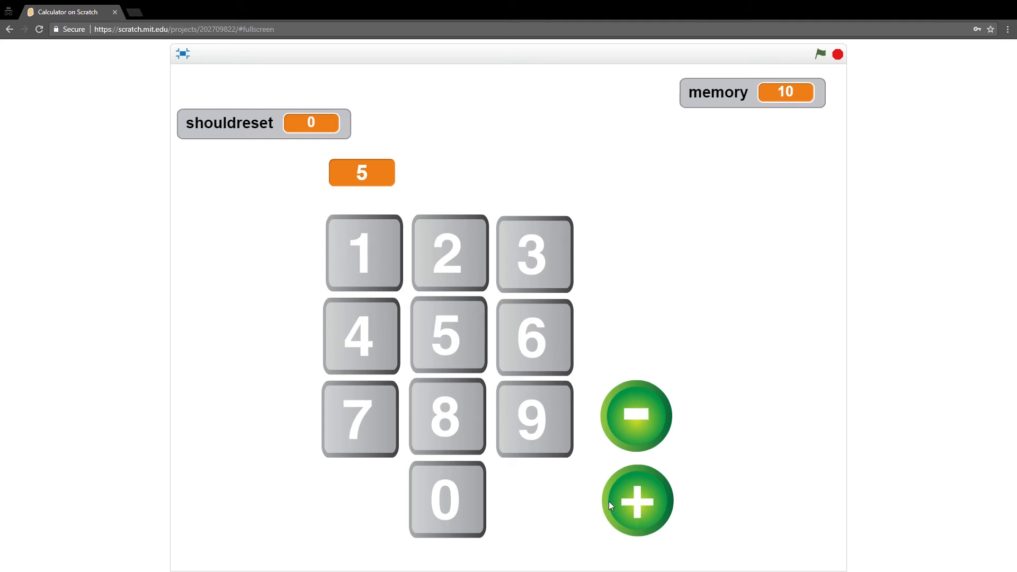
pyautogui.moveTo(670, 299)
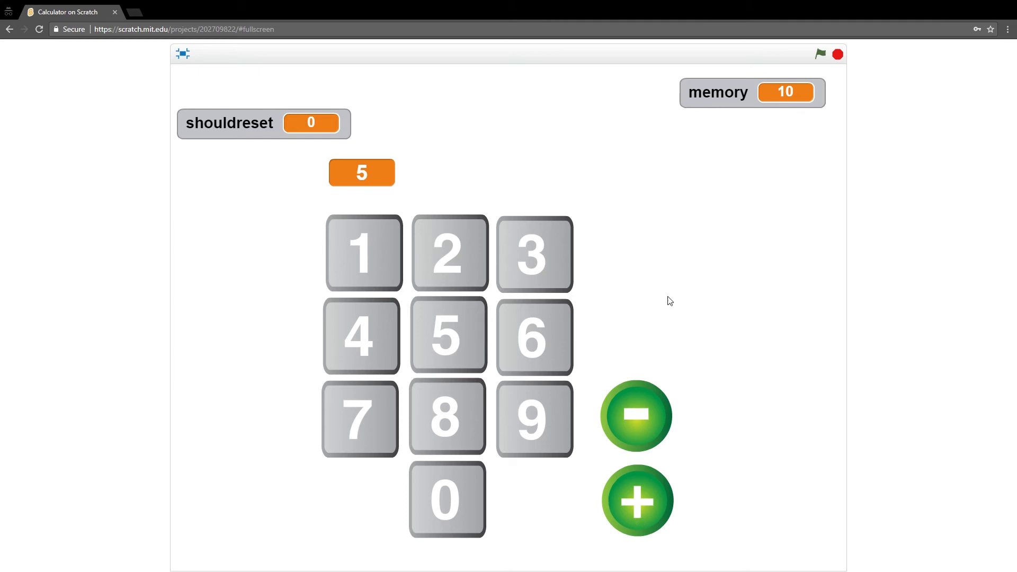
pyautogui.click(637, 500)
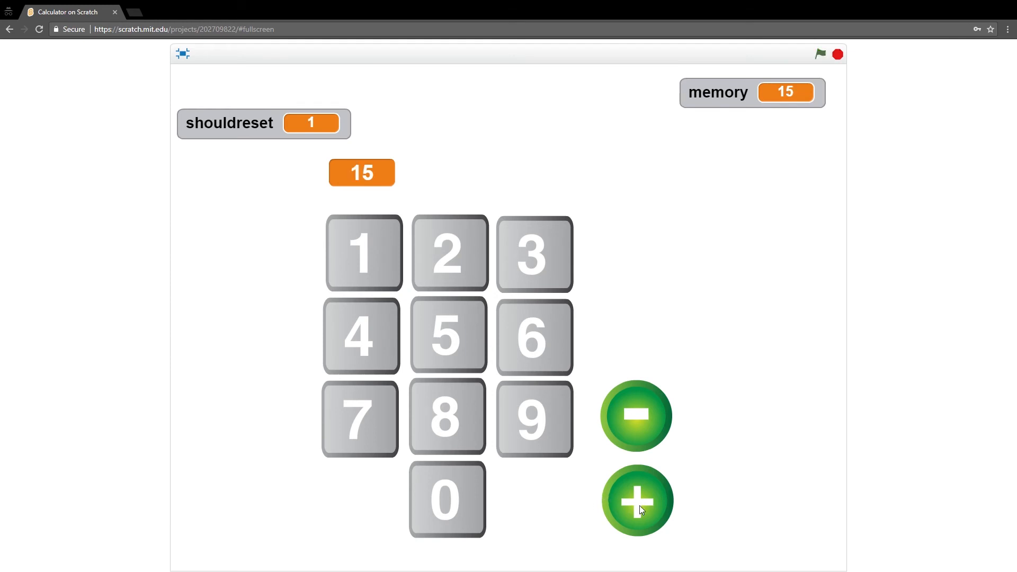
pyautogui.moveTo(617, 465)
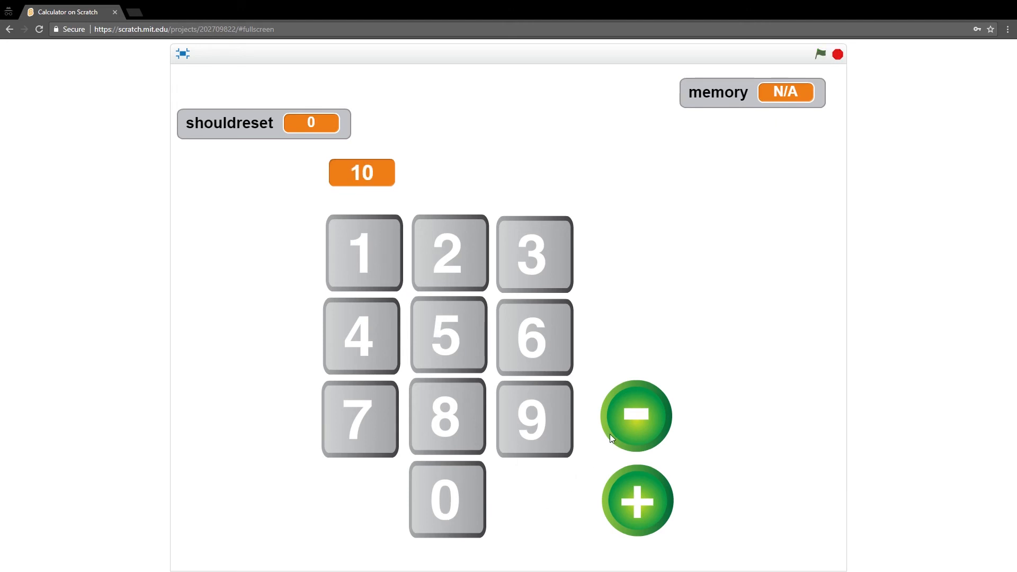
pyautogui.click(634, 416)
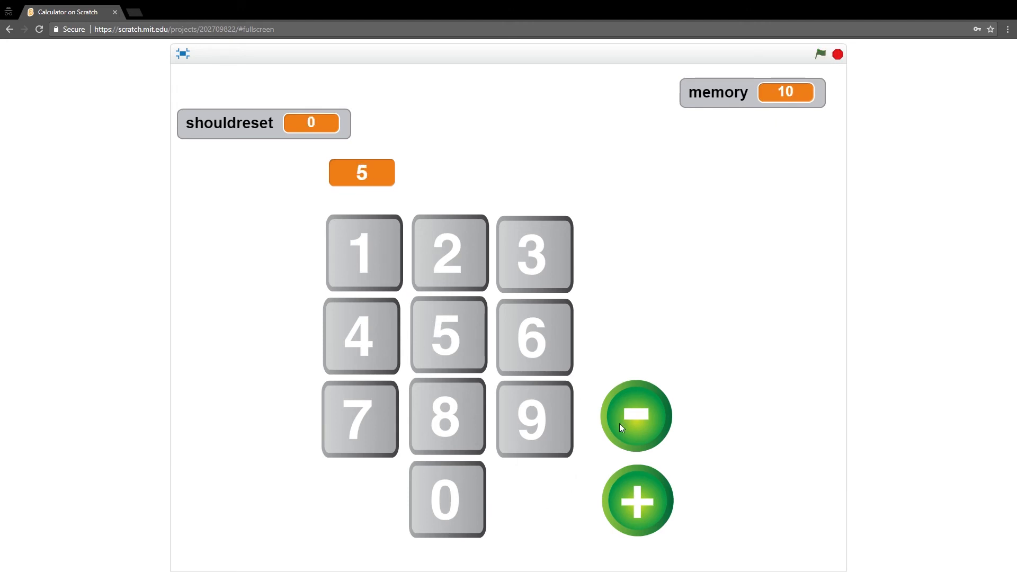
pyautogui.click(636, 415)
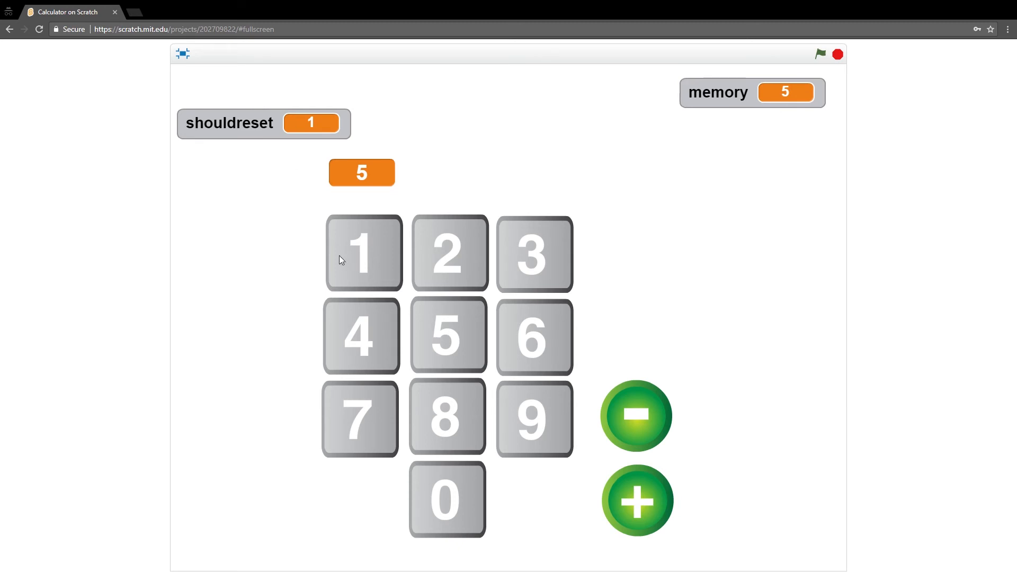
pyautogui.moveTo(539, 229)
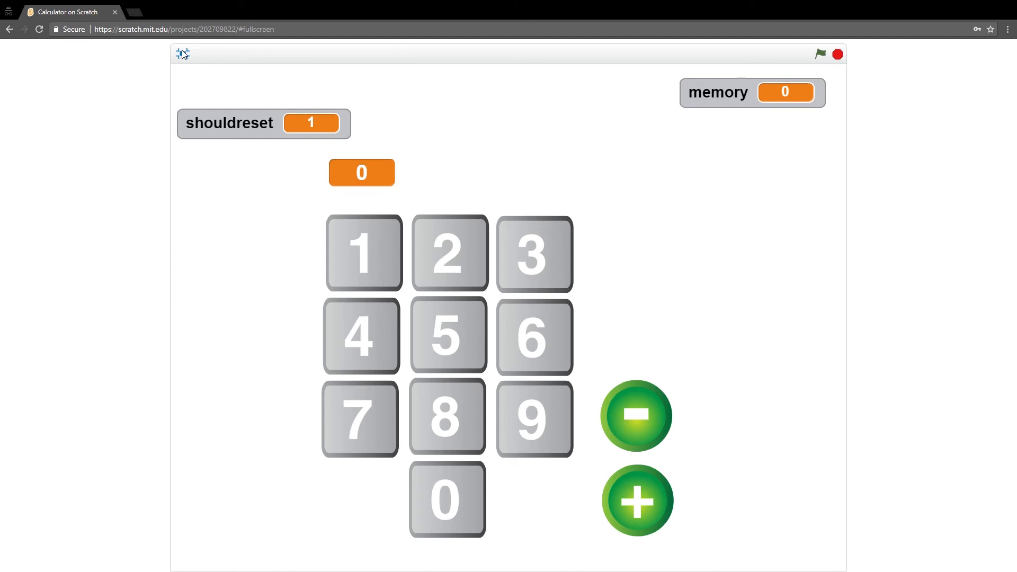
pyautogui.click(182, 54)
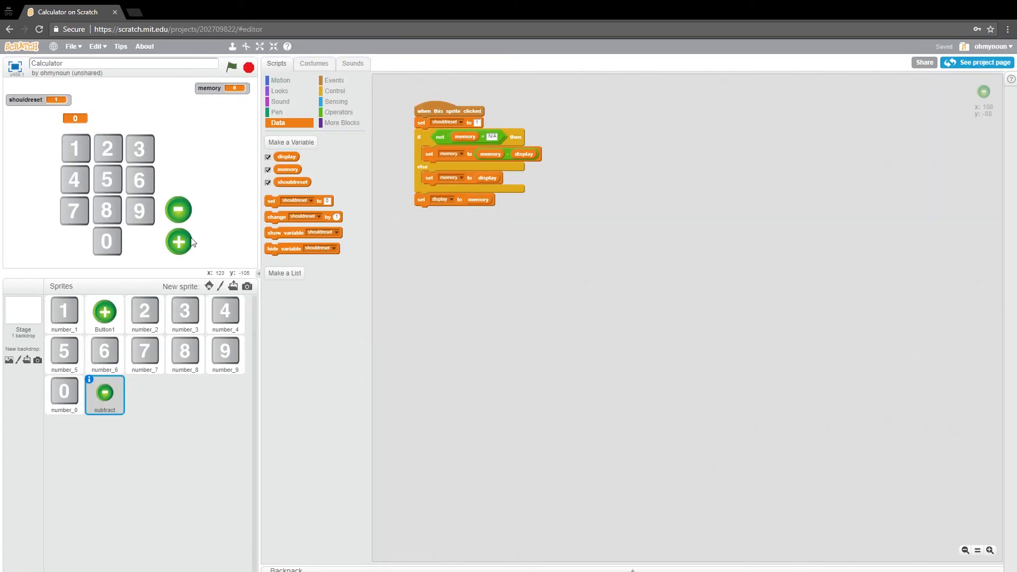
pyautogui.moveTo(174, 229)
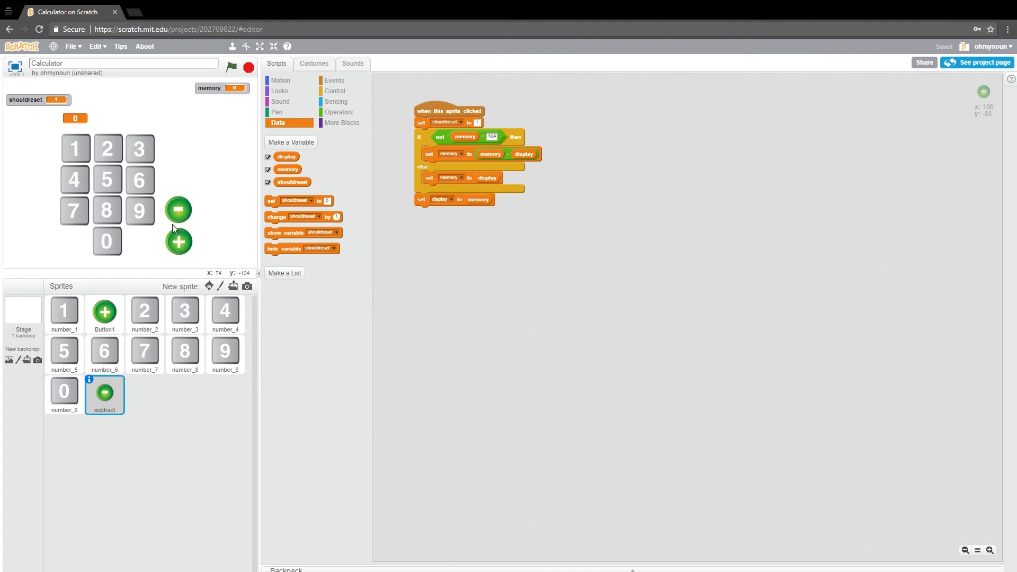
# Step: Reposition the minus and plus buttons beside the 6 and 9 keys, then select the subtract sprite
pyautogui.moveTo(178, 210); pyautogui.dragTo(178, 180)
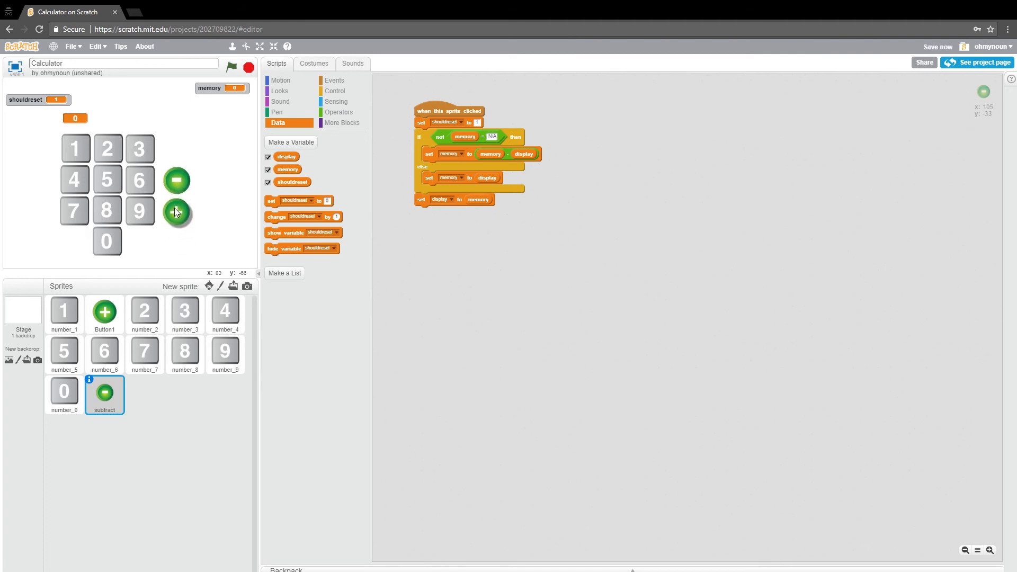
pyautogui.click(103, 314)
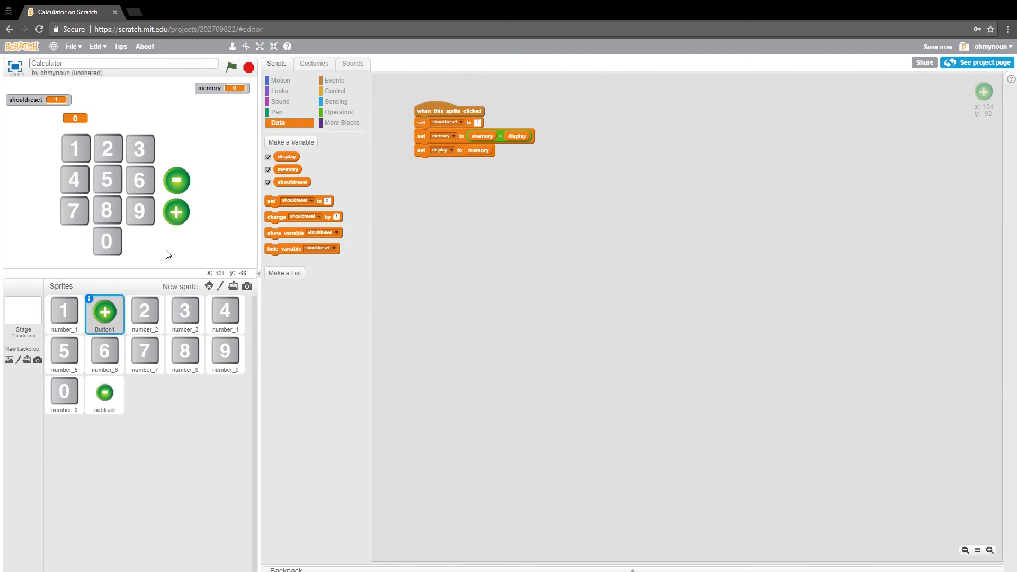
pyautogui.moveTo(184, 233)
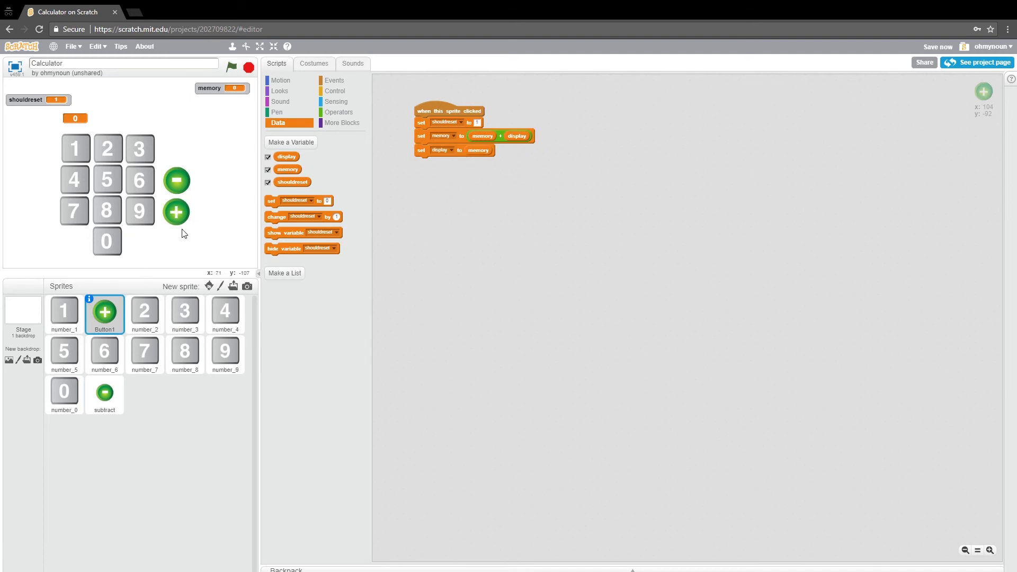
pyautogui.moveTo(189, 248)
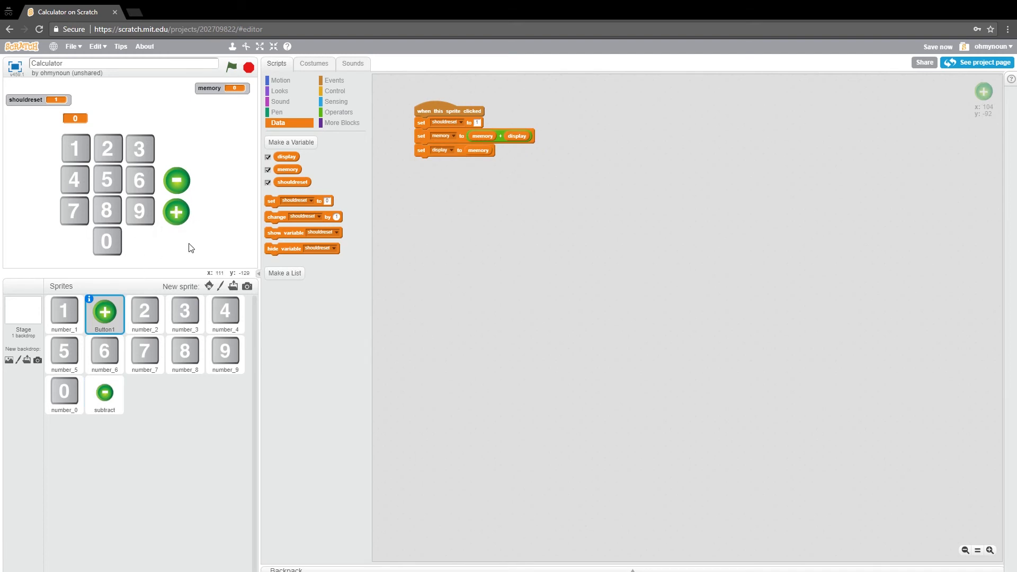
pyautogui.moveTo(189, 257)
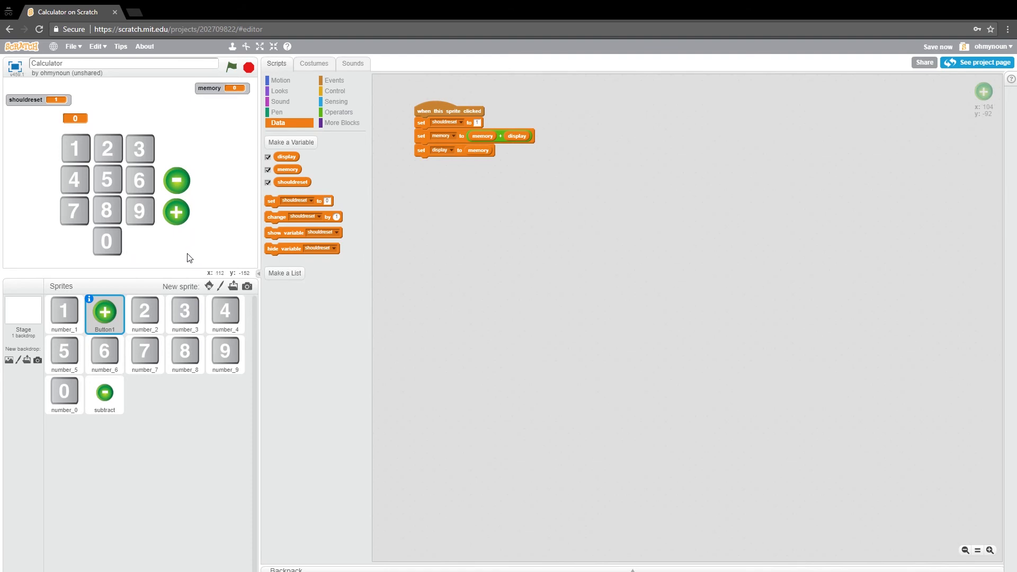
pyautogui.moveTo(105, 253)
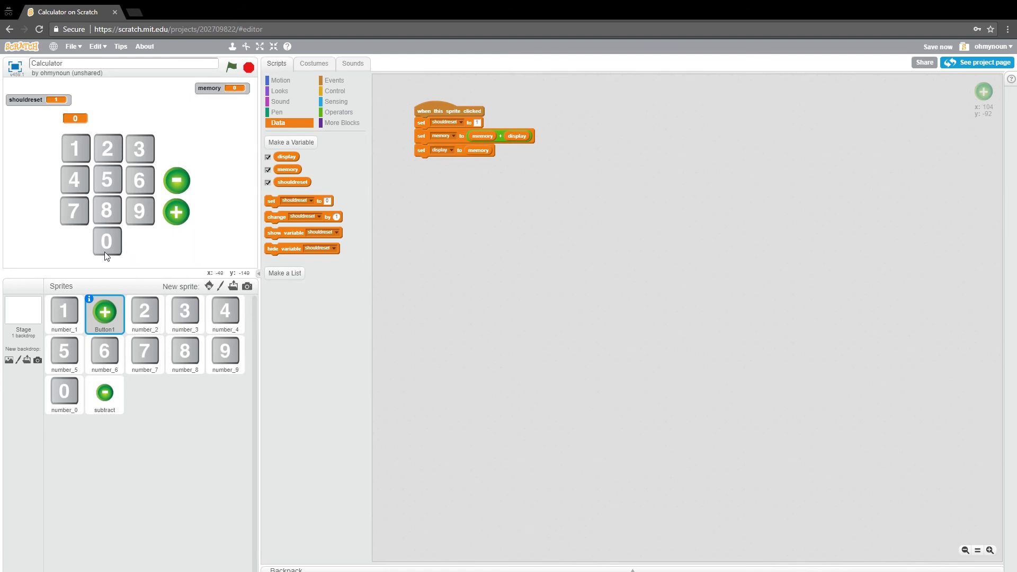
pyautogui.moveTo(153, 223)
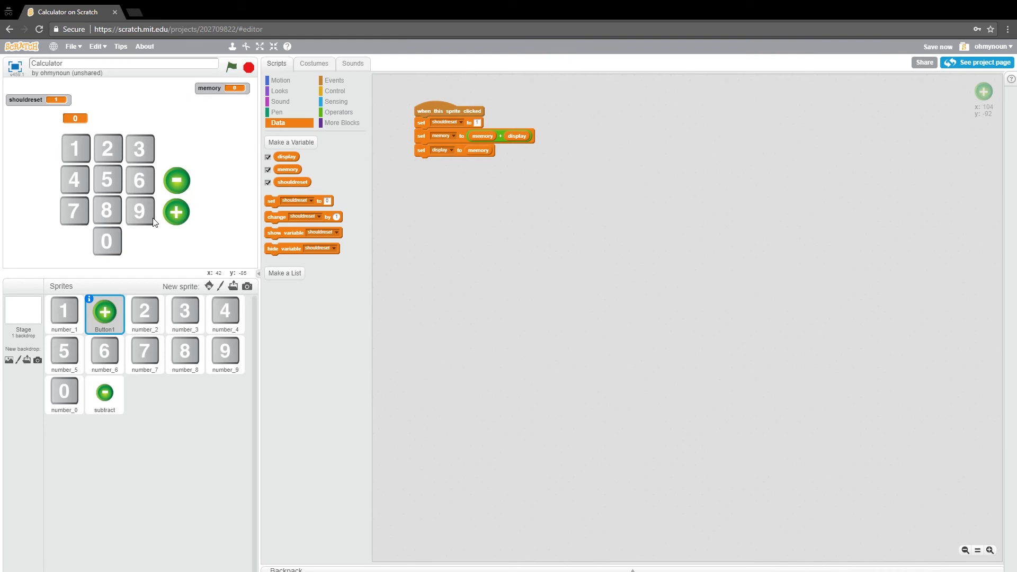
pyautogui.moveTo(175, 181)
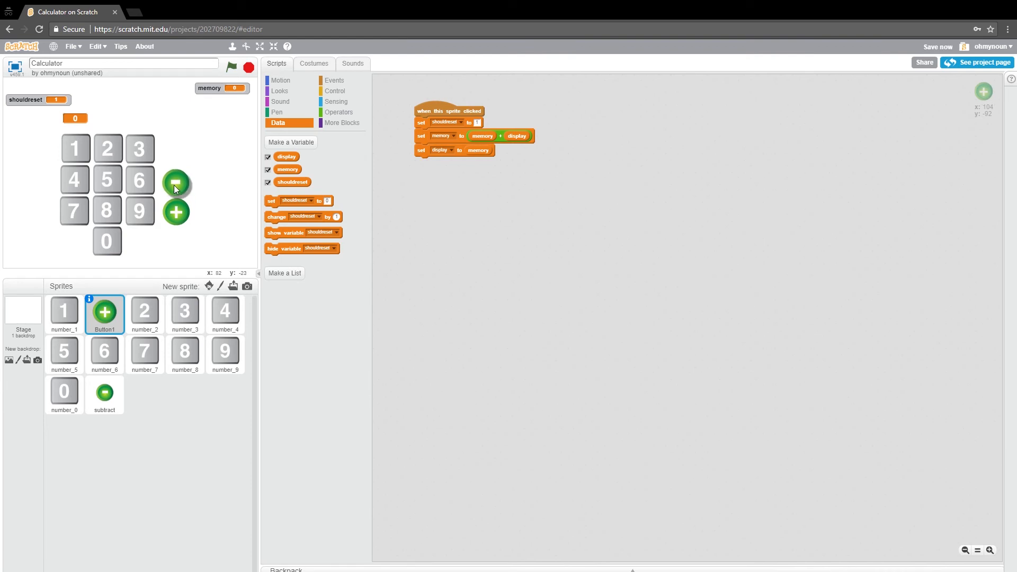
pyautogui.click(104, 395)
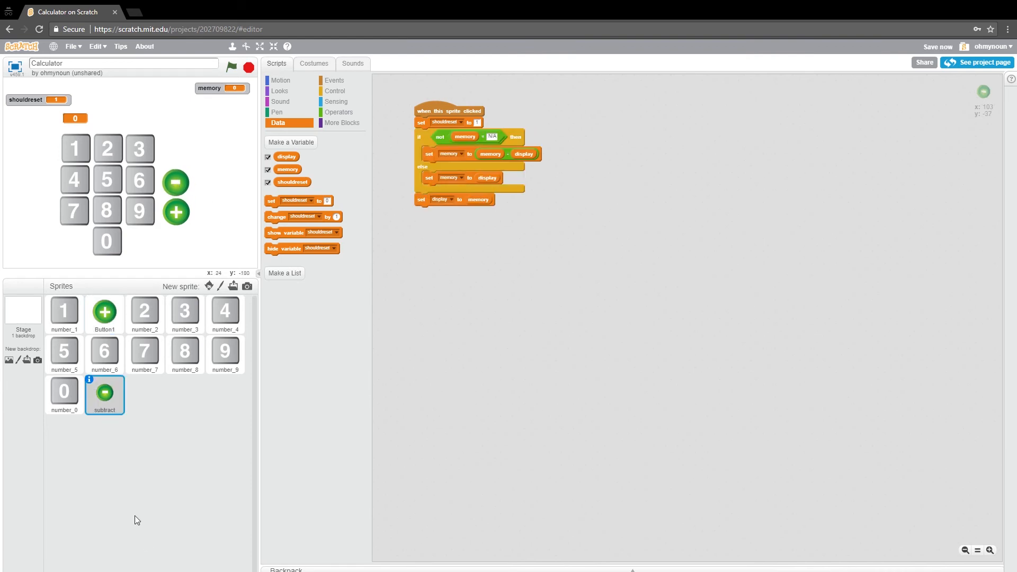
# Step: Duplicate the subtract sprite, rename the copy multiply, and open its costume
pyautogui.rightClick(105, 394)
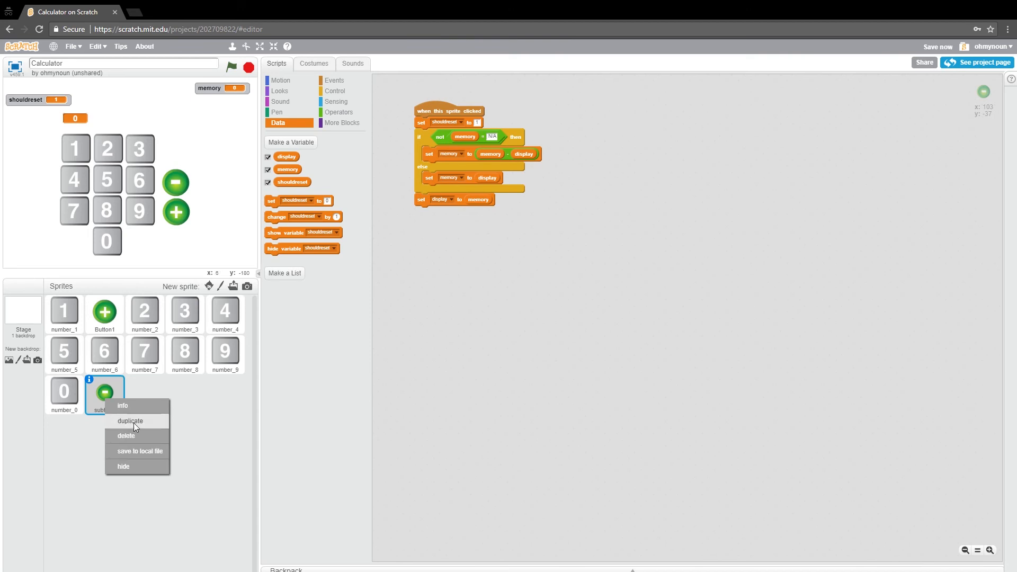
pyautogui.click(131, 420)
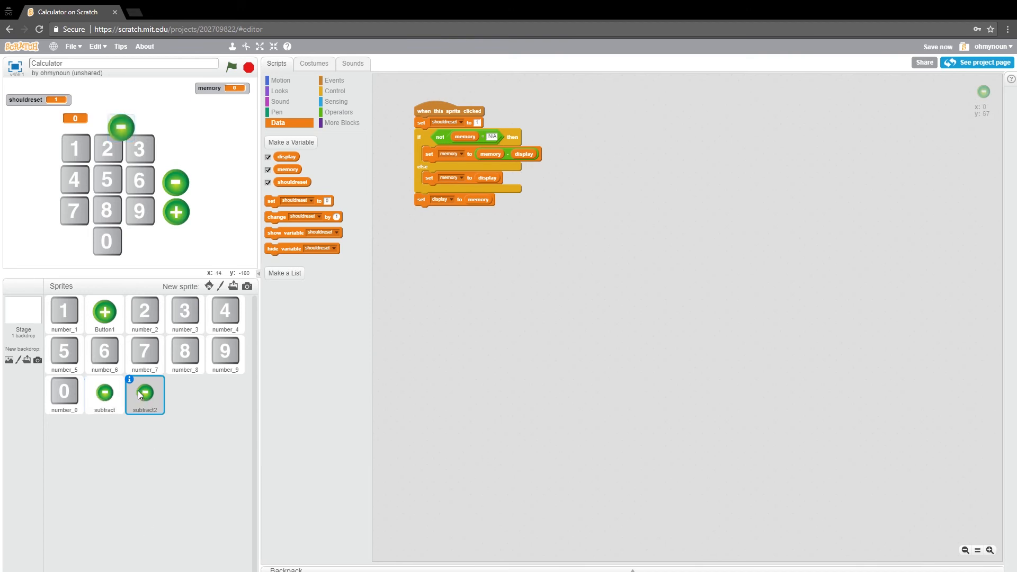
pyautogui.click(128, 381)
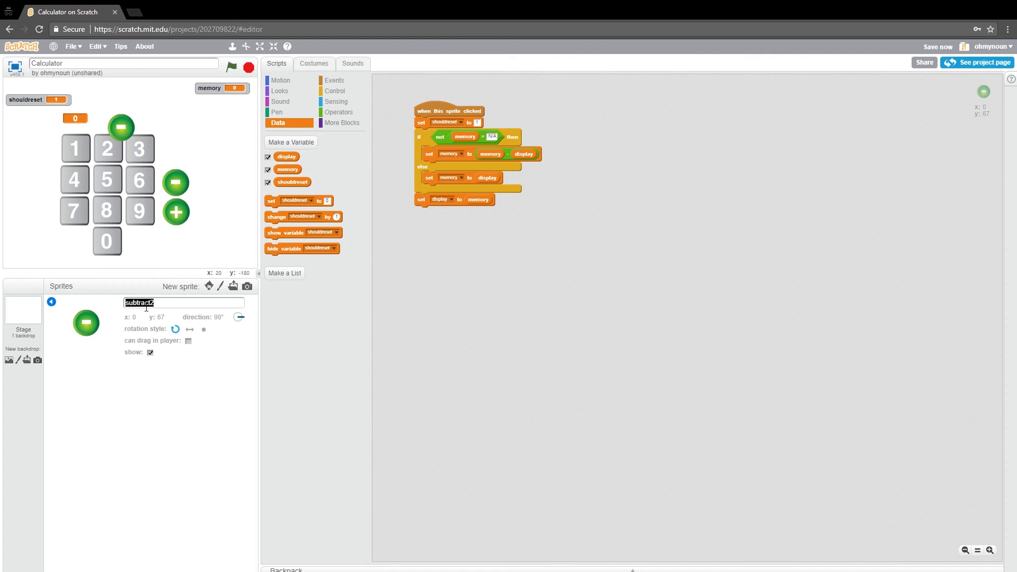
pyautogui.write('multiply')
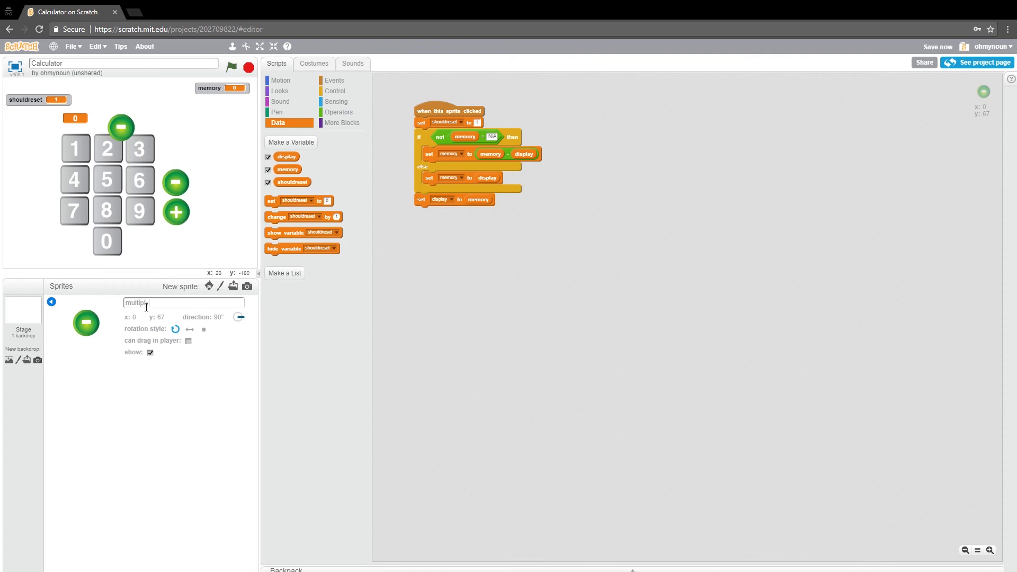
pyautogui.click(313, 63)
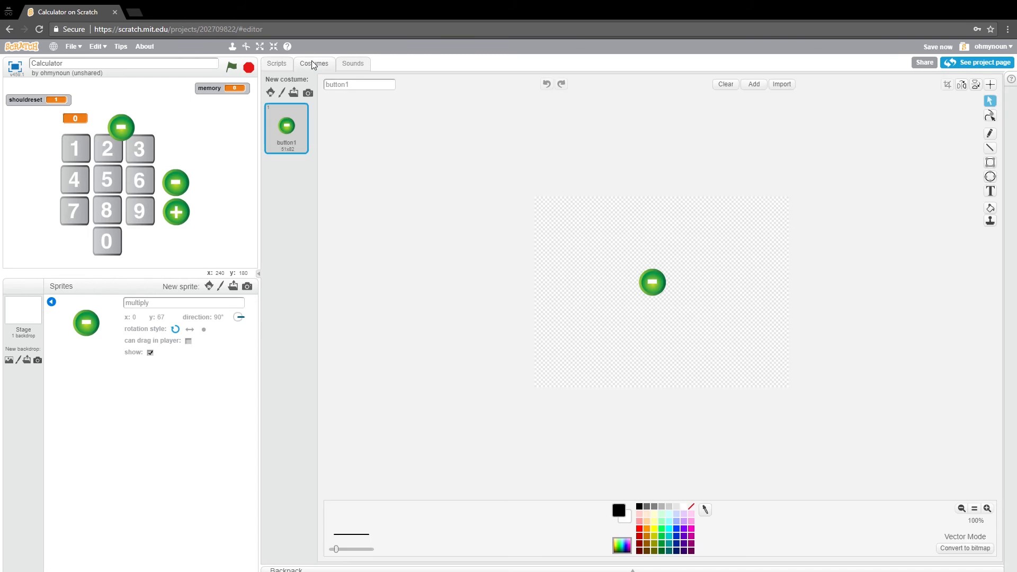
# Step: Replace the costume's minus with an X, place the button beside the 3 key, and return to scripts
pyautogui.click(989, 191)
pyautogui.write('X')
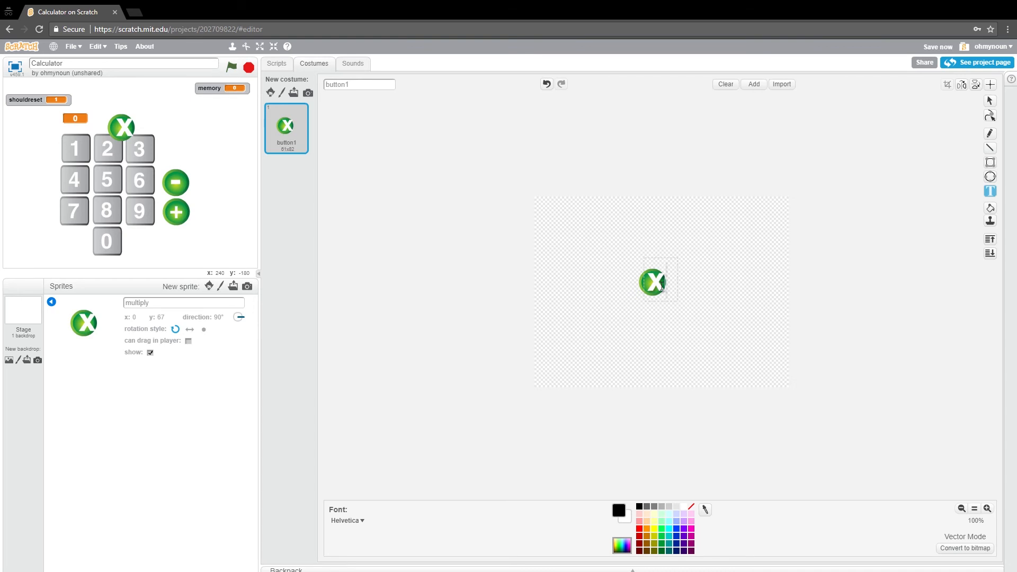
pyautogui.click(990, 101)
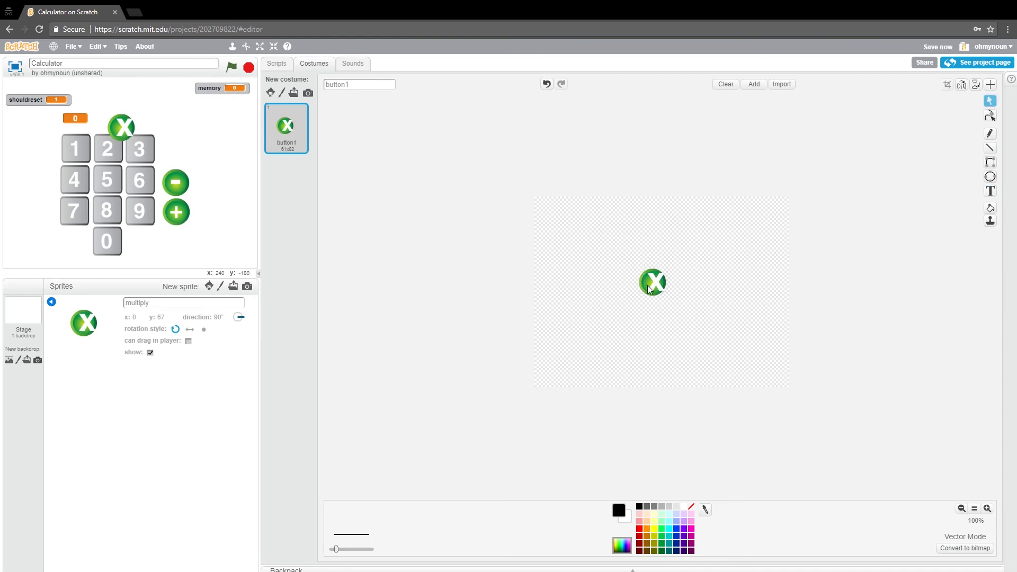
pyautogui.click(653, 281)
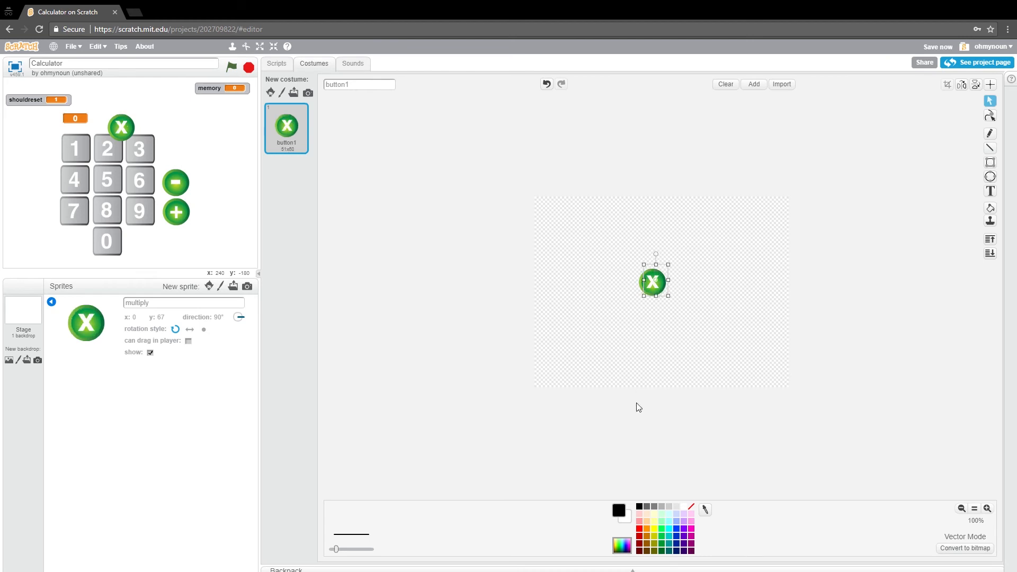
pyautogui.moveTo(120, 126); pyautogui.dragTo(177, 154)
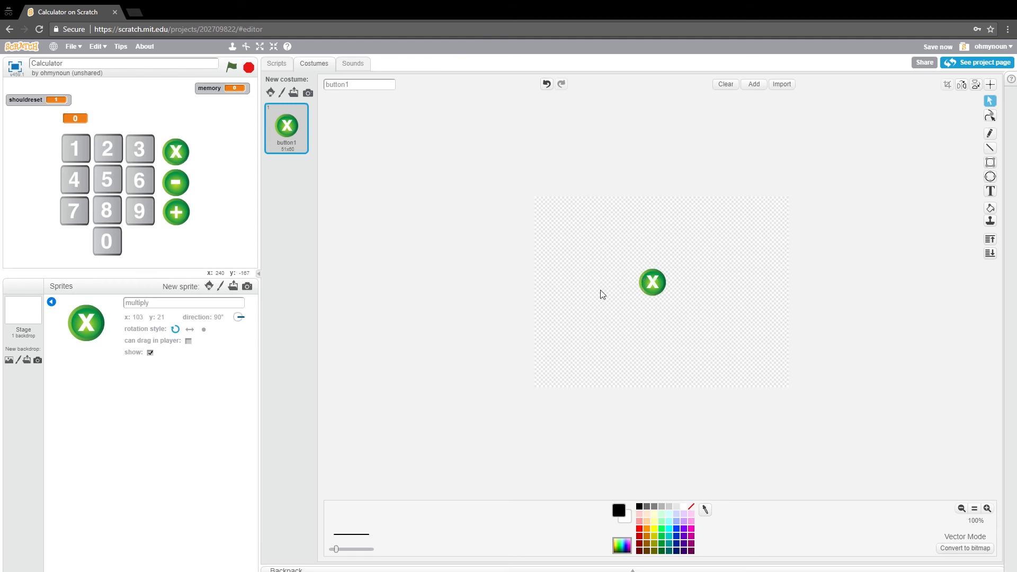
pyautogui.click(653, 281)
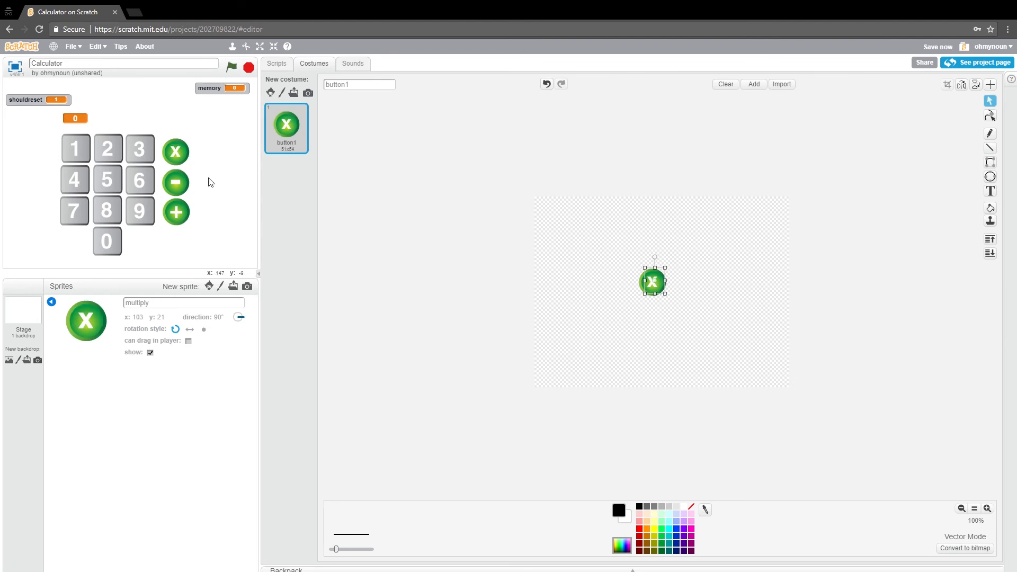
pyautogui.click(277, 63)
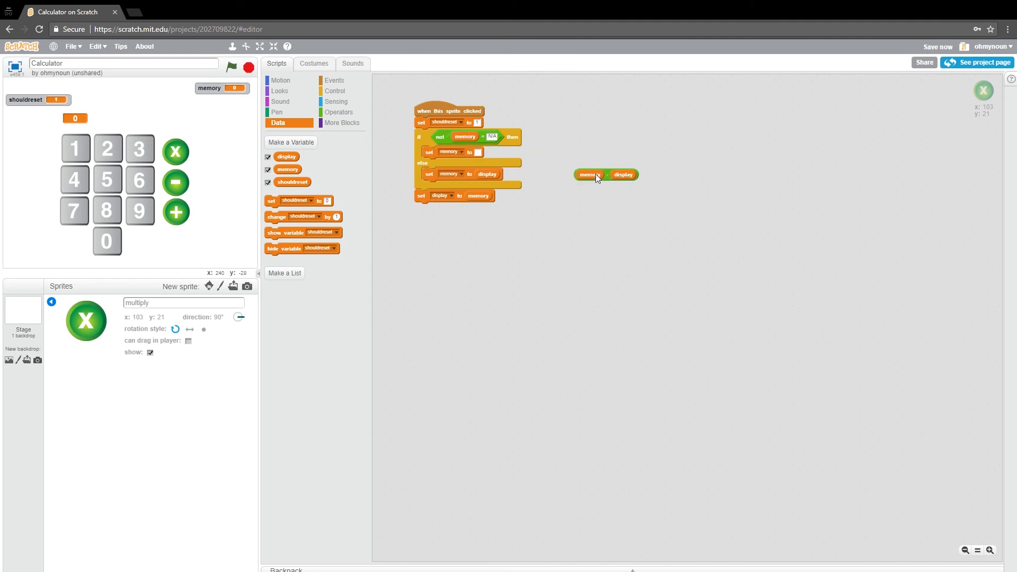
pyautogui.moveTo(495, 137)
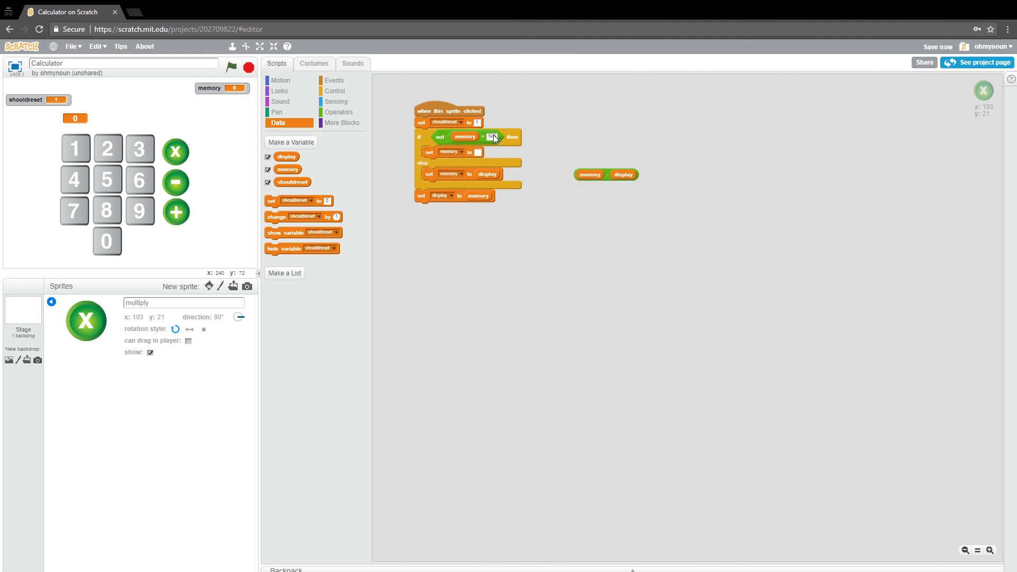
pyautogui.moveTo(497, 161)
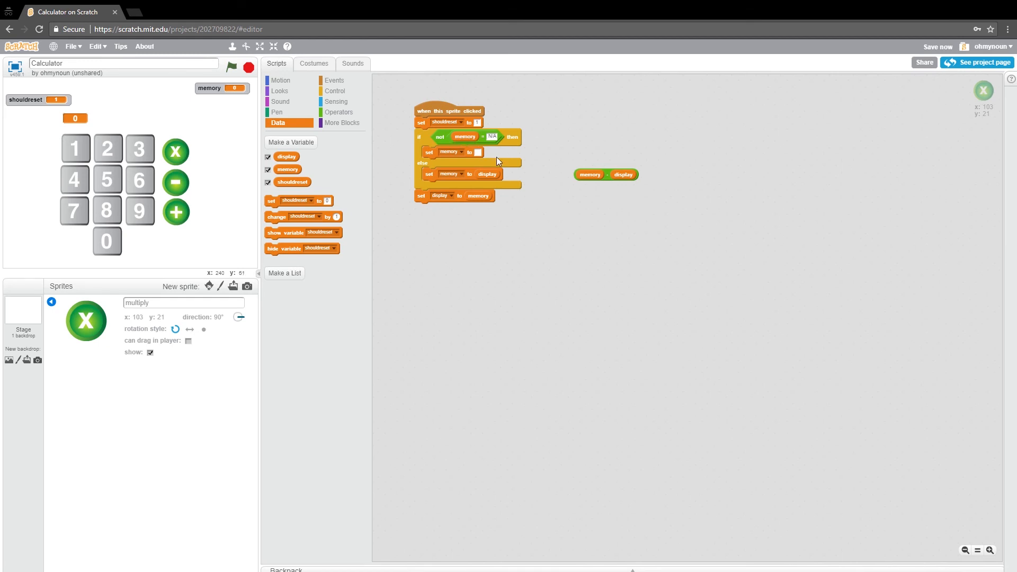
# Step: Swap the minus reporter for a multiply operator holding memory times display
pyautogui.click(339, 112)
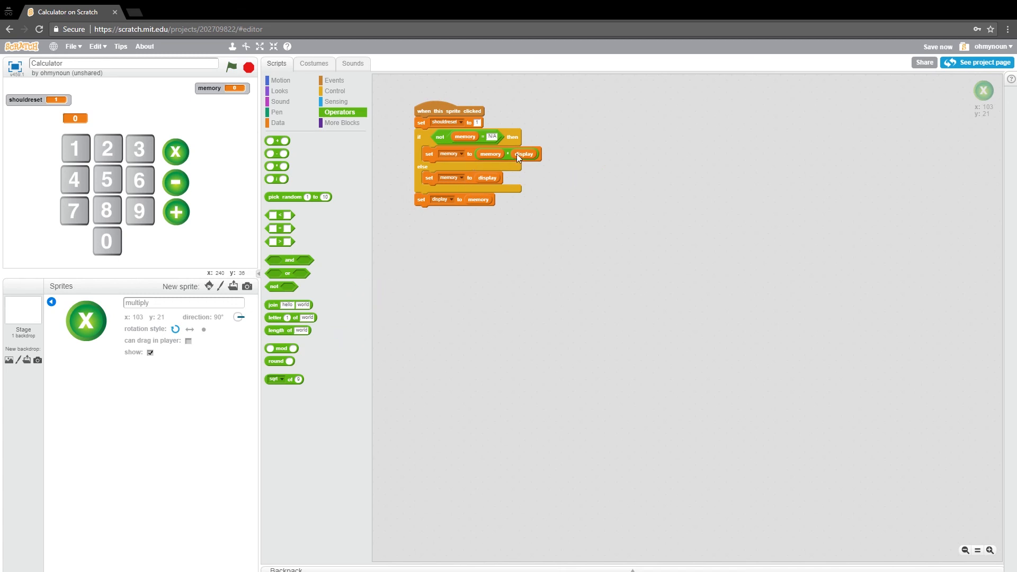
pyautogui.moveTo(14, 69)
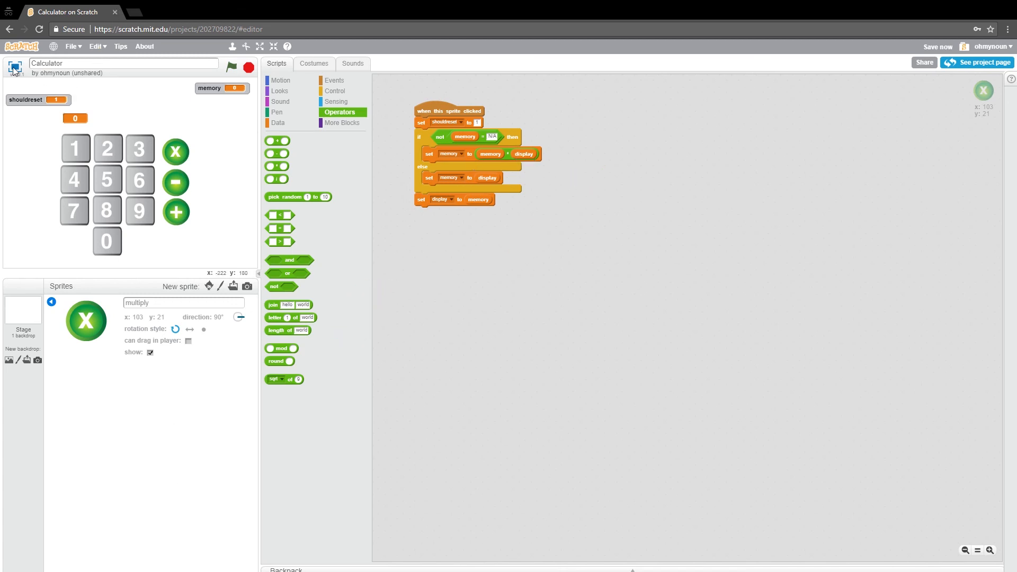
# Step: Run full screen: enter 5, multiply by X, and see memory show 25
pyautogui.click(273, 46)
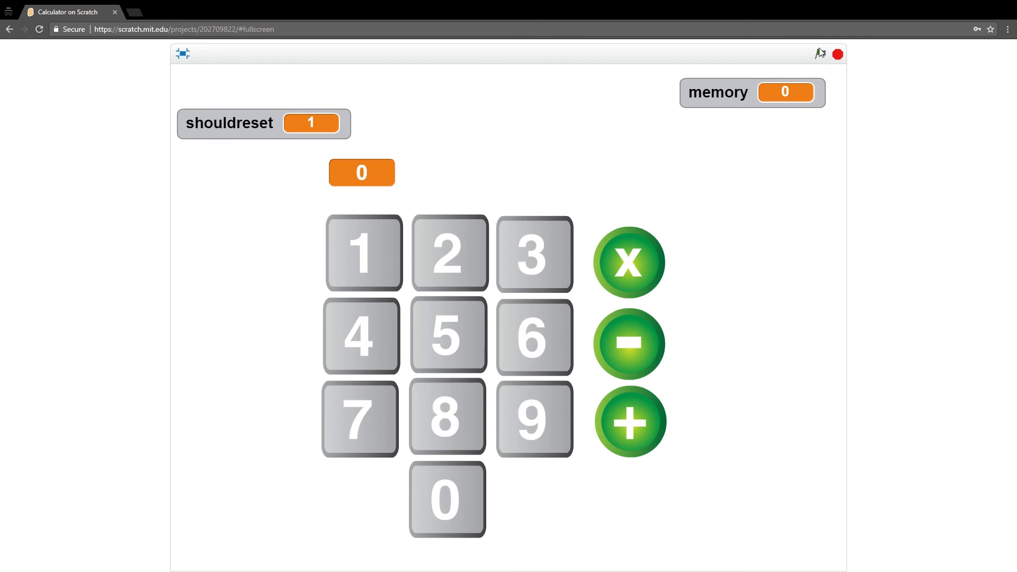
pyautogui.click(820, 54)
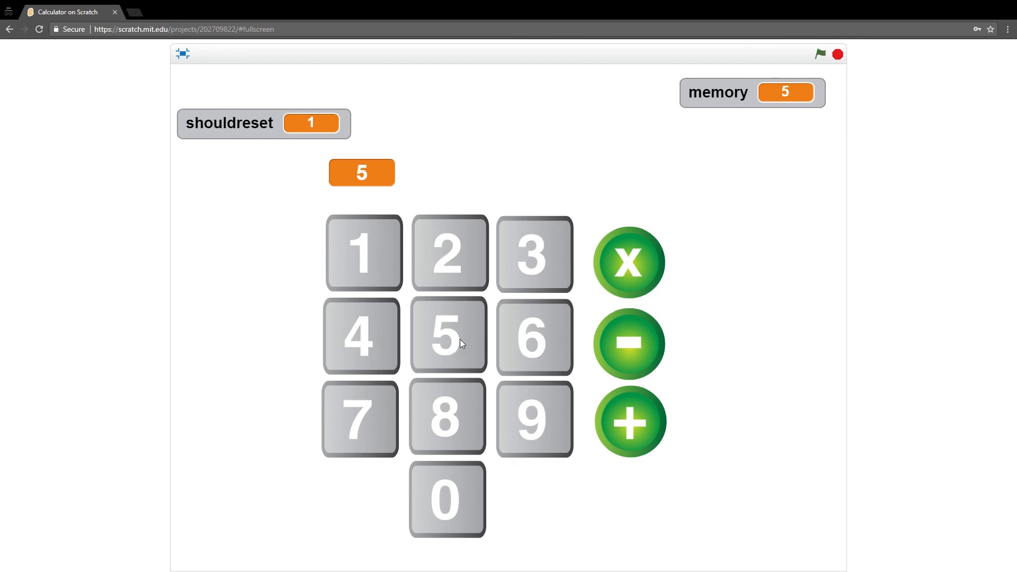
pyautogui.click(627, 261)
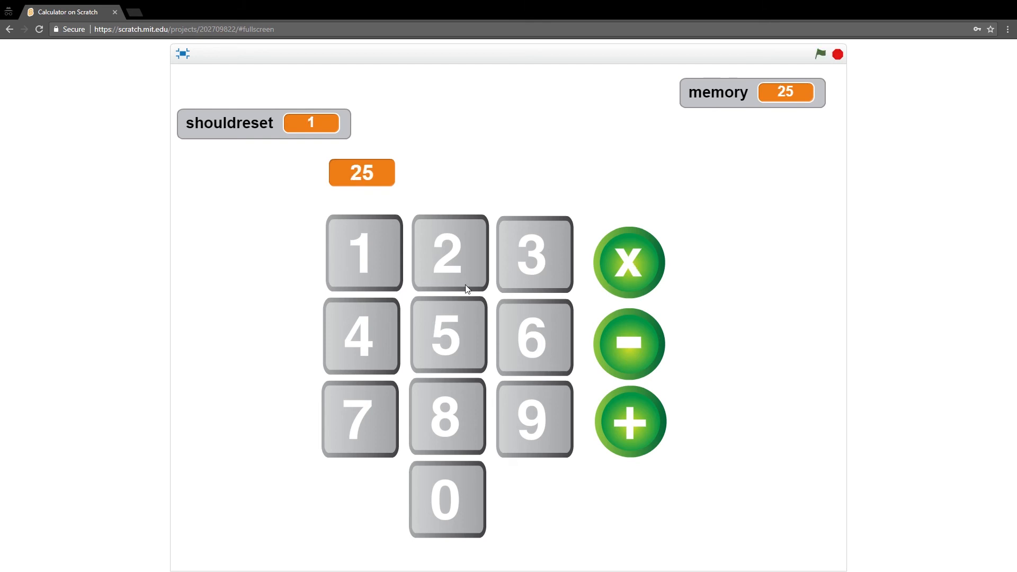
pyautogui.moveTo(461, 293)
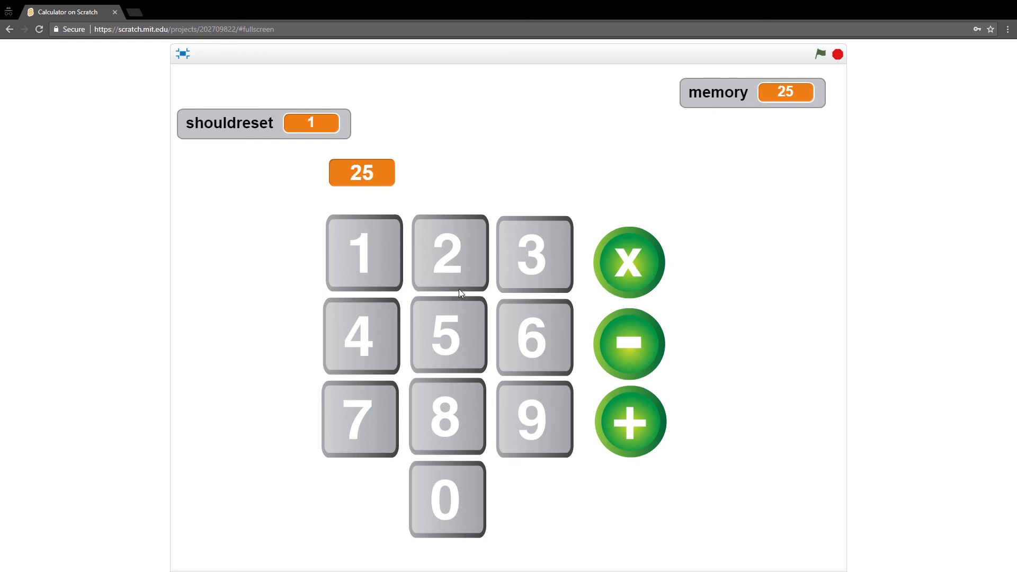
pyautogui.moveTo(761, 74)
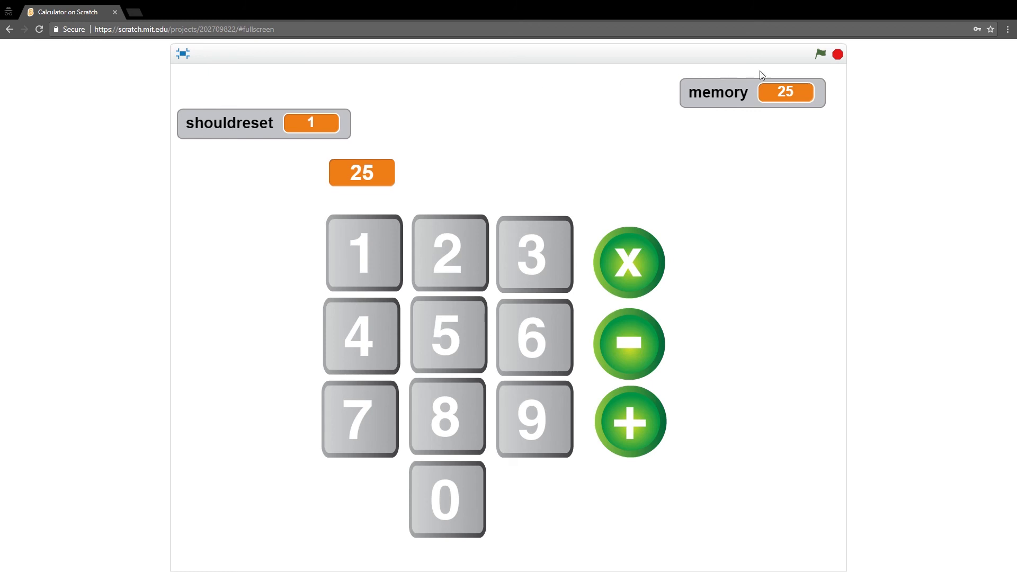
pyautogui.moveTo(184, 57)
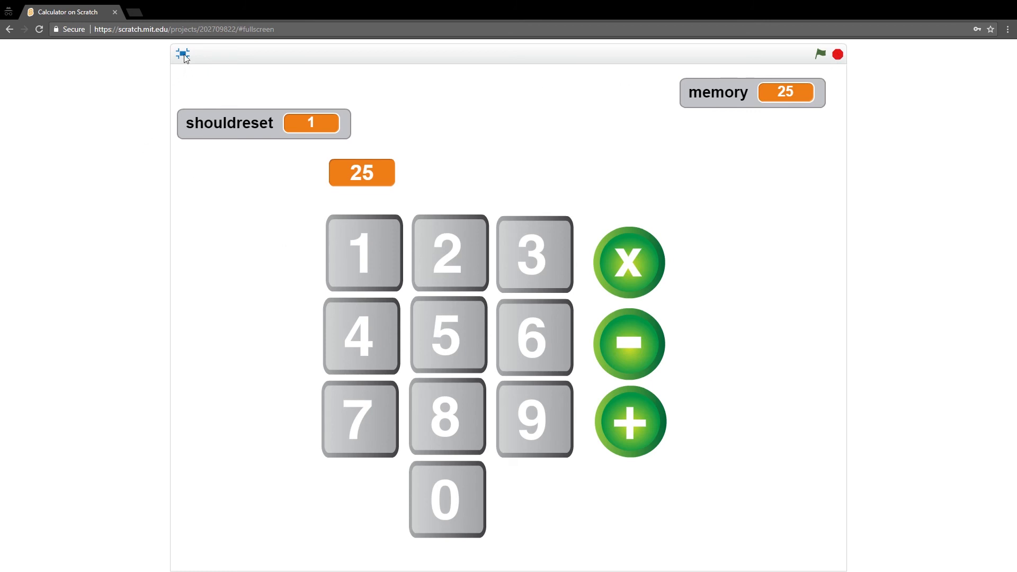
# Step: Set the copied sprite's script to memory / display and move the divide button above X
pyautogui.click(182, 54)
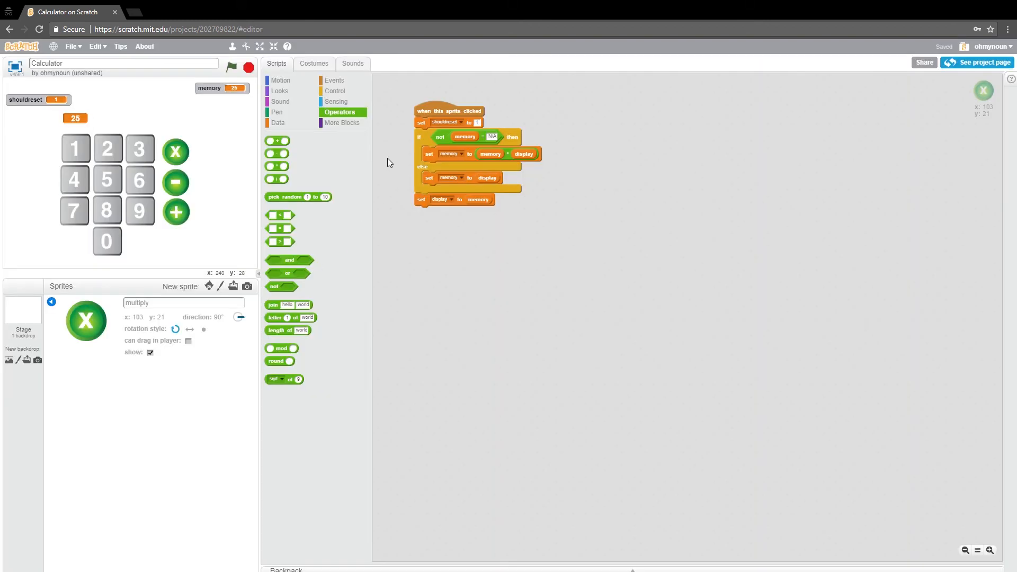
pyautogui.moveTo(535, 280)
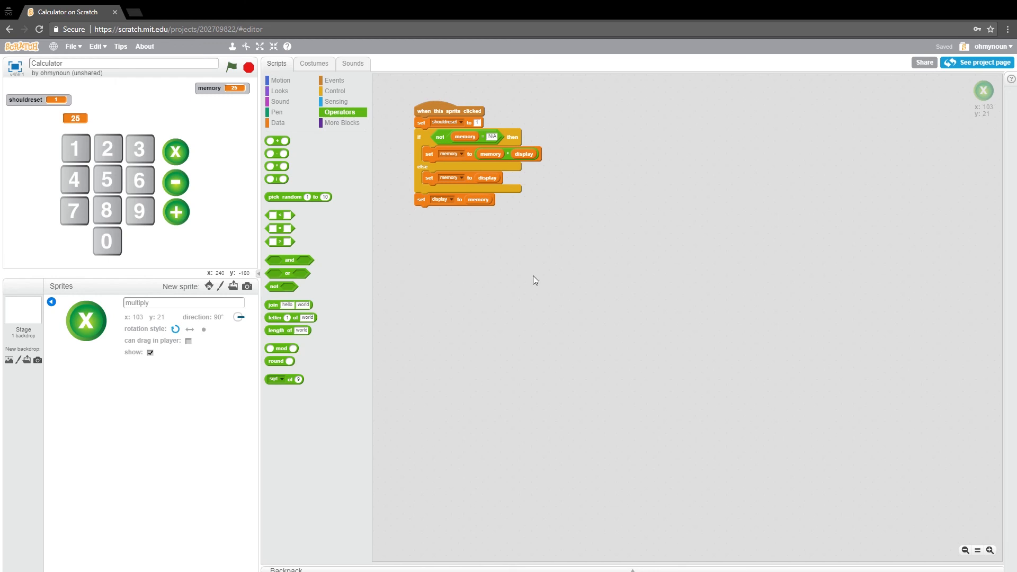
pyautogui.moveTo(84, 336)
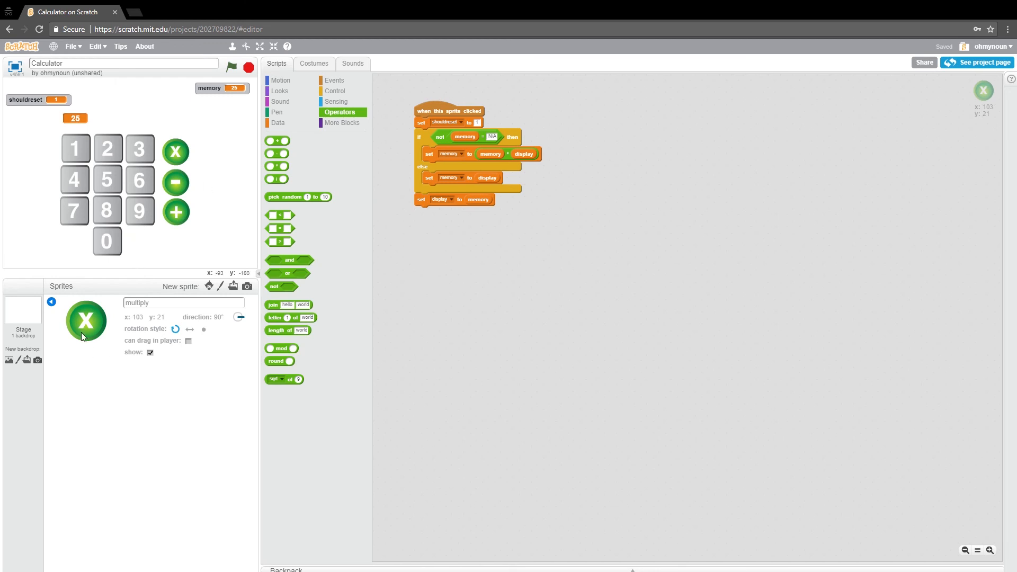
pyautogui.click(51, 302)
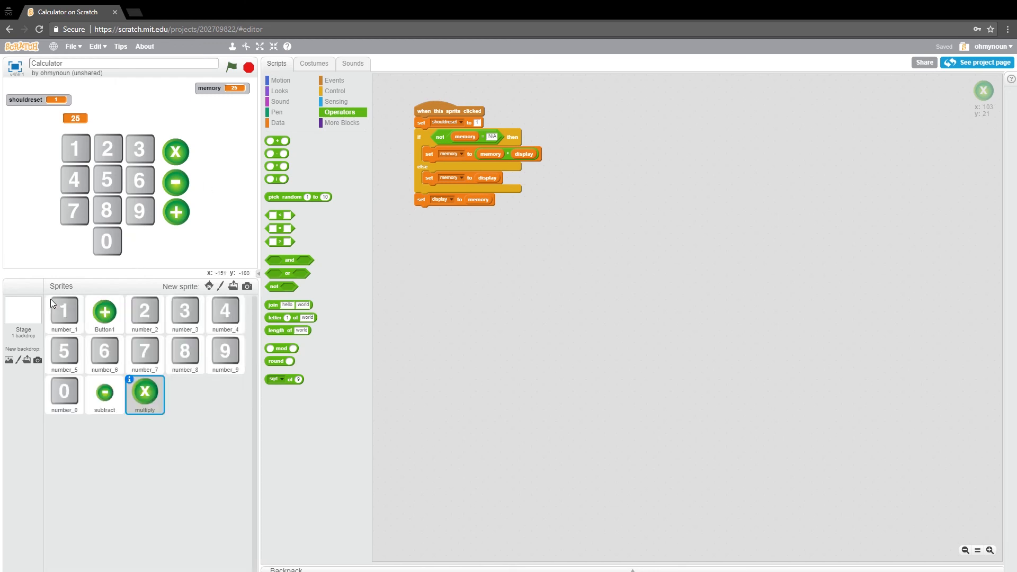
pyautogui.moveTo(97, 412)
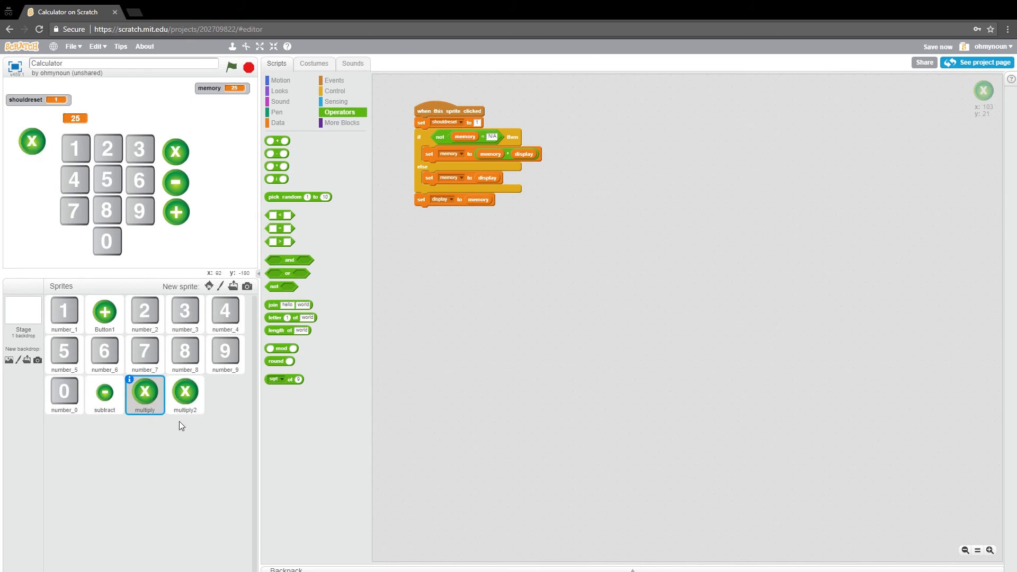
pyautogui.click(184, 392)
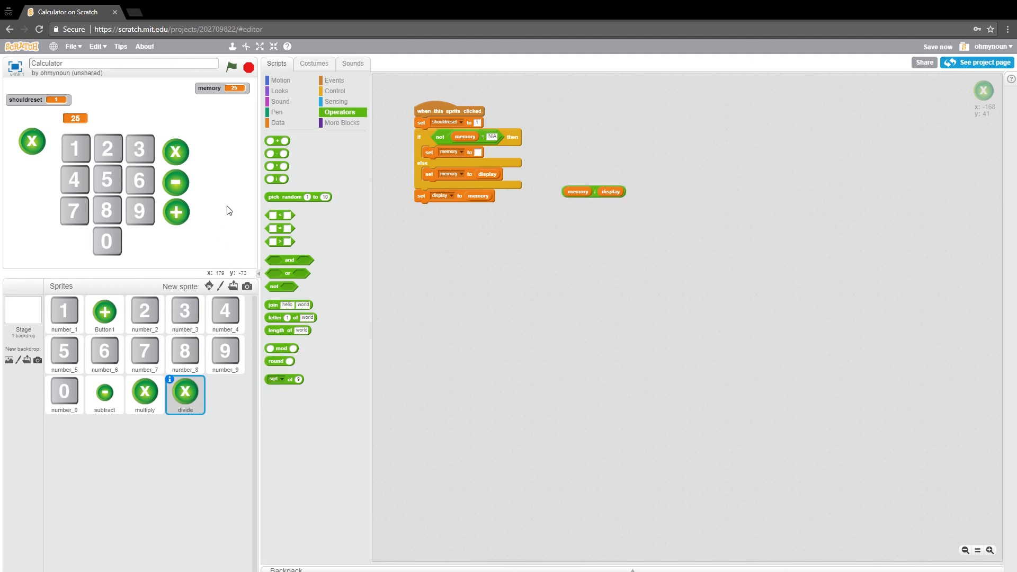
pyautogui.moveTo(135, 199)
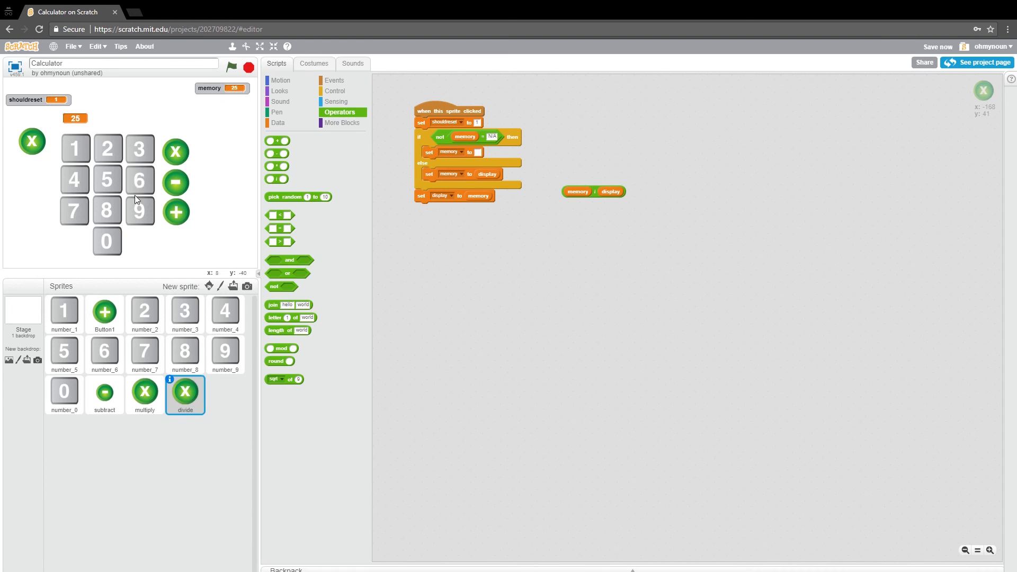
pyautogui.moveTo(60, 125)
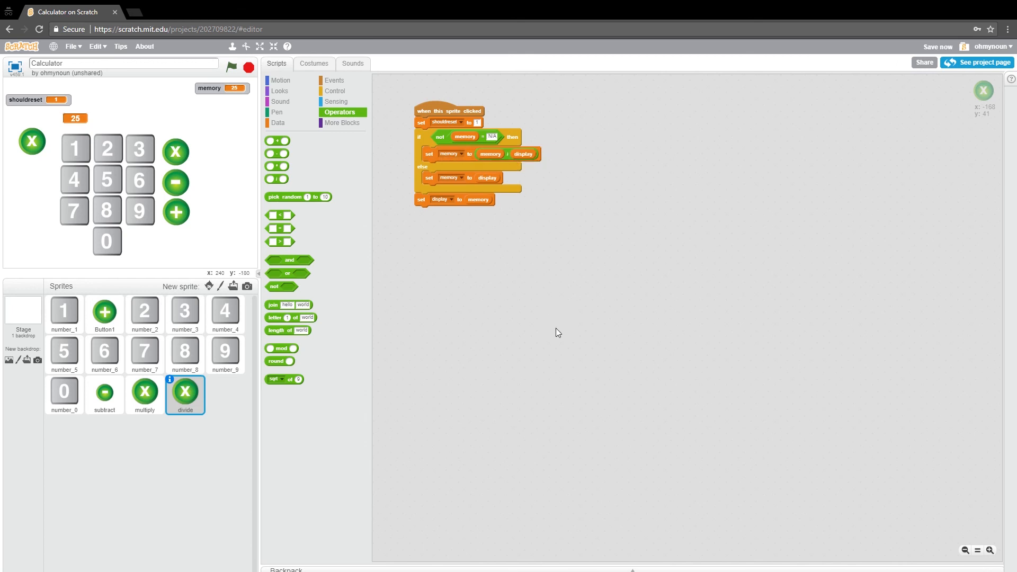
pyautogui.moveTo(33, 141)
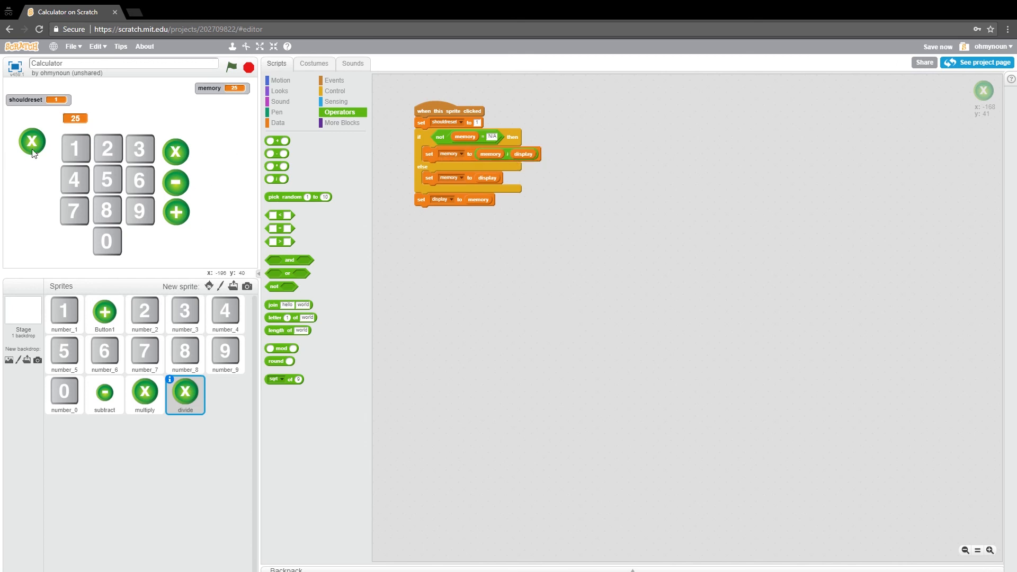
pyautogui.moveTo(33, 143); pyautogui.dragTo(175, 123)
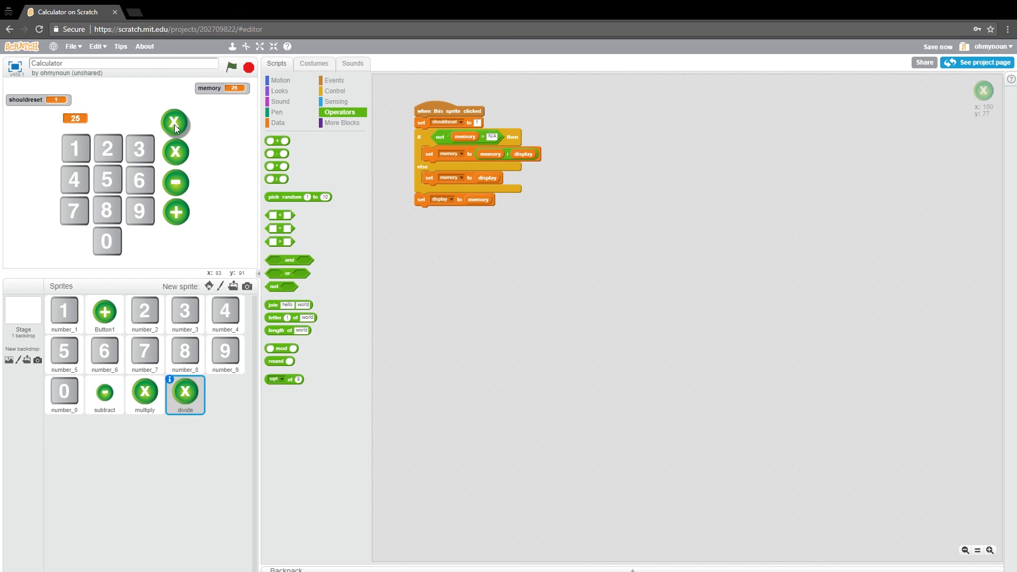
pyautogui.moveTo(440, 196)
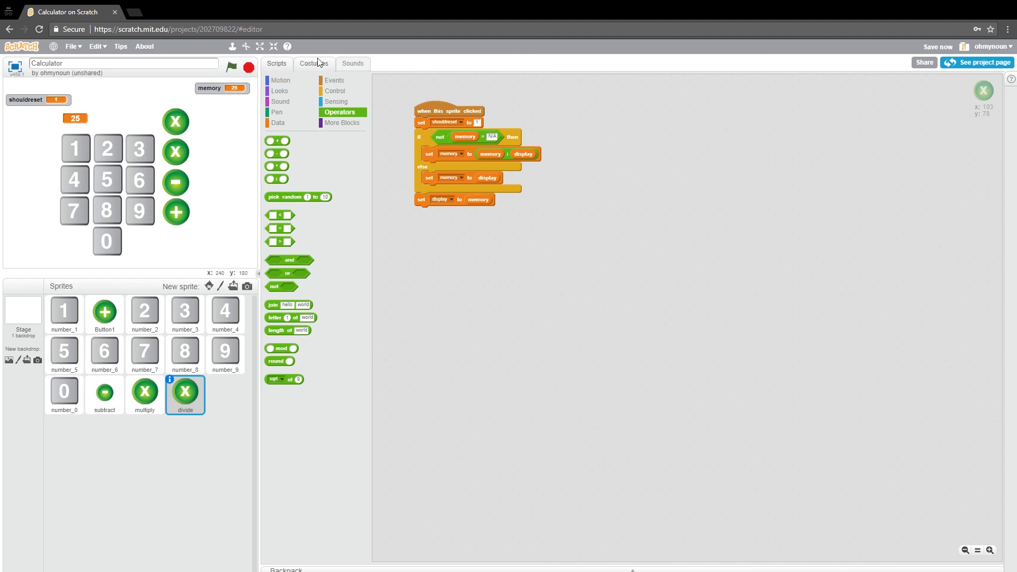
# Step: Change the divide costume's X to a slash and place multiply beside plus
pyautogui.click(314, 64)
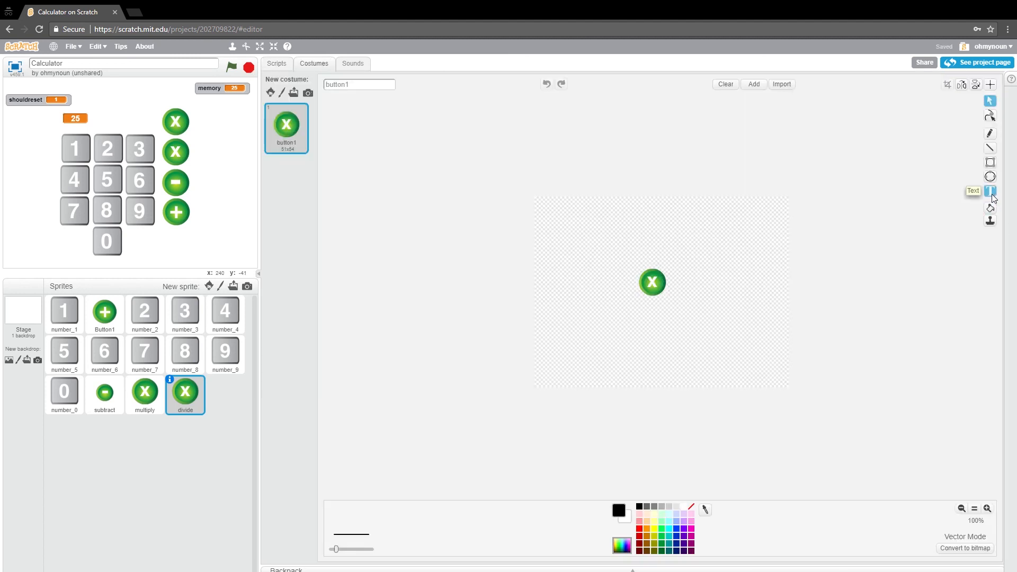
pyautogui.click(991, 190)
pyautogui.write('/')
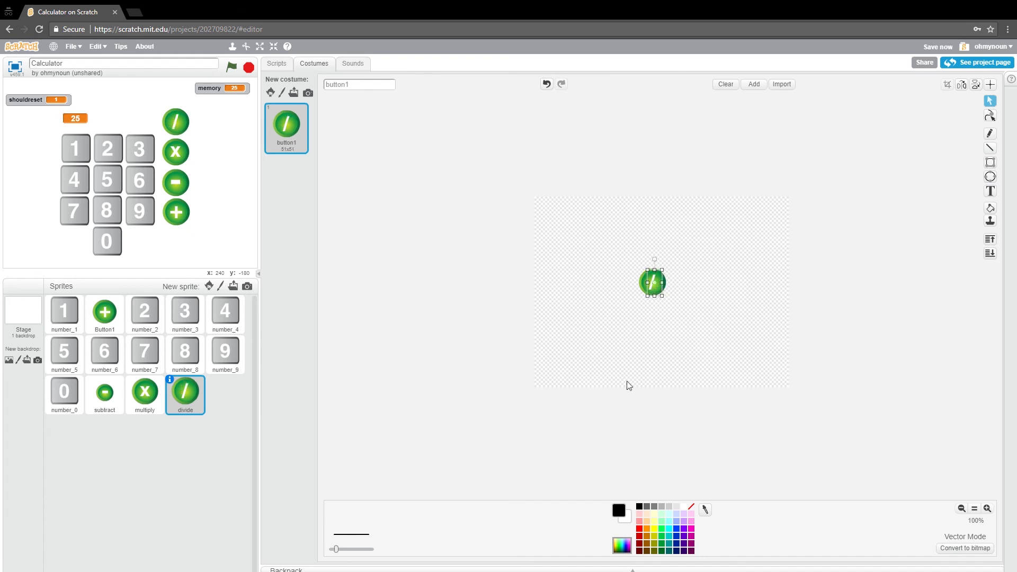
pyautogui.moveTo(184, 50)
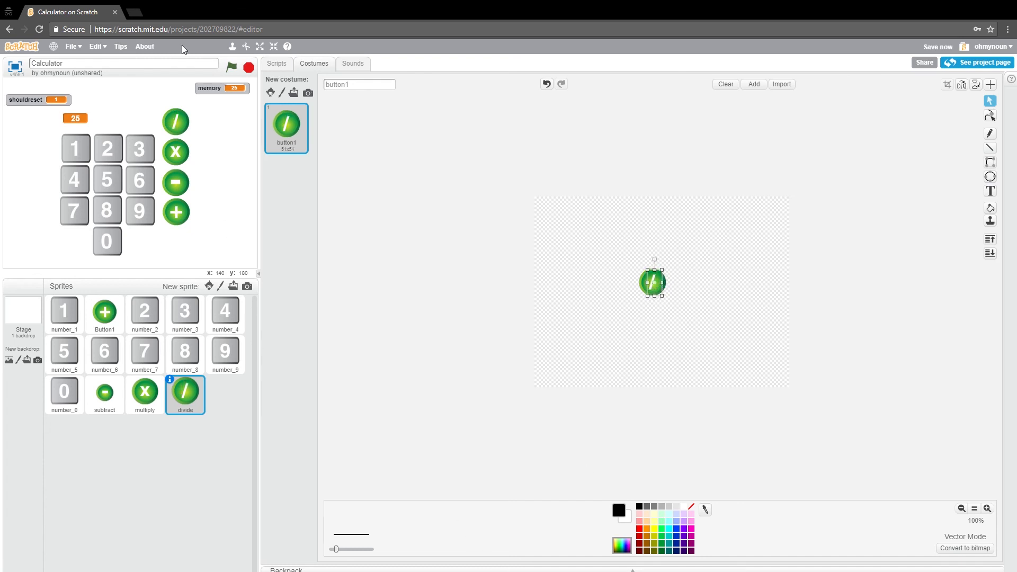
pyautogui.moveTo(181, 151)
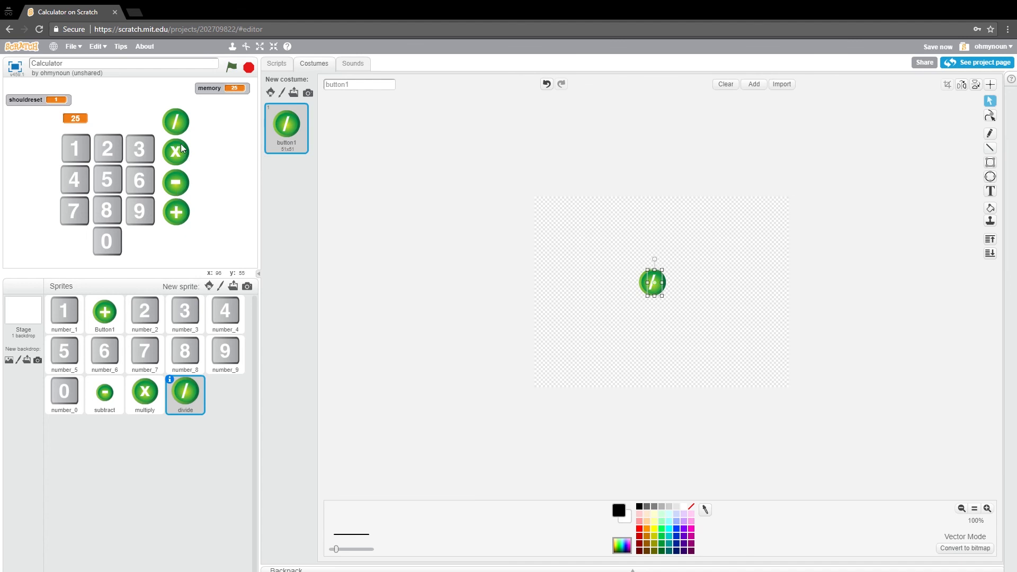
pyautogui.moveTo(175, 152); pyautogui.dragTo(207, 212)
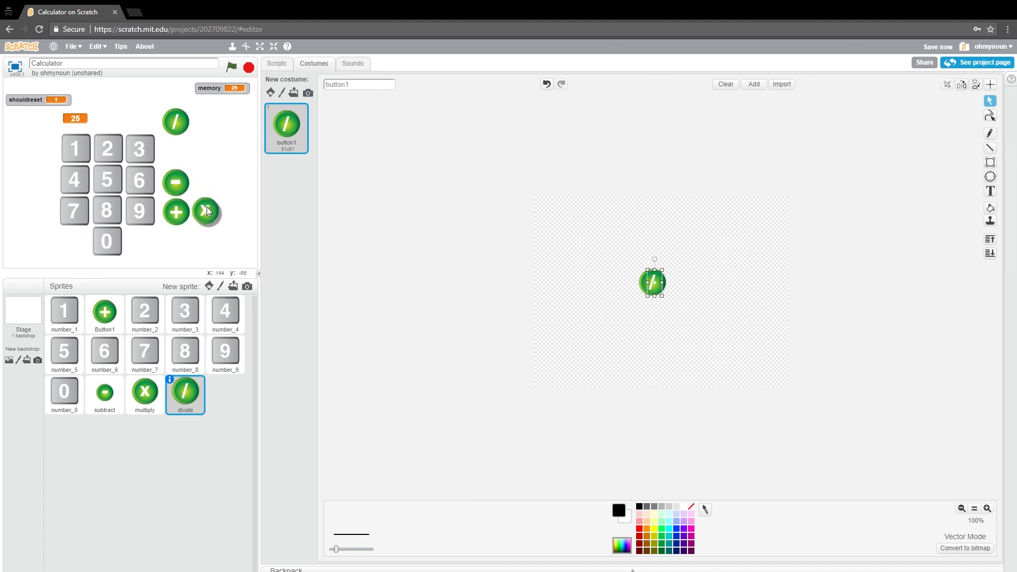
pyautogui.click(145, 394)
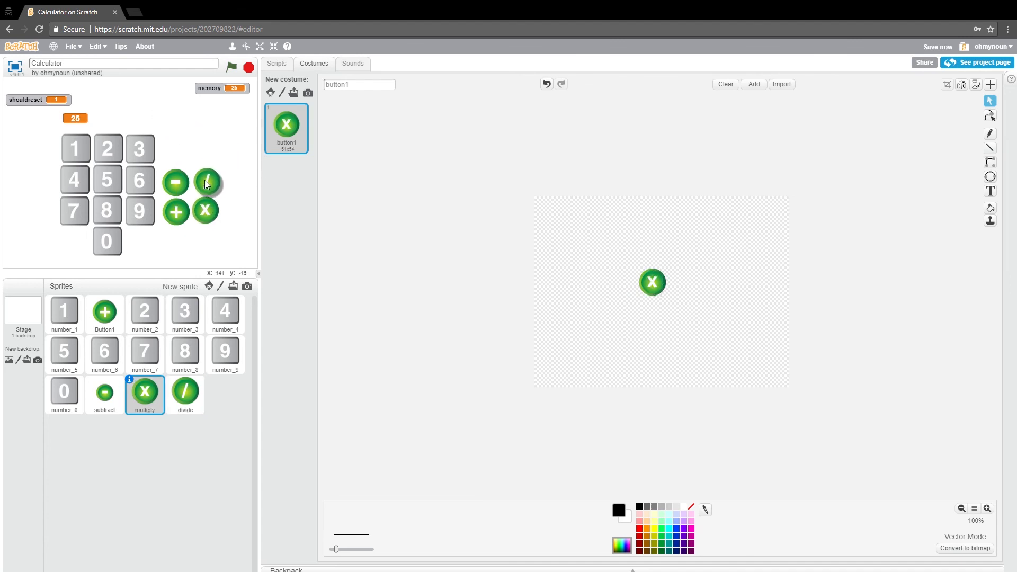
# Step: Arrange the four operator buttons in a 2x2 grid and go full screen
pyautogui.click(184, 395)
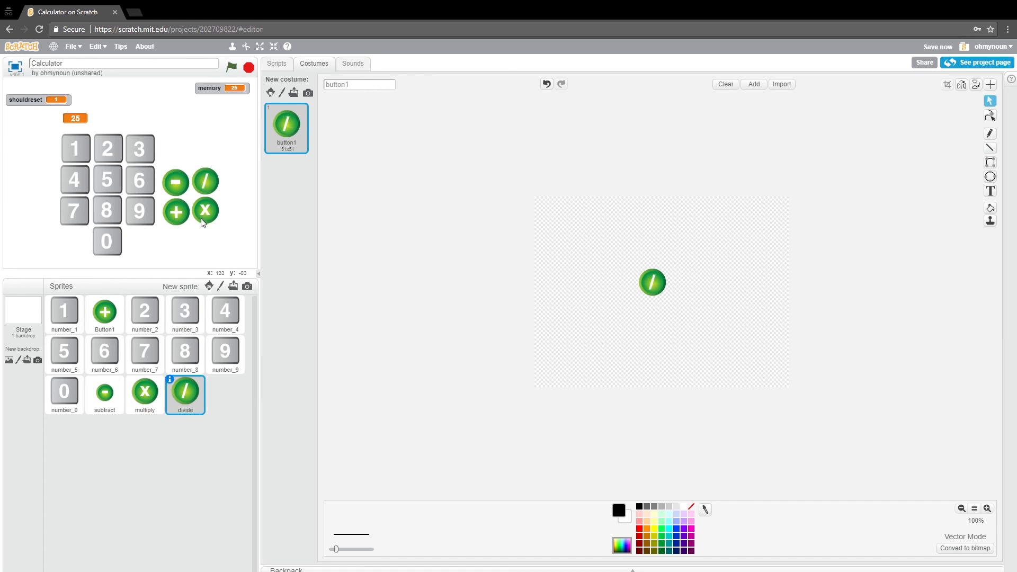
pyautogui.click(145, 395)
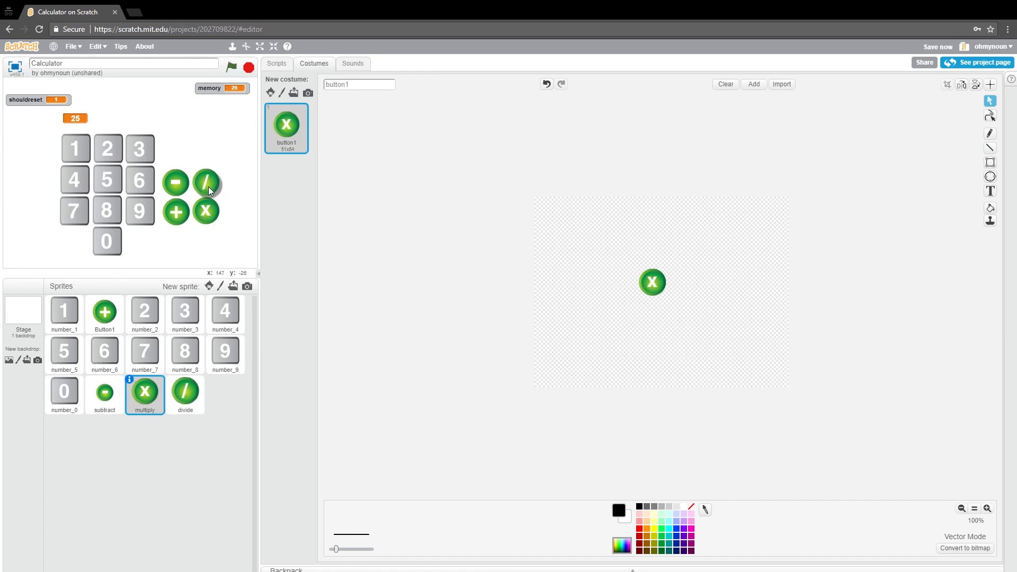
pyautogui.click(185, 392)
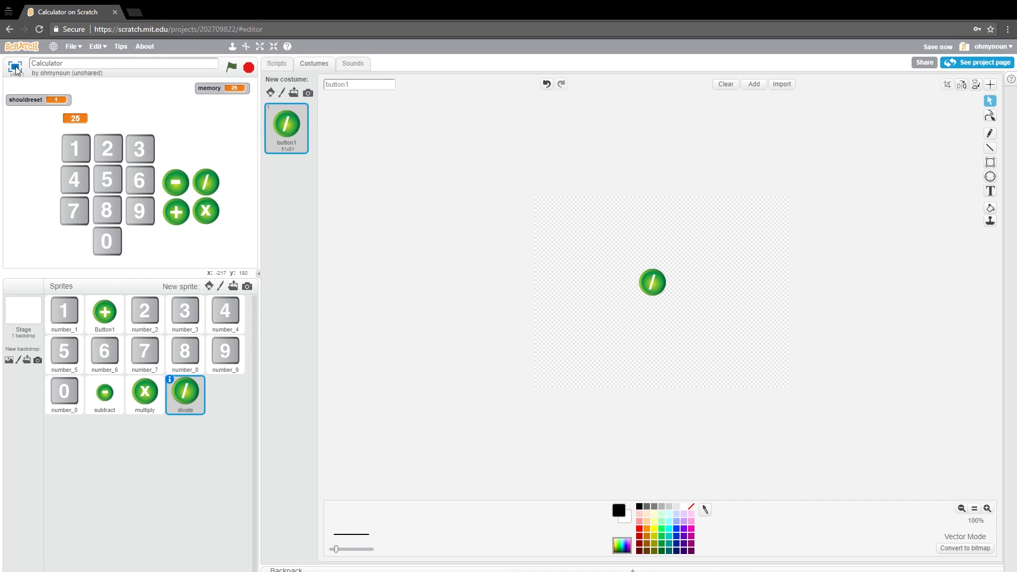
pyautogui.click(260, 46)
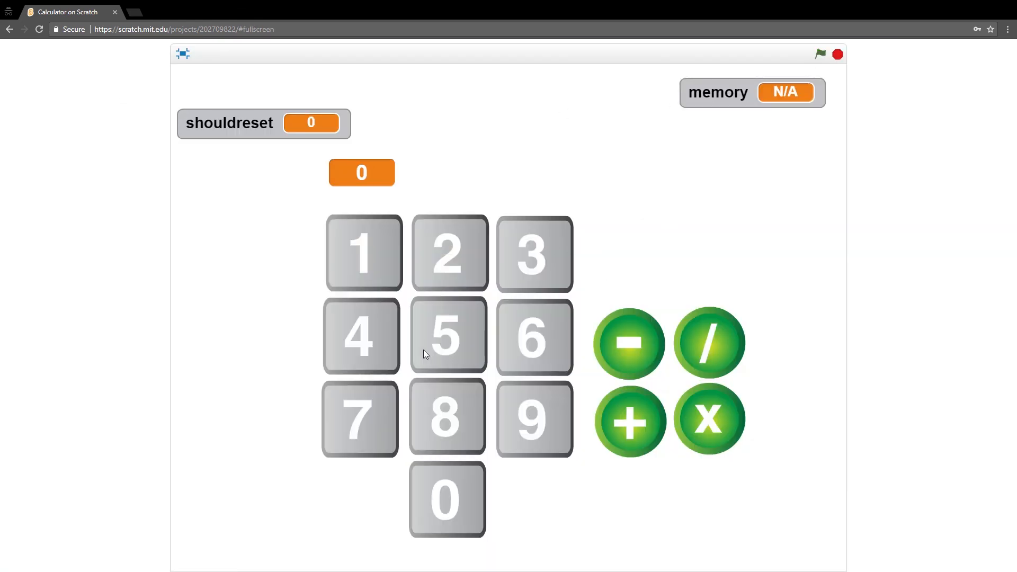
# Step: Enter 5 so display and memory both show 5, then leave full screen
pyautogui.click(364, 252)
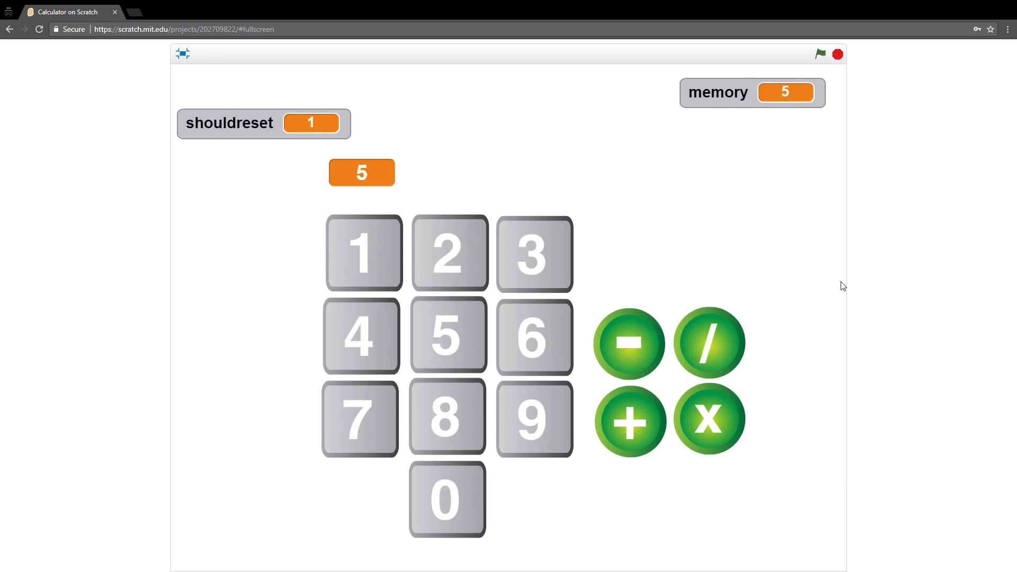
pyautogui.moveTo(844, 56)
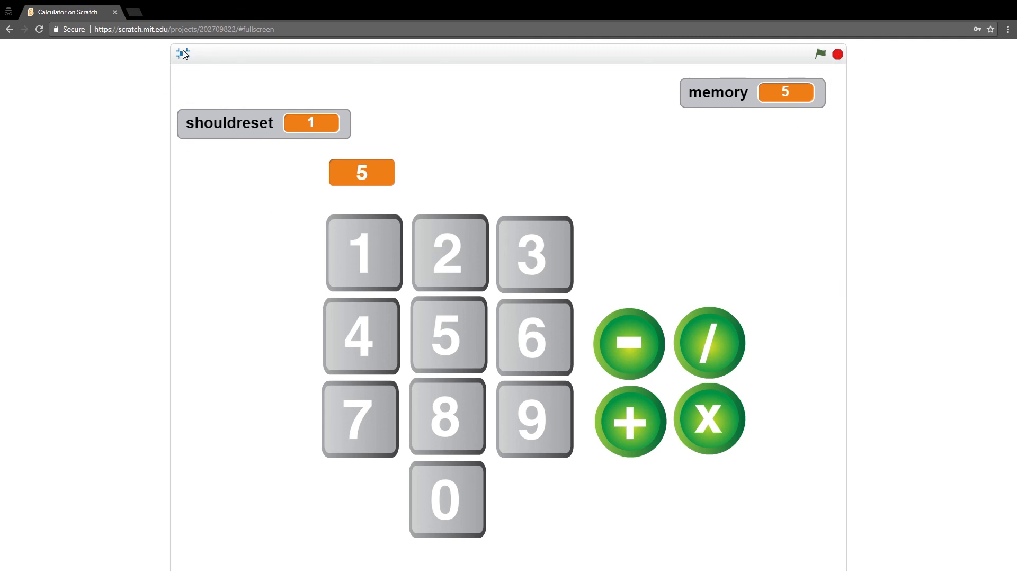
pyautogui.moveTo(837, 54)
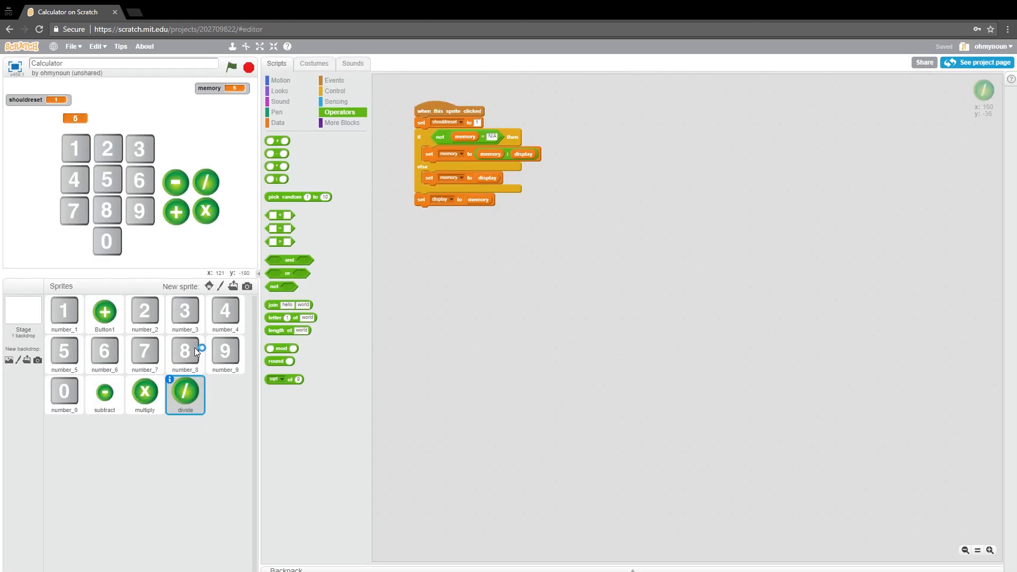
pyautogui.moveTo(825, 255)
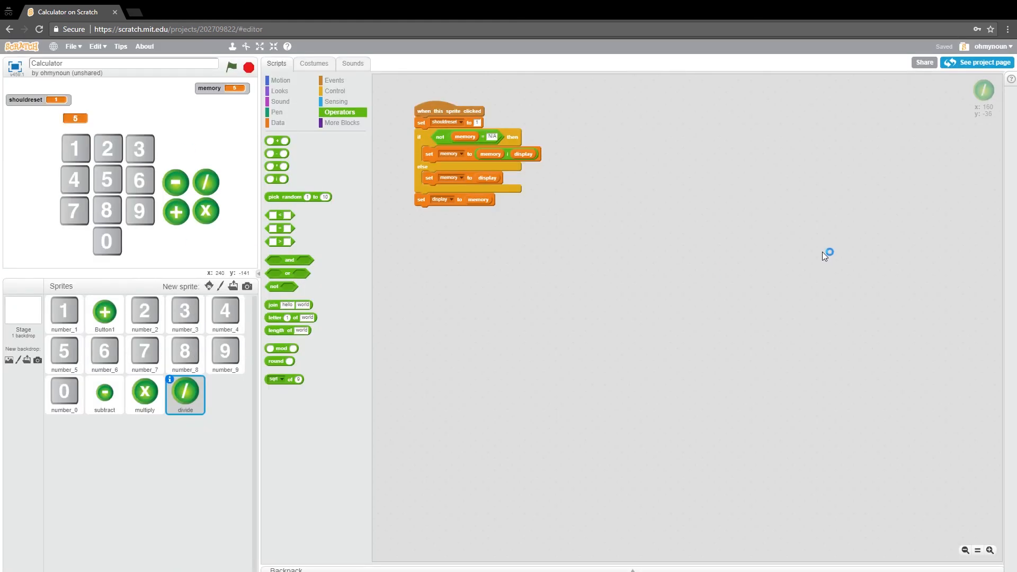
pyautogui.moveTo(379, 262)
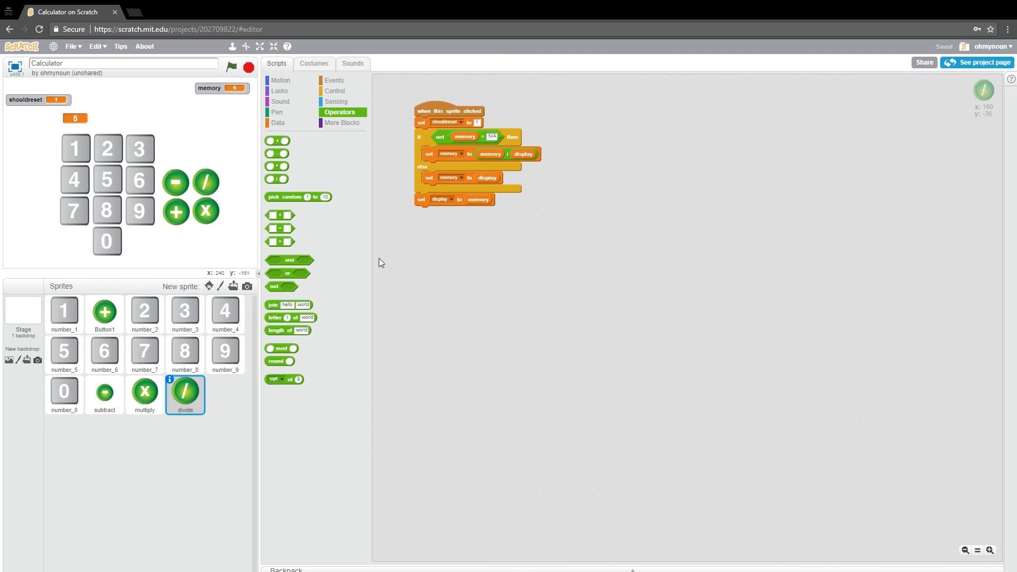
pyautogui.moveTo(389, 252)
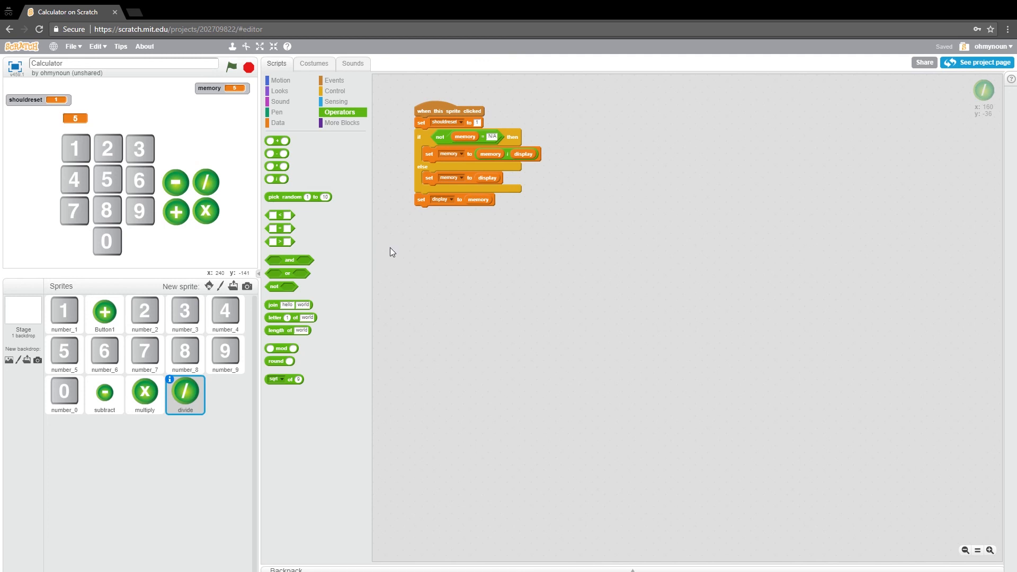
pyautogui.moveTo(382, 256)
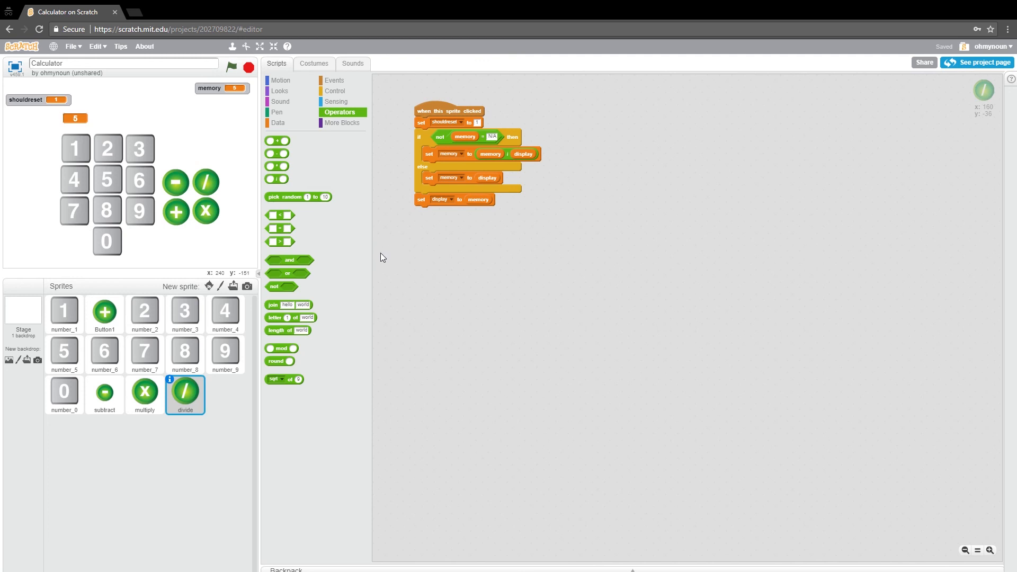
pyautogui.moveTo(173, 198)
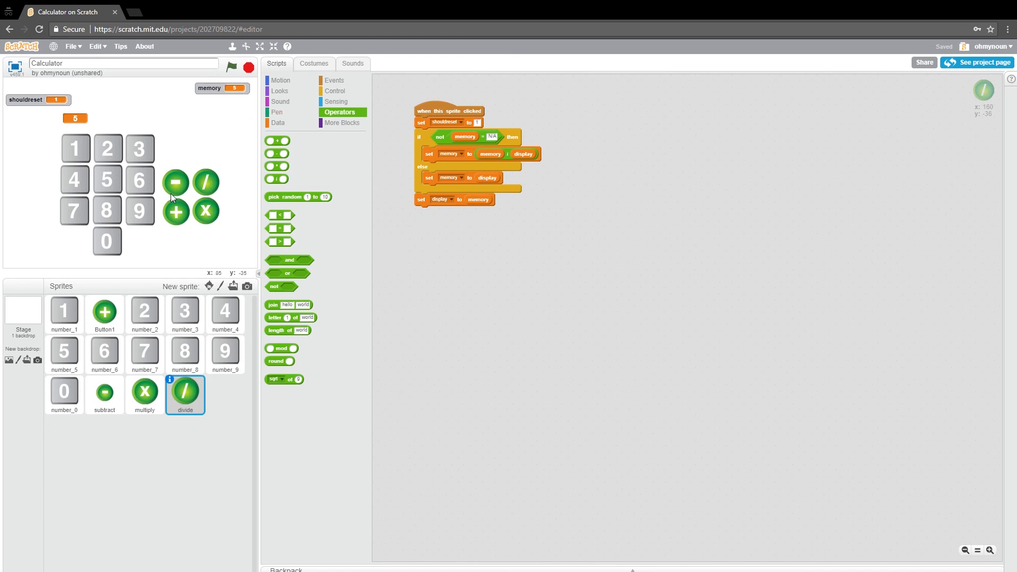
pyautogui.moveTo(69, 190)
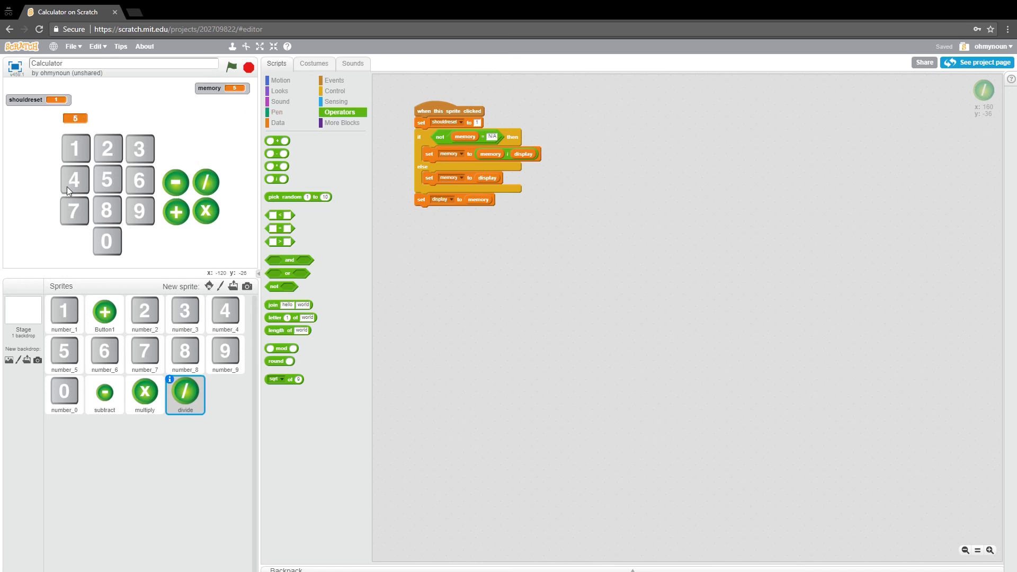
pyautogui.moveTo(137, 239)
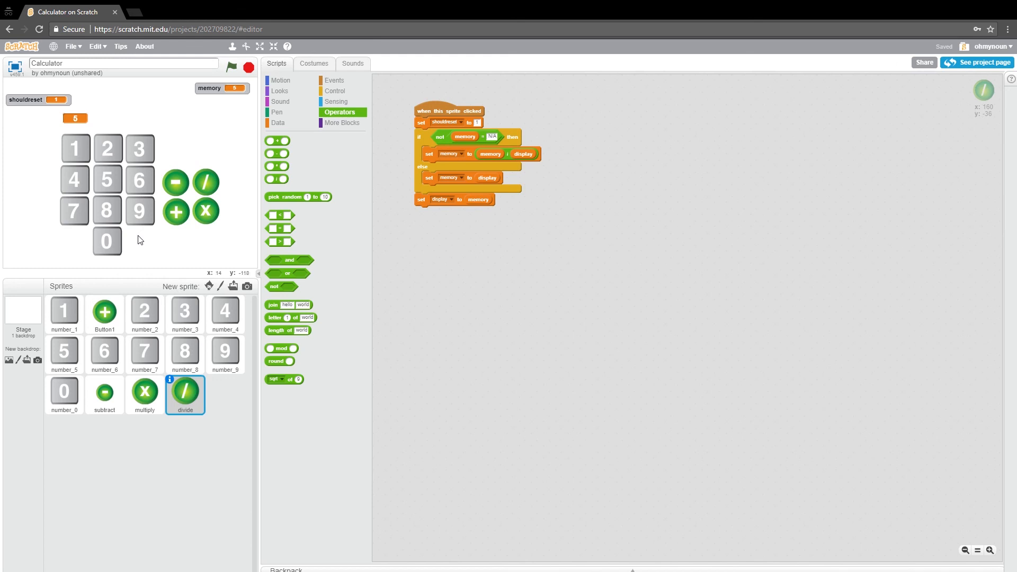
pyautogui.moveTo(140, 242)
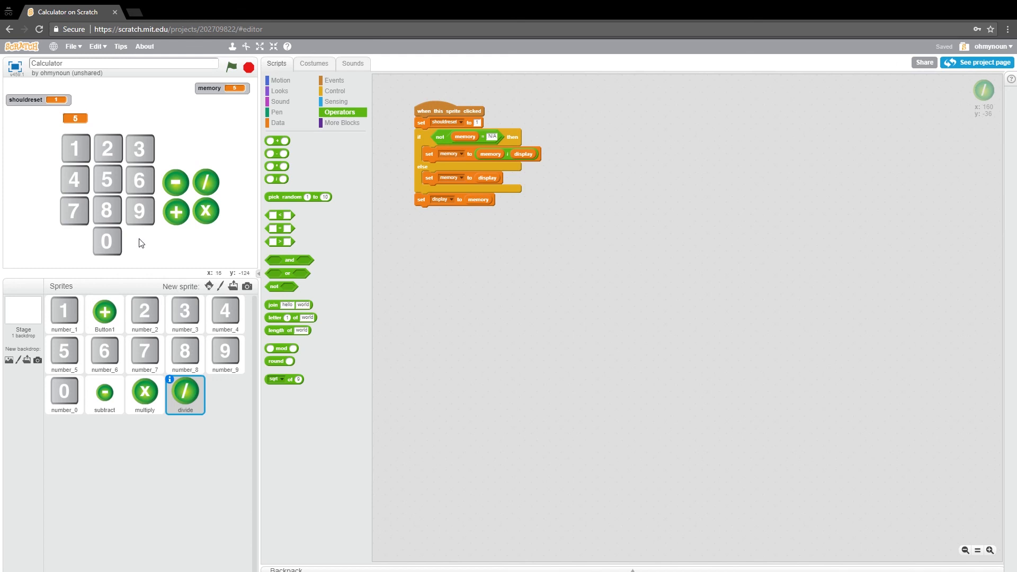
pyautogui.moveTo(894, 204)
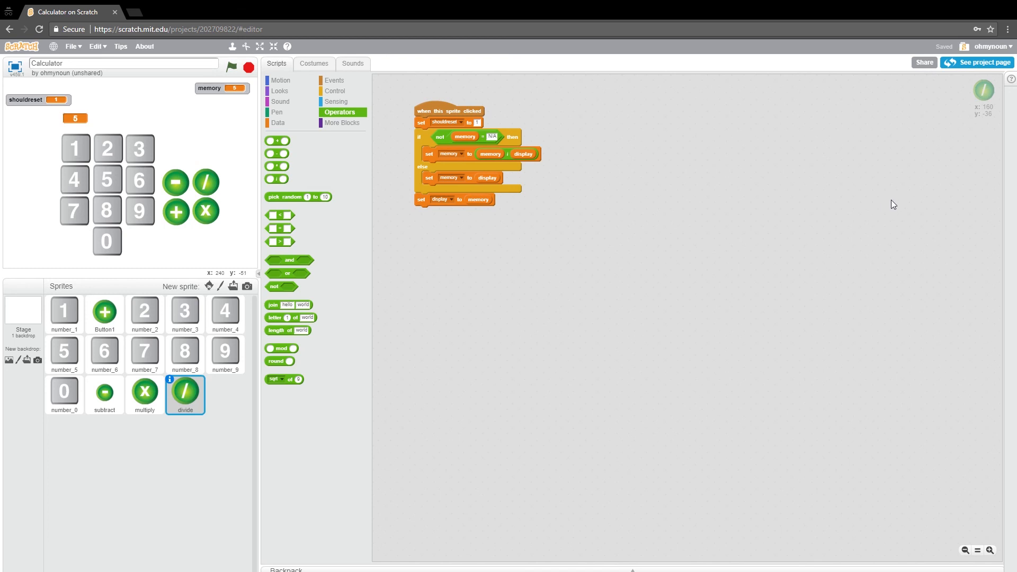
pyautogui.moveTo(561, 235)
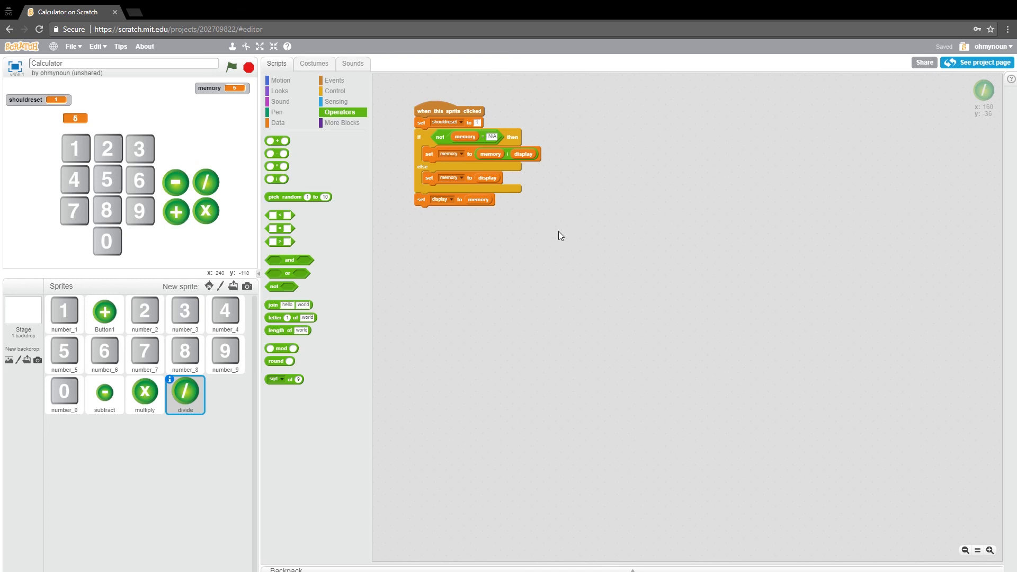